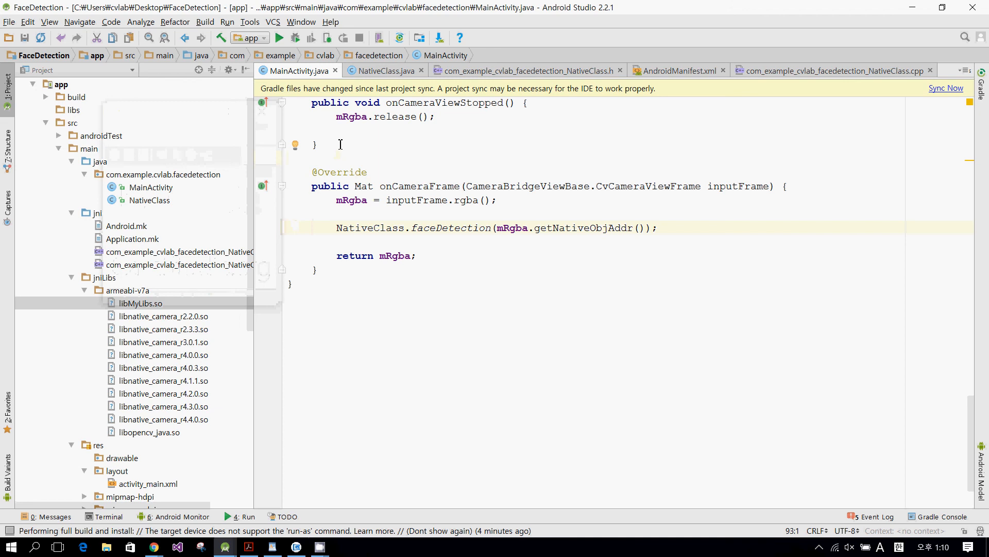
- Reach the Environment Variables list from the computer's advanced system settings
{"action": "left_click", "coordinate": [288, 158]}
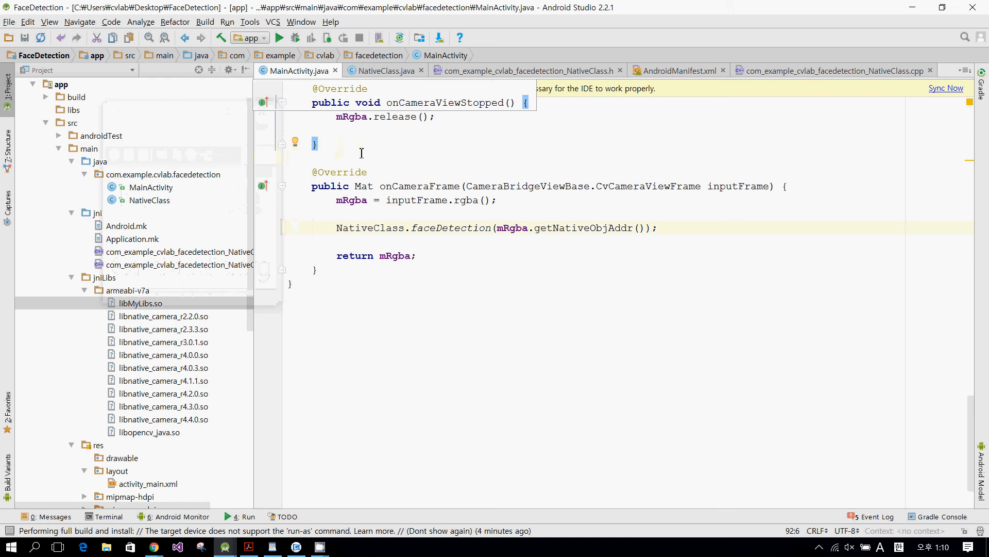
{"action": "mouse_move", "coordinate": [351, 212]}
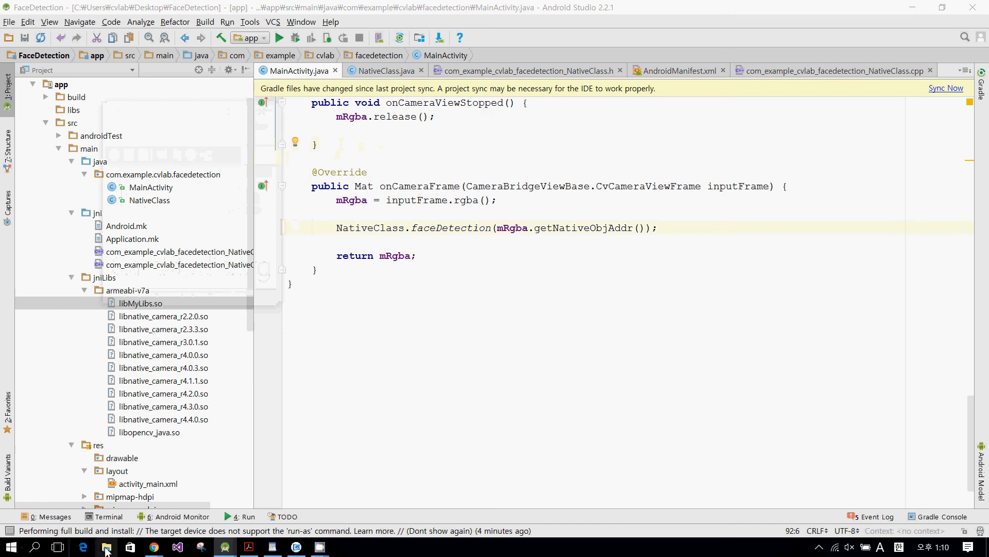
{"action": "left_click", "coordinate": [106, 546]}
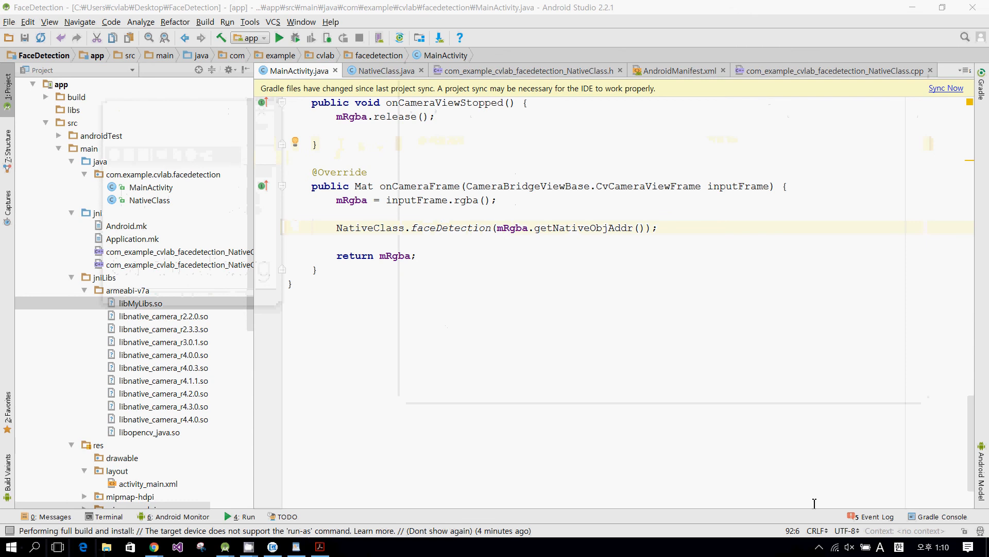
{"action": "mouse_move", "coordinate": [106, 546]}
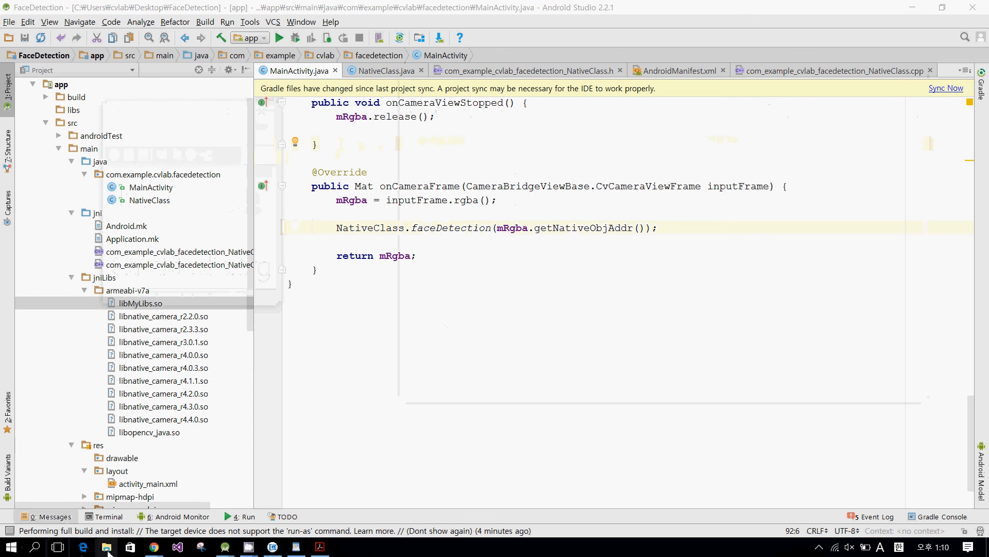
{"action": "left_click", "coordinate": [106, 546]}
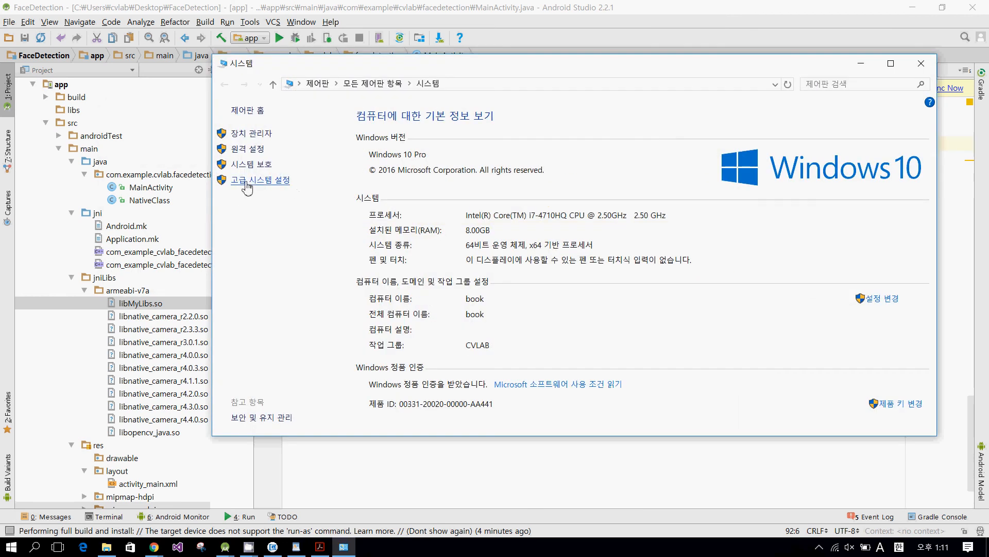
{"action": "left_click", "coordinate": [260, 179]}
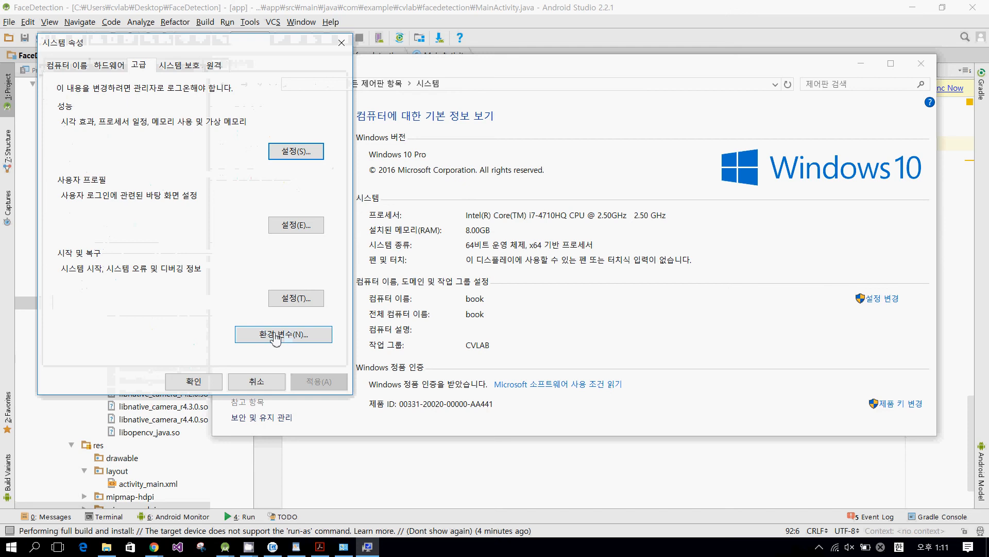
{"action": "left_click", "coordinate": [284, 334]}
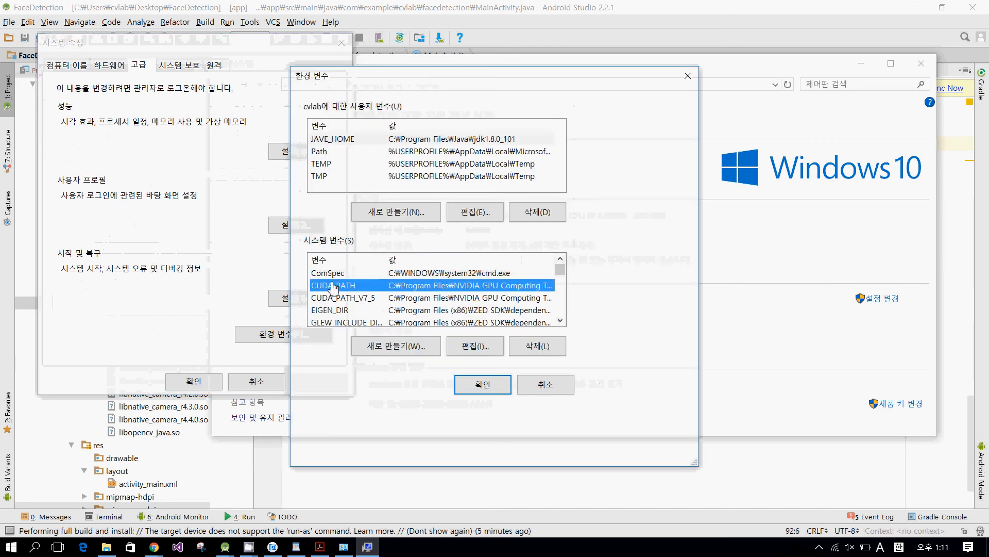
{"action": "scroll", "scroll_direction": "down", "scroll_amount": 3}
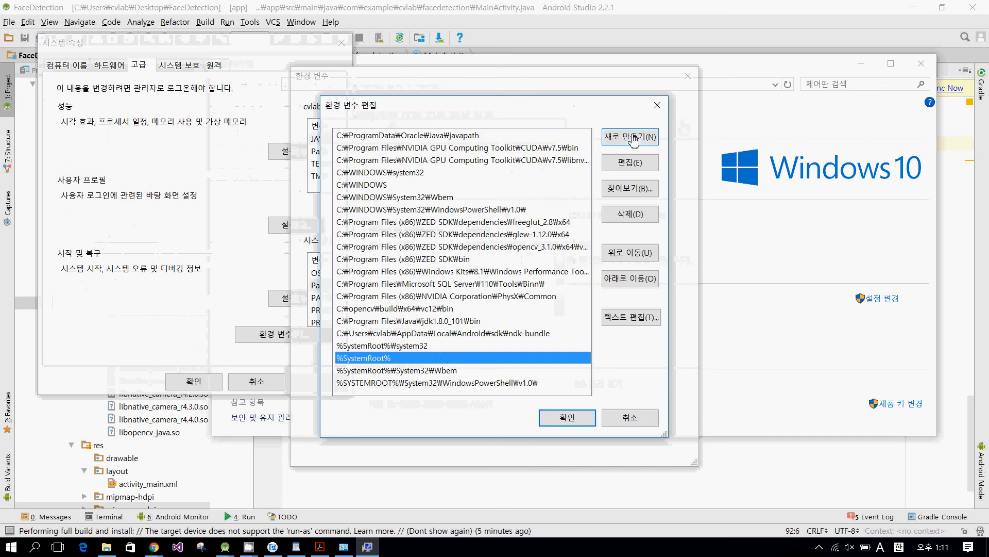
- Start a new Path entry and browse into the Program Files folder
{"action": "left_click", "coordinate": [628, 137]}
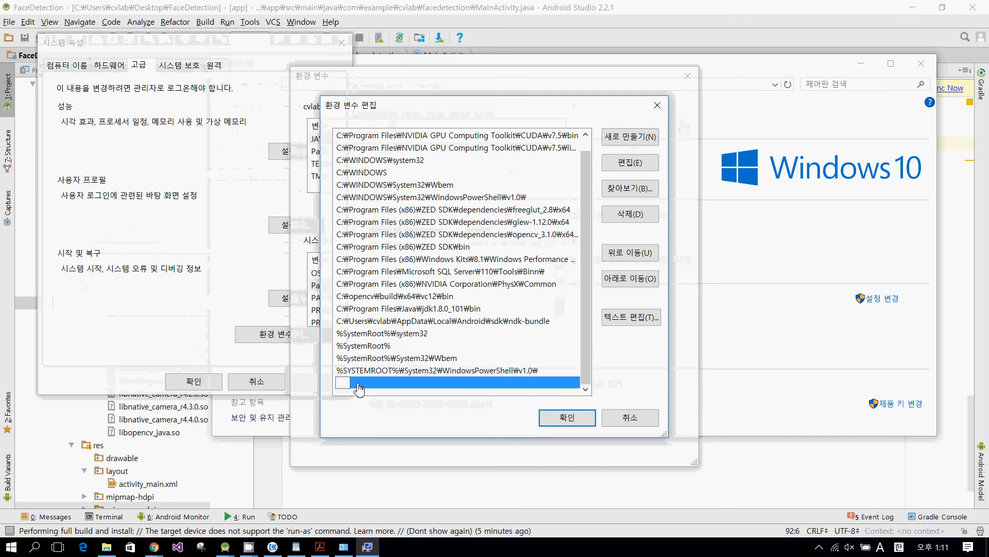
{"action": "left_click", "coordinate": [629, 187]}
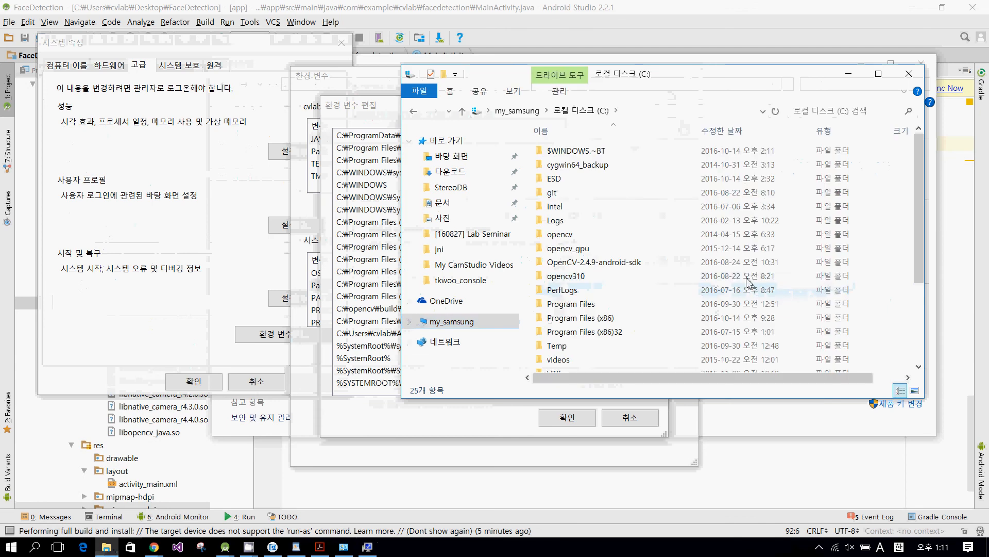
{"action": "left_click", "coordinate": [568, 249]}
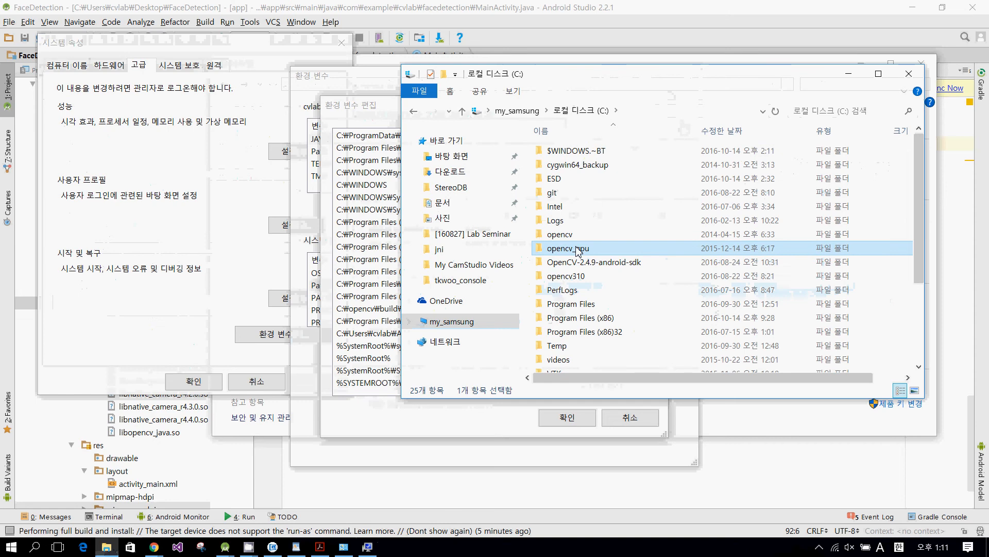
{"action": "left_click", "coordinate": [566, 276]}
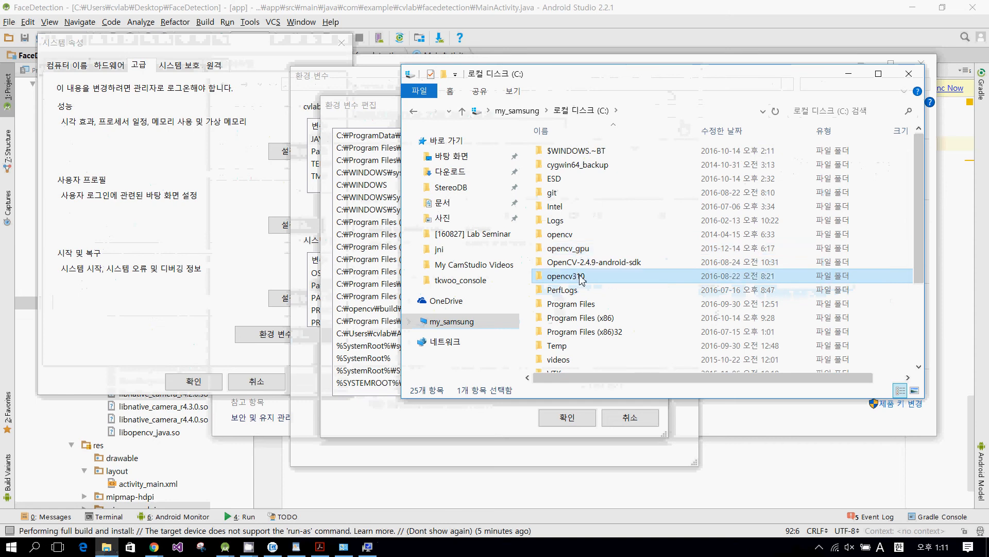
{"action": "left_click", "coordinate": [571, 303]}
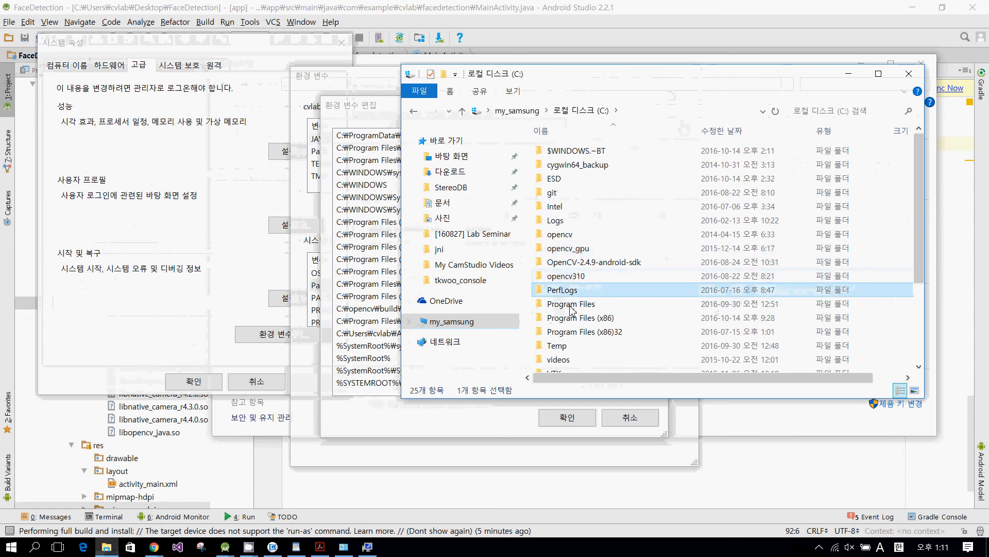
{"action": "double_click", "coordinate": [570, 303]}
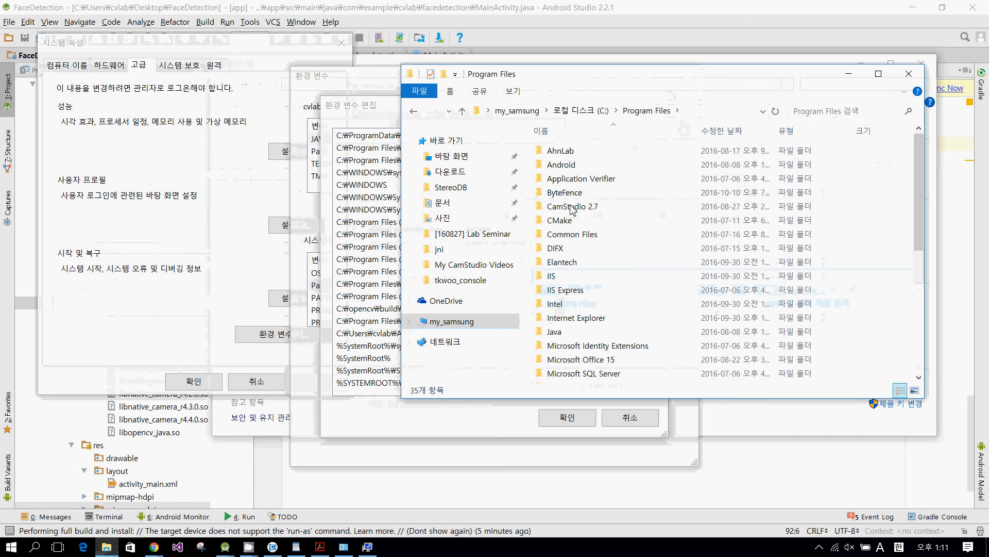
- Locate javah.exe in Java\jdk1.8.0_101\bin and cancel the unfinished Path edit
{"action": "double_click", "coordinate": [554, 331]}
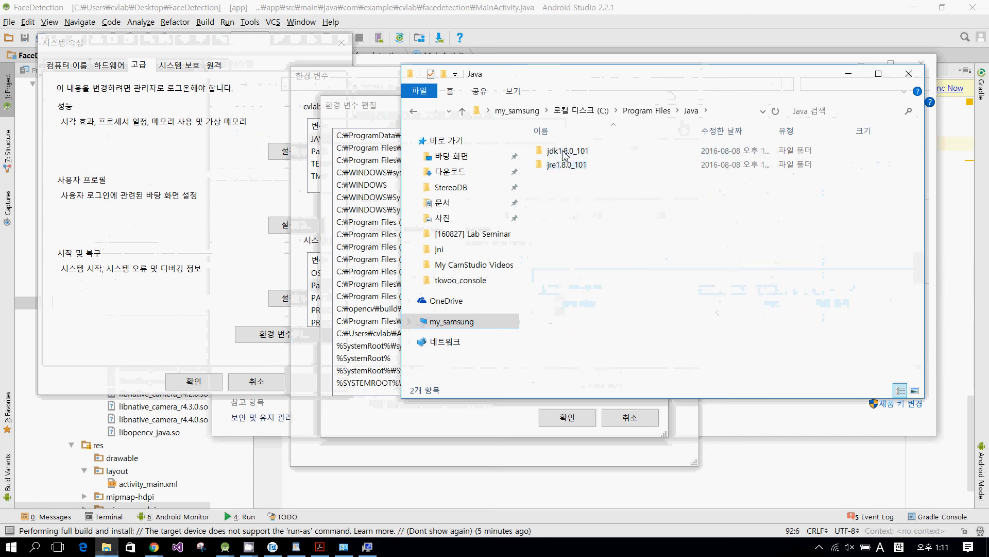
{"action": "double_click", "coordinate": [567, 150]}
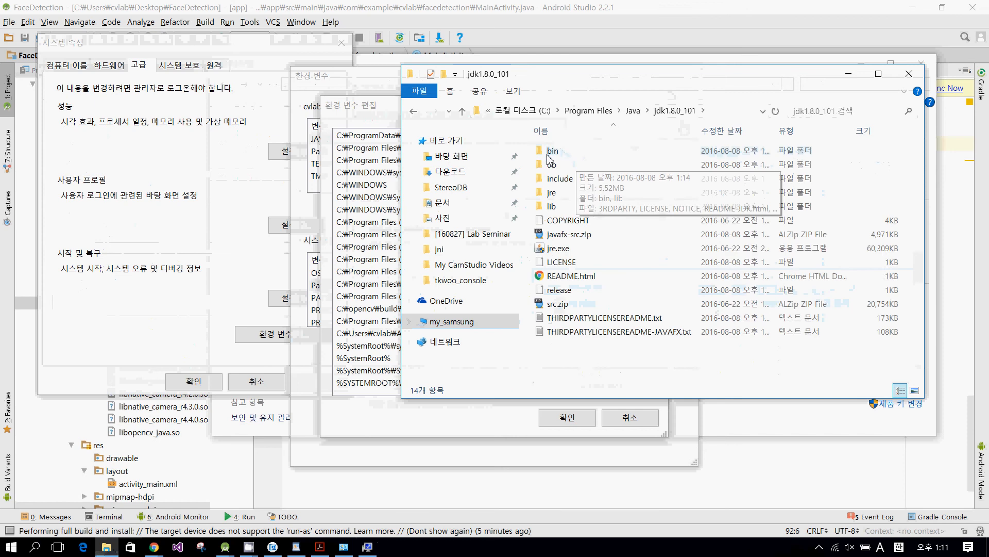
{"action": "double_click", "coordinate": [552, 150]}
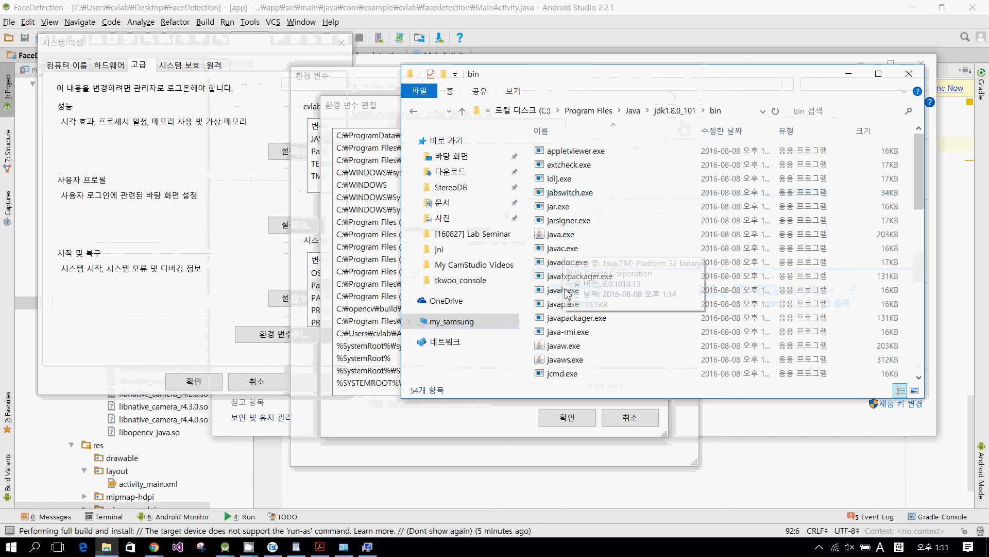
{"action": "left_click", "coordinate": [561, 290]}
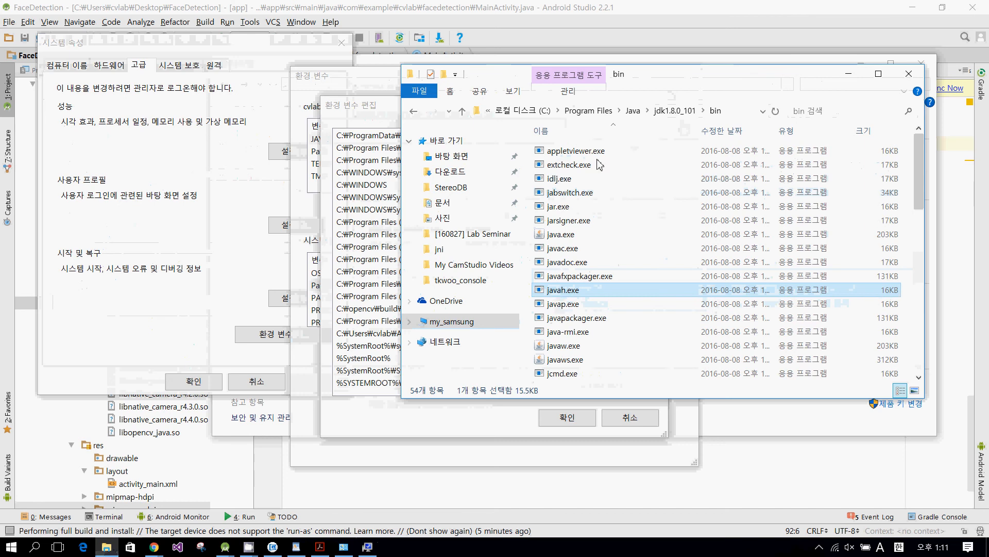
{"action": "left_click", "coordinate": [618, 110]}
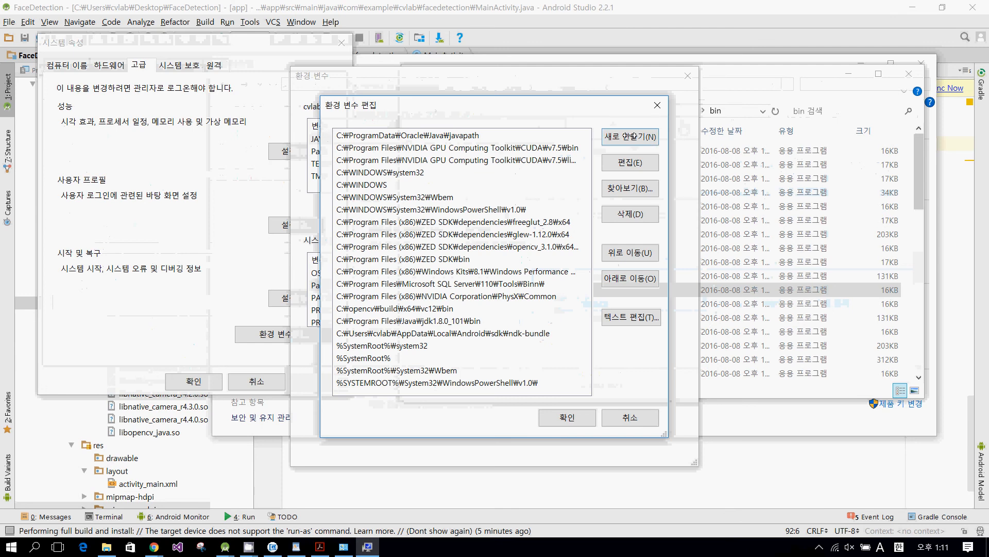
{"action": "left_click", "coordinate": [629, 136]}
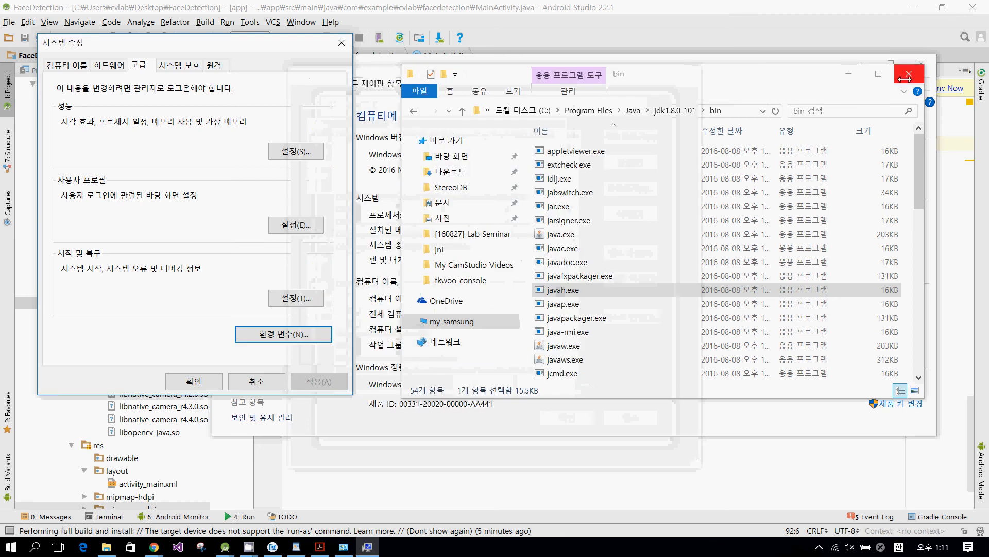
- Close the Explorer window and view NativeClass.java's faceDetection(long addrRgba) declaration
{"action": "left_click", "coordinate": [907, 73]}
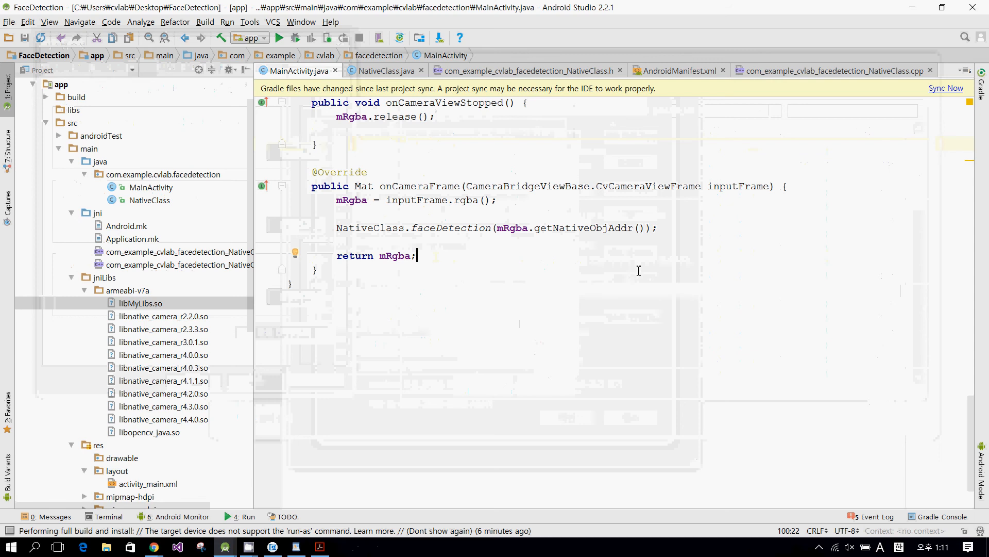
{"action": "left_click", "coordinate": [659, 228]}
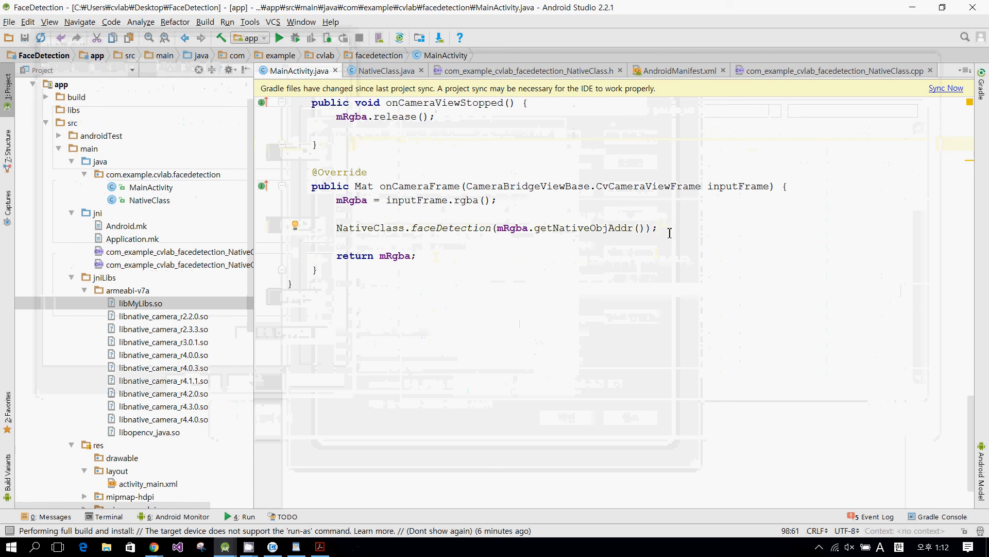
{"action": "mouse_move", "coordinate": [633, 235]}
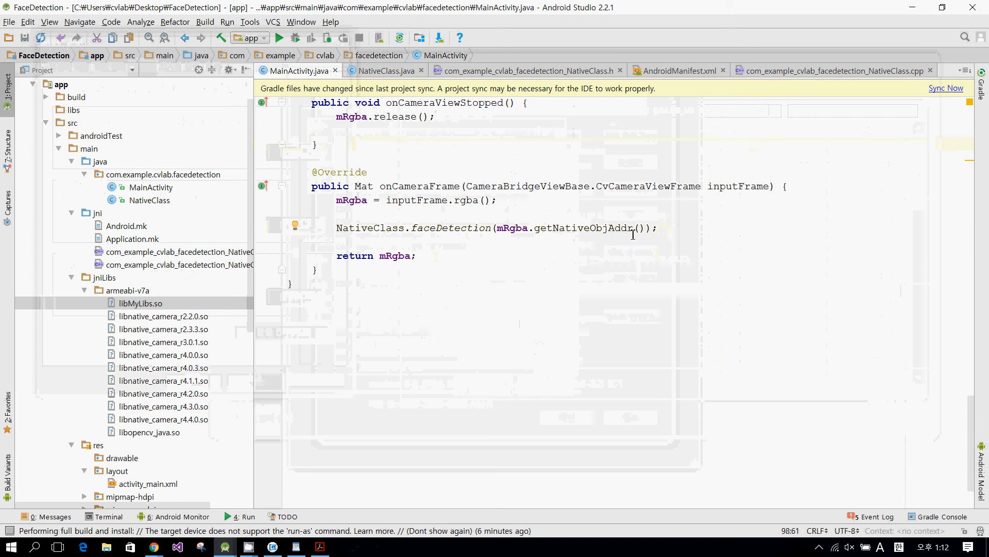
{"action": "mouse_move", "coordinate": [220, 266]}
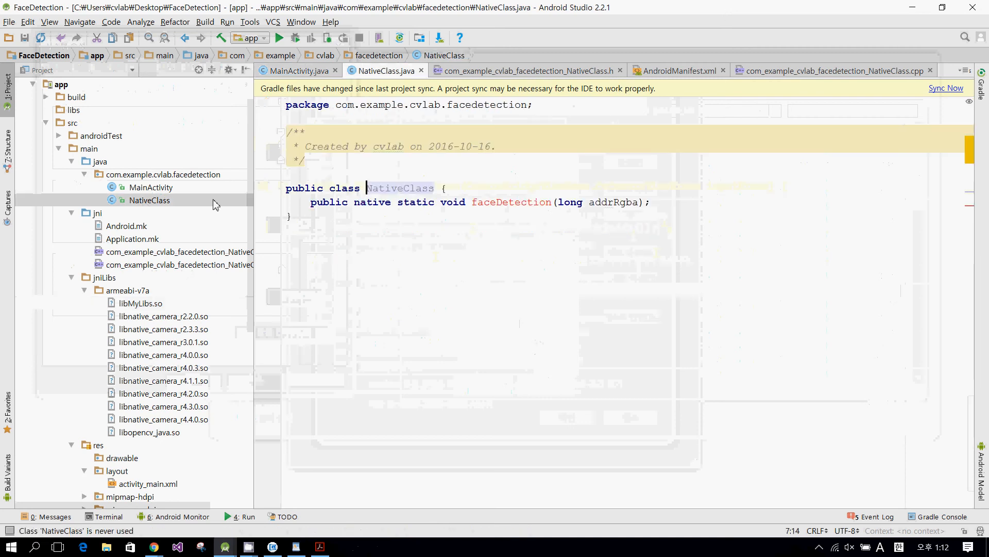
{"action": "left_click", "coordinate": [358, 209]}
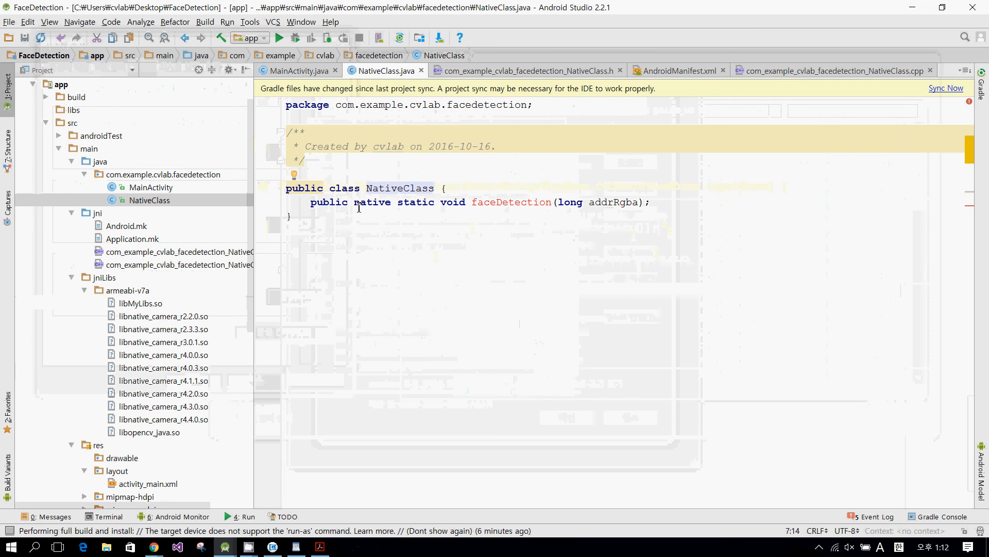
{"action": "mouse_move", "coordinate": [511, 202]}
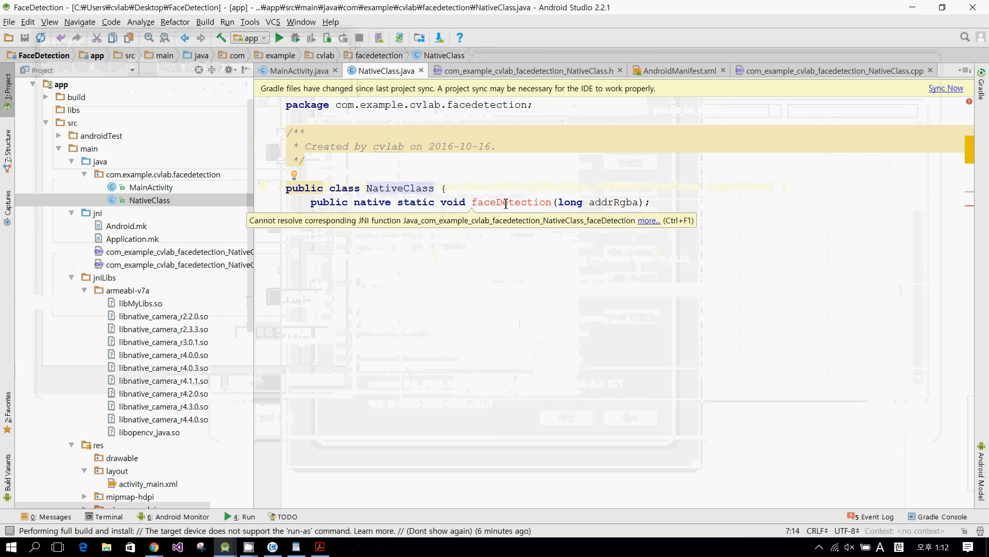
{"action": "left_click", "coordinate": [365, 188]}
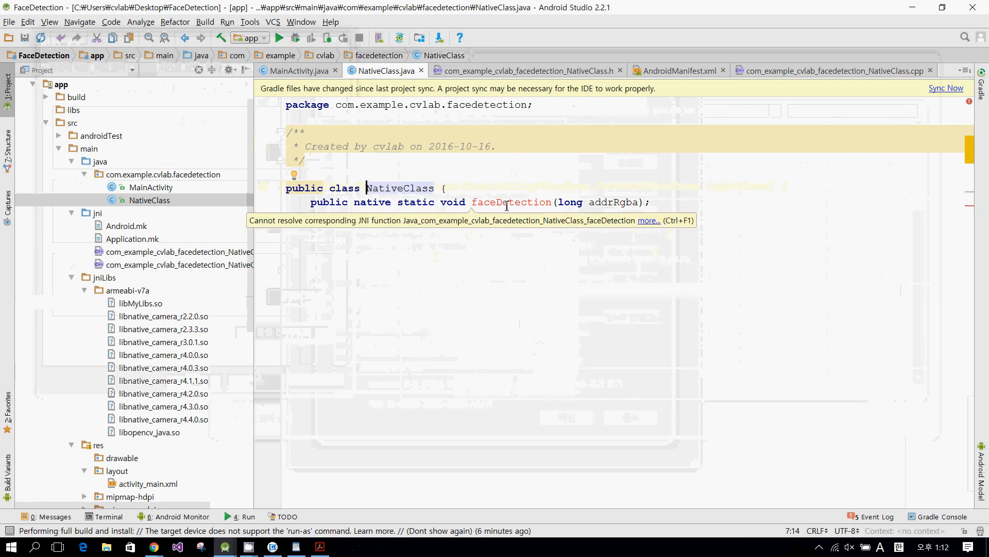
{"action": "left_click", "coordinate": [462, 236]}
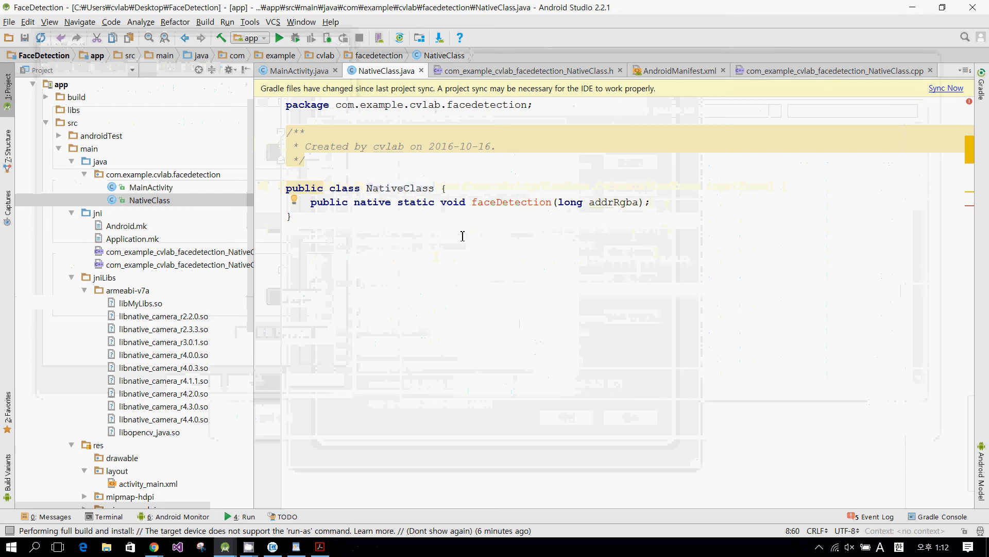
{"action": "left_click", "coordinate": [650, 202]}
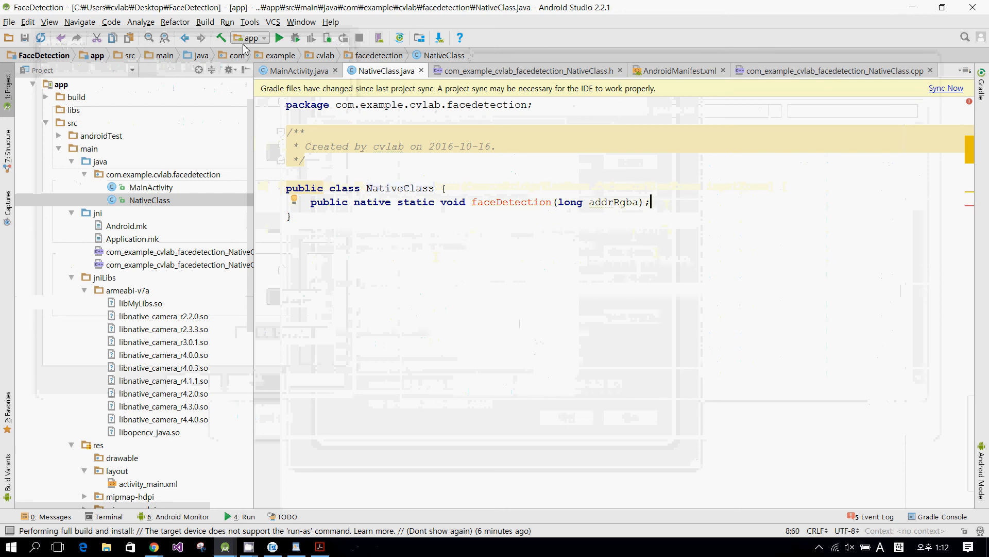
{"action": "mouse_move", "coordinate": [612, 202]}
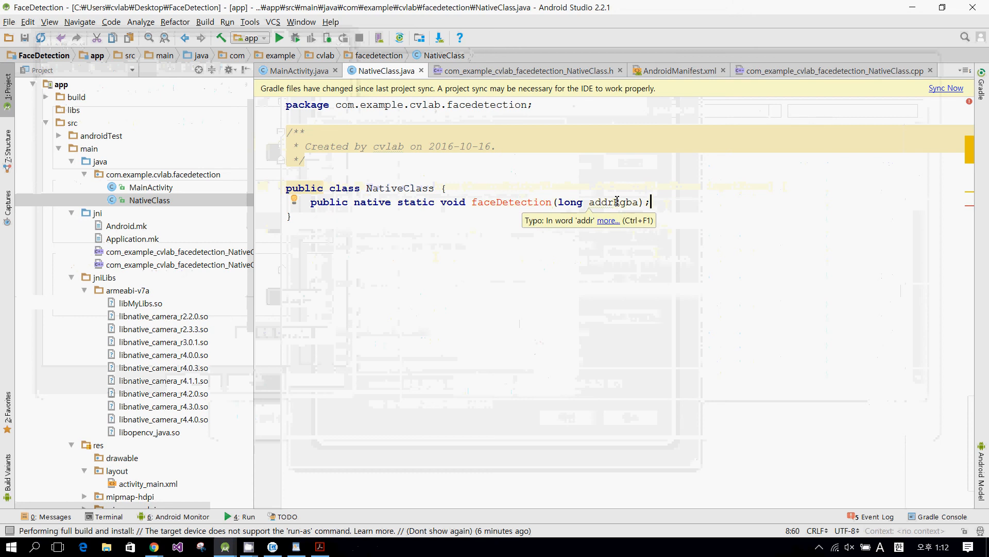
{"action": "double_click", "coordinate": [613, 202]}
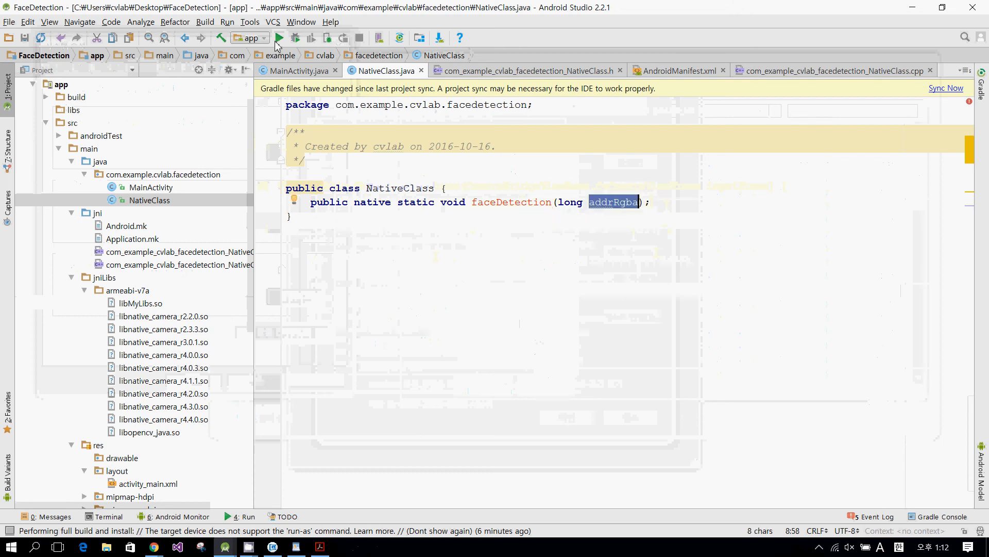
- Run the app on the Samsung SM-G900F and view it on the mirrored phone screen
{"action": "left_click", "coordinate": [279, 37]}
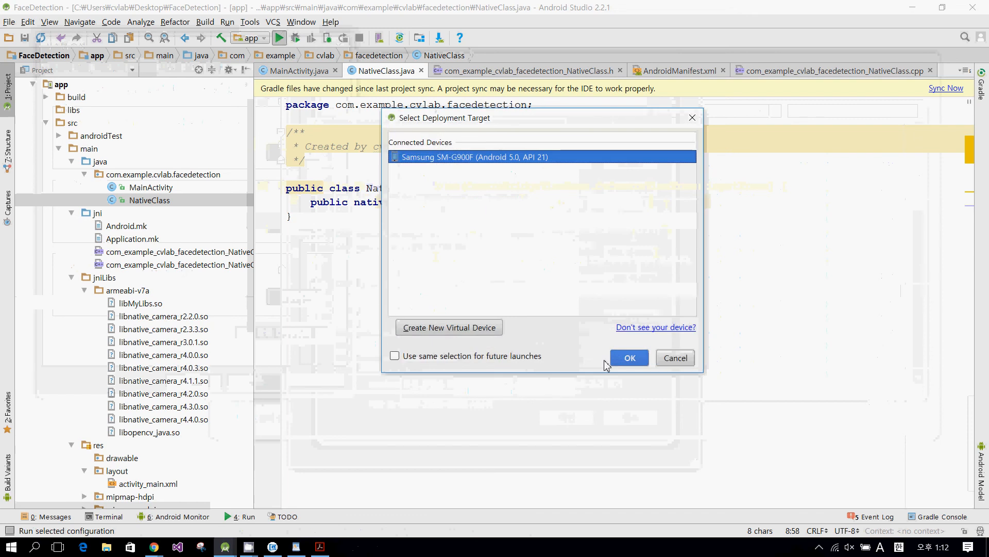
{"action": "left_click", "coordinate": [628, 358]}
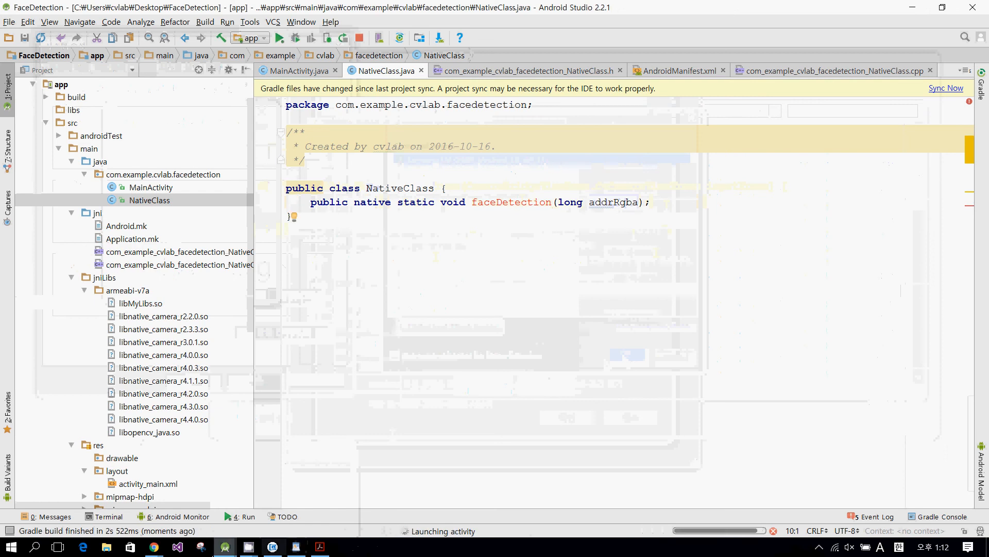
{"action": "left_click", "coordinate": [272, 546]}
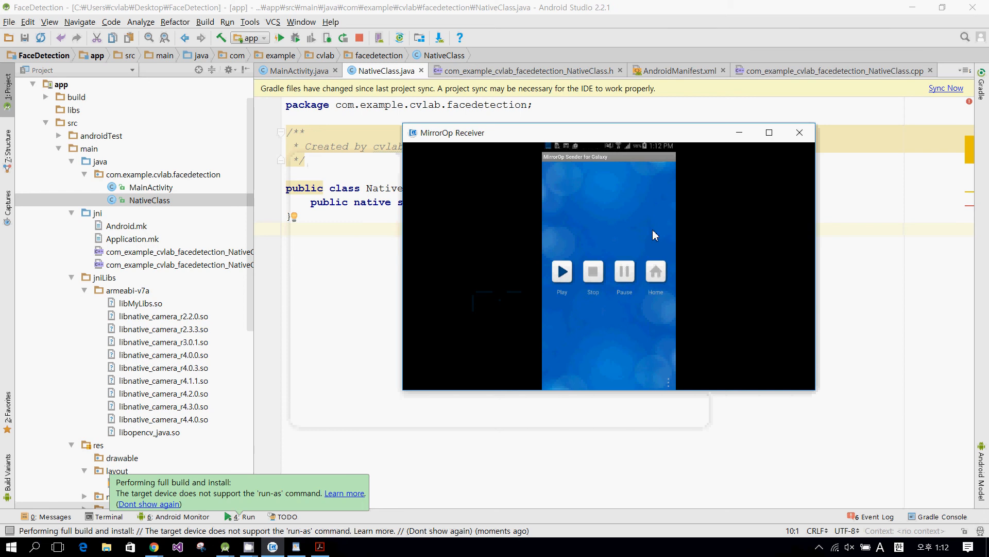
{"action": "mouse_move", "coordinate": [483, 400]}
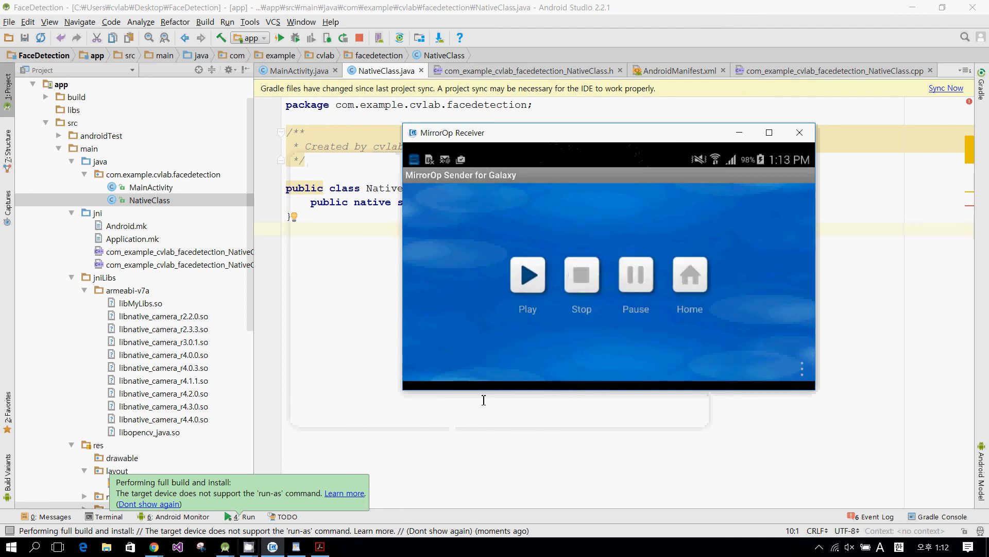
- Log out of the MirrorOp mirroring session so the receiver awaits a new connection
{"action": "left_click", "coordinate": [690, 278]}
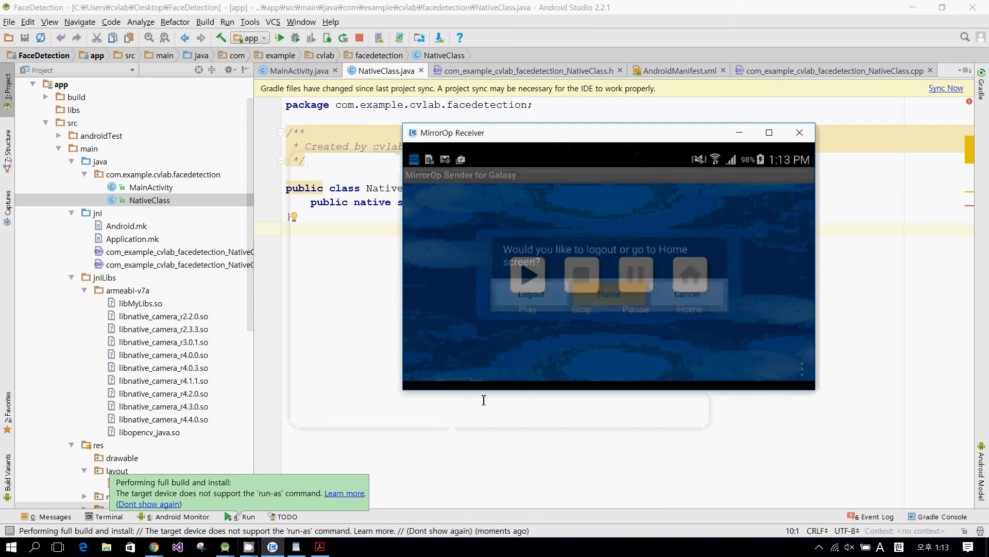
{"action": "left_click", "coordinate": [609, 277]}
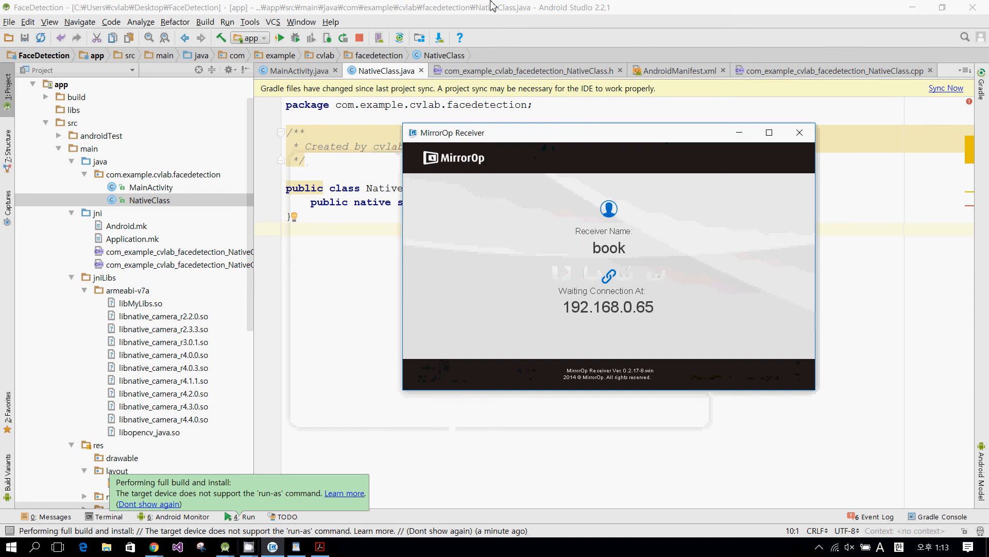
- Write 'public native static void humanDetection(long addrRgba);' below the faceDetection declaration
{"action": "left_click", "coordinate": [800, 133]}
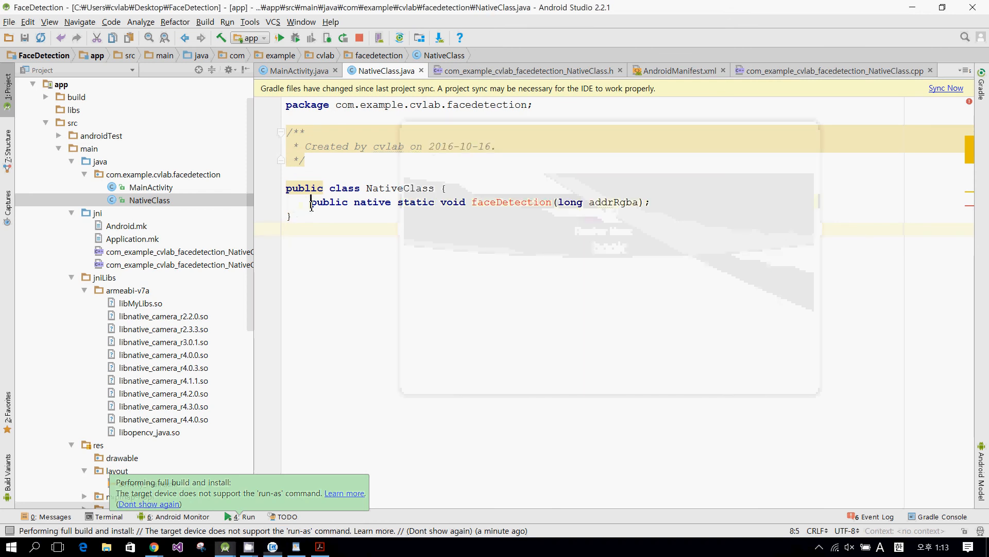
{"action": "left_click", "coordinate": [651, 202]}
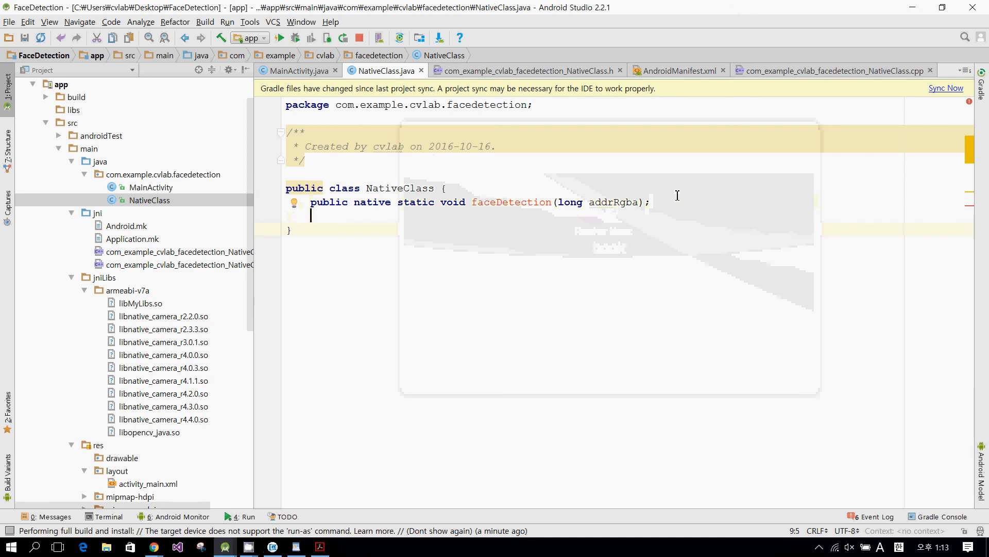
{"action": "type", "text": "public native stait"}
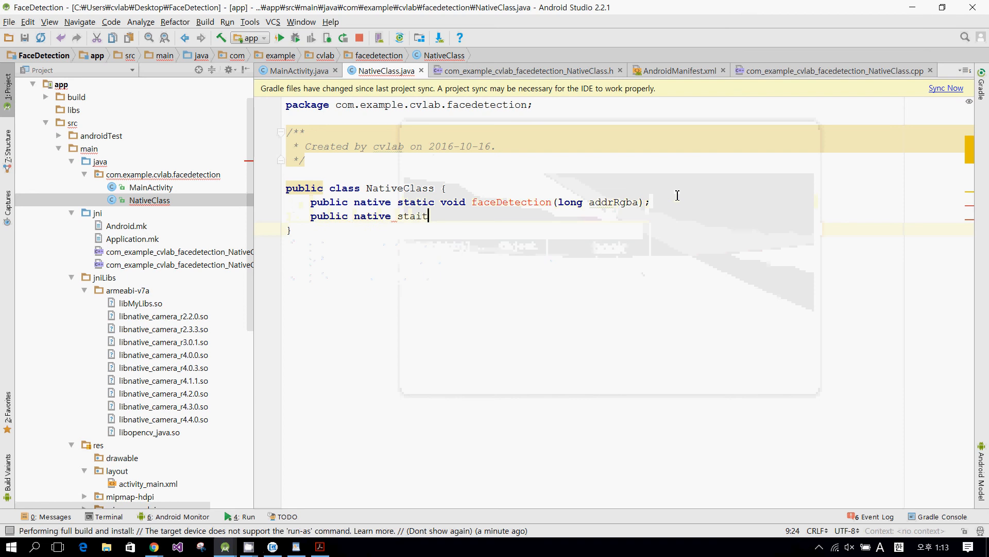
{"action": "type", "text": "static"}
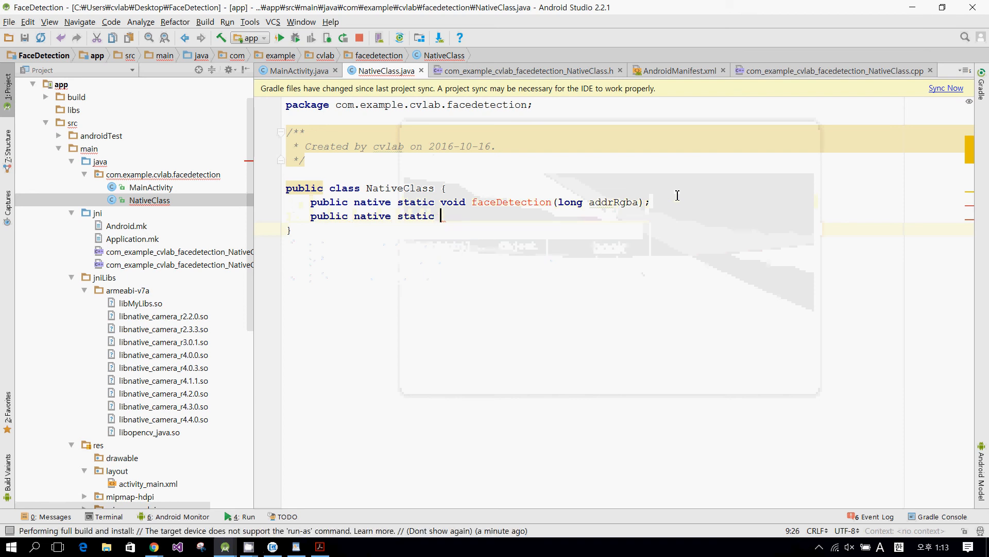
{"action": "type", "text": "void hu"}
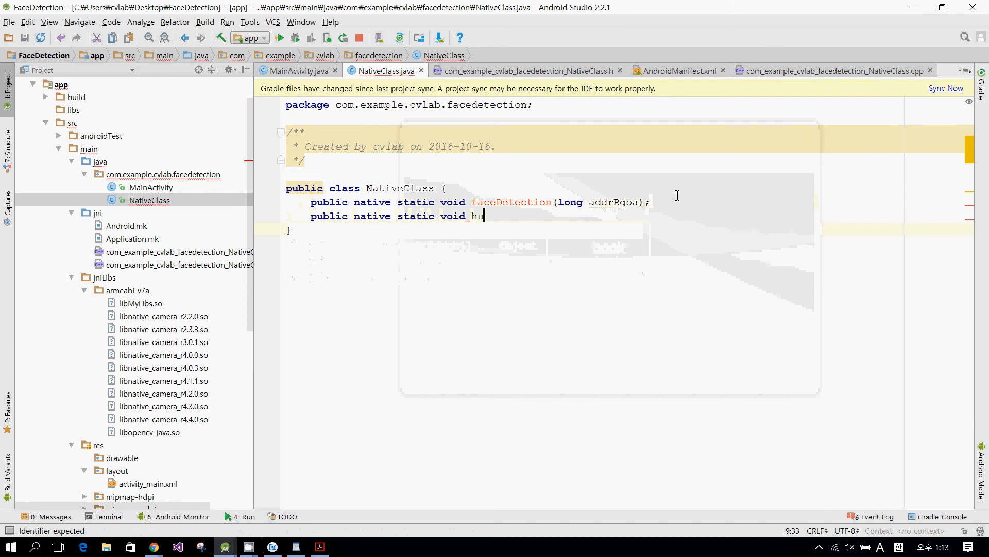
{"action": "type", "text": "manDetecti"}
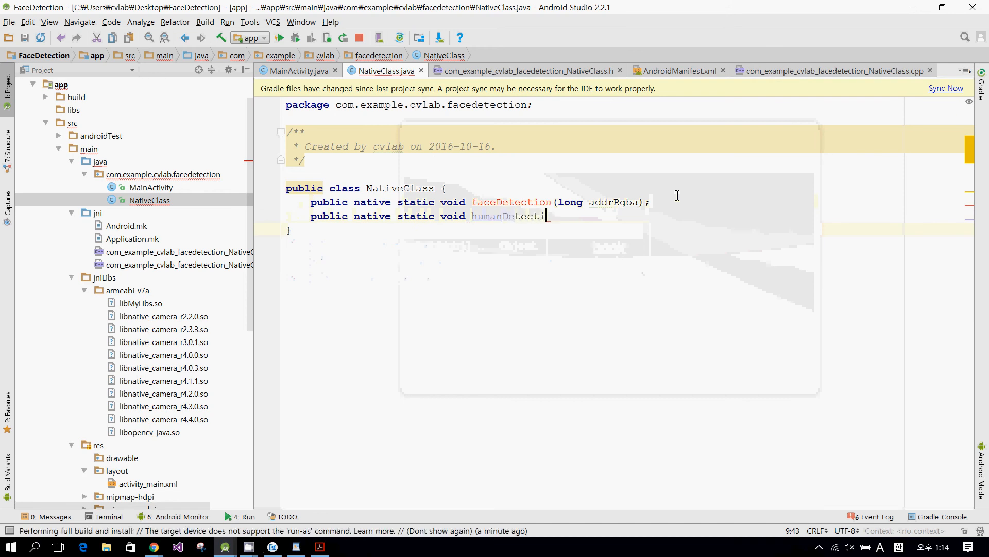
{"action": "type", "text": "on"}
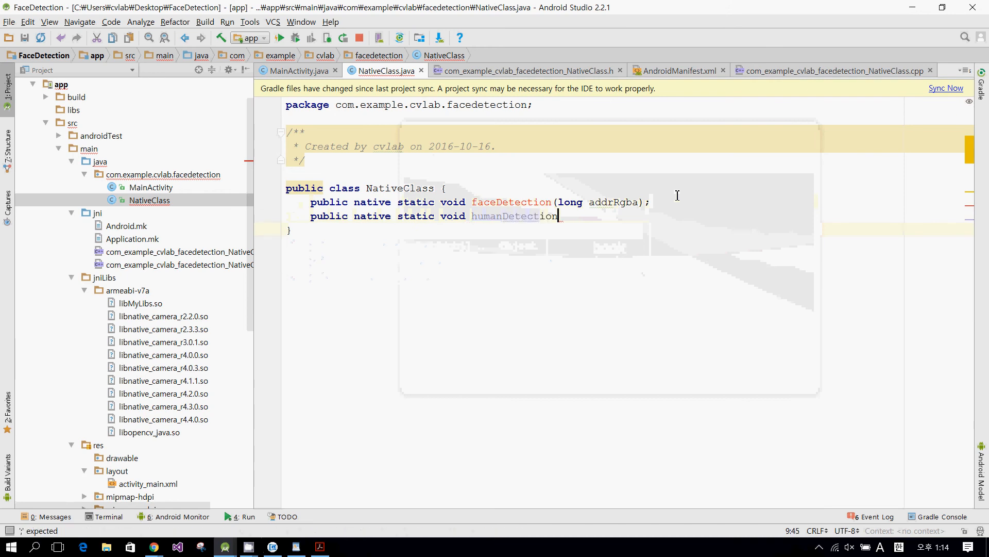
{"action": "type", "text": "("}
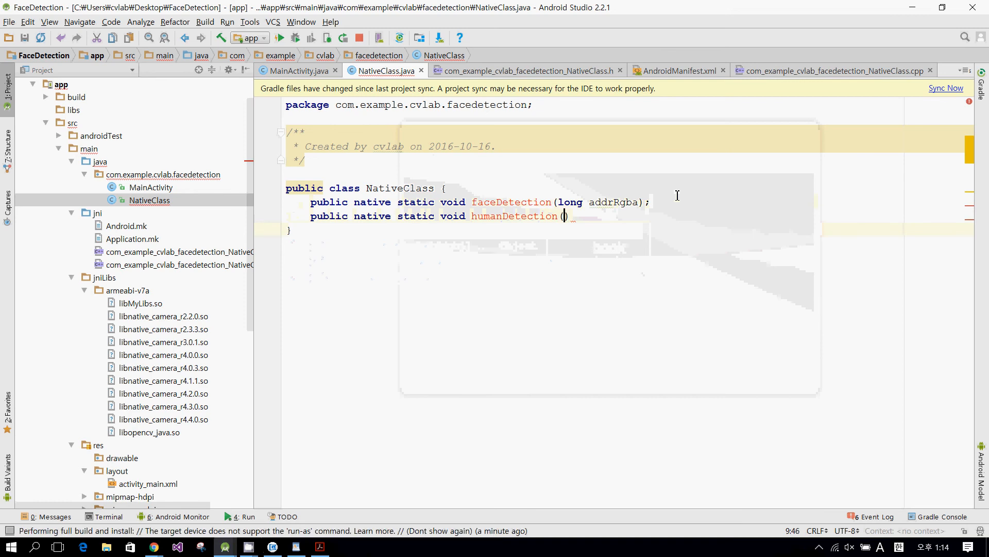
{"action": "type", "text": "long"}
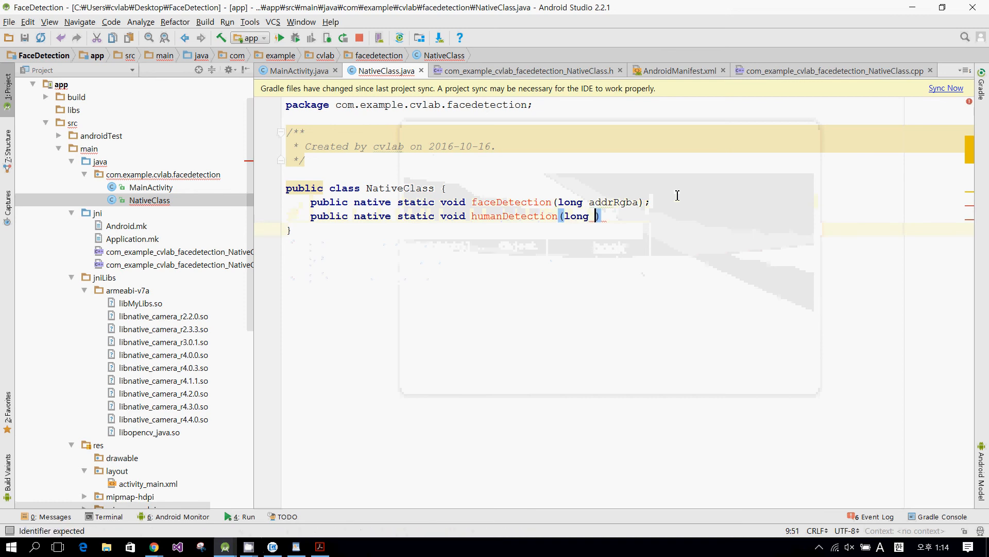
{"action": "type", "text": "addrR"}
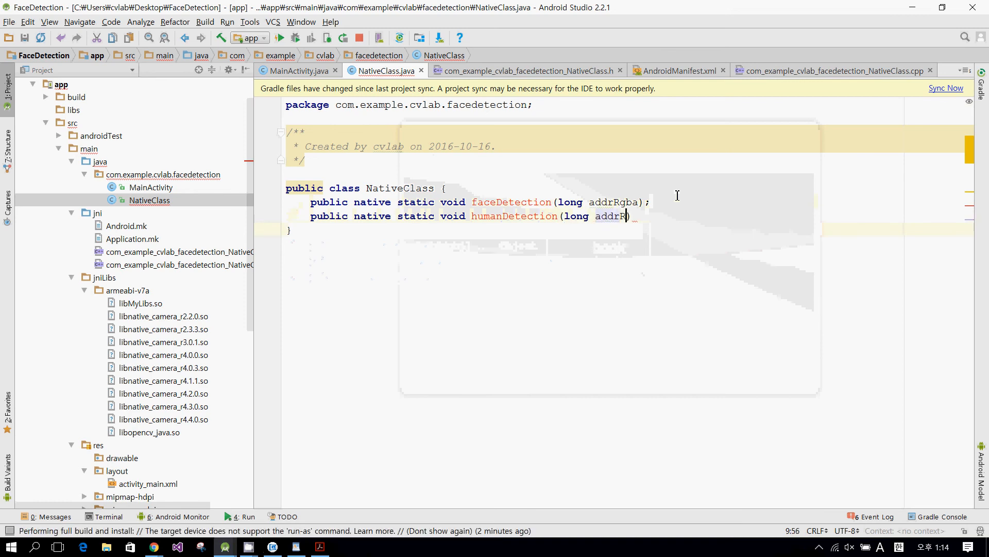
{"action": "type", "text": "gba);"}
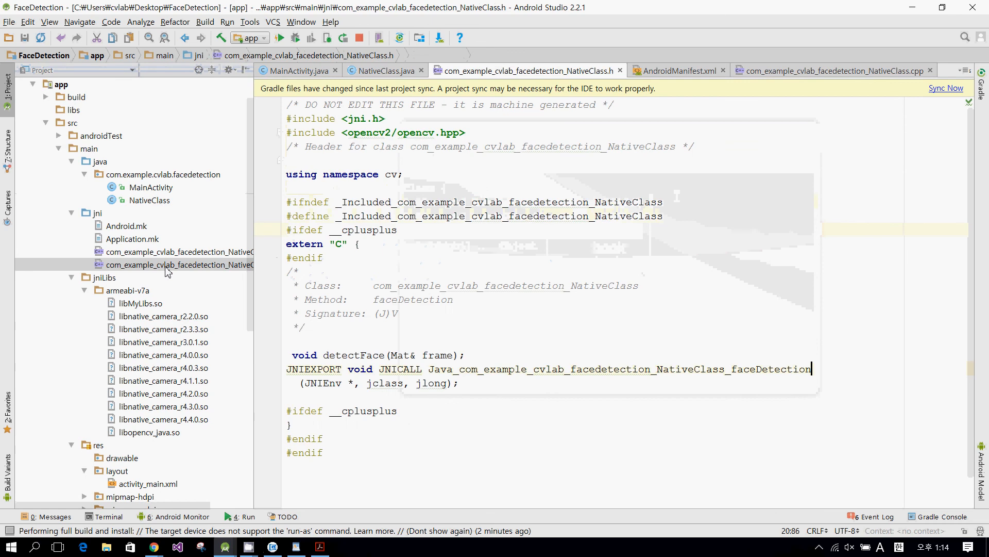
{"action": "mouse_move", "coordinate": [167, 265]}
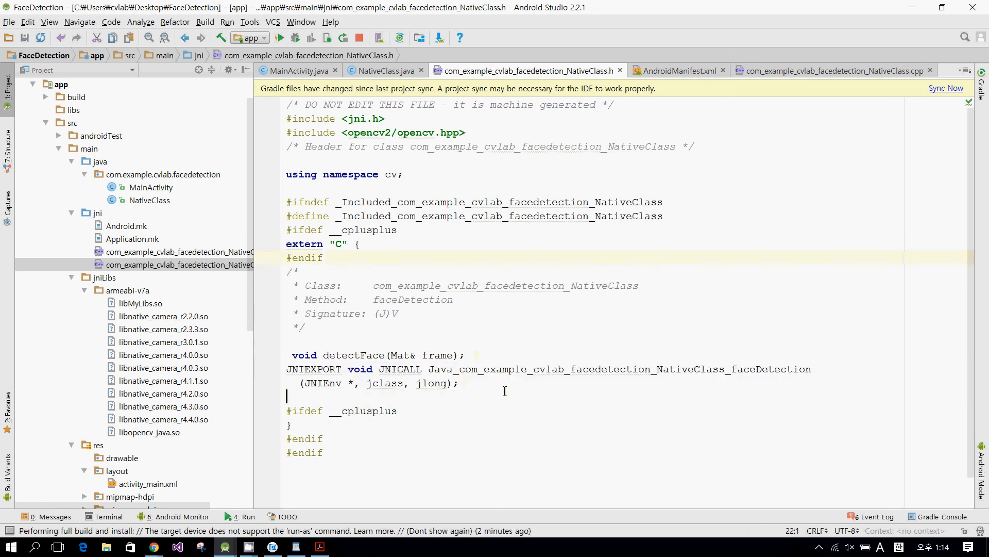
- Paste a copy of the faceDetection JNIEXPORT declaration and grab the humanDetection name from the Java file
{"action": "left_click", "coordinate": [462, 383]}
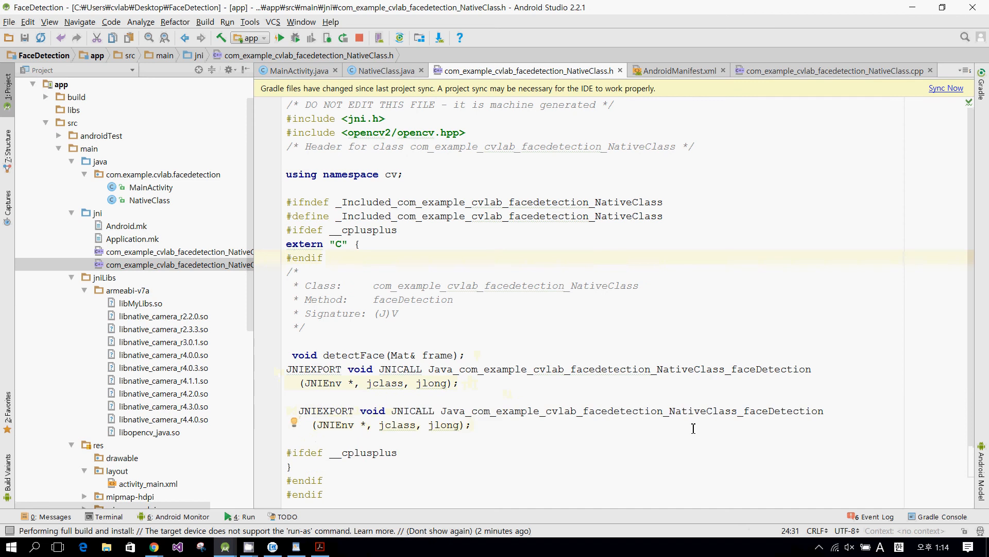
{"action": "left_click", "coordinate": [774, 410]}
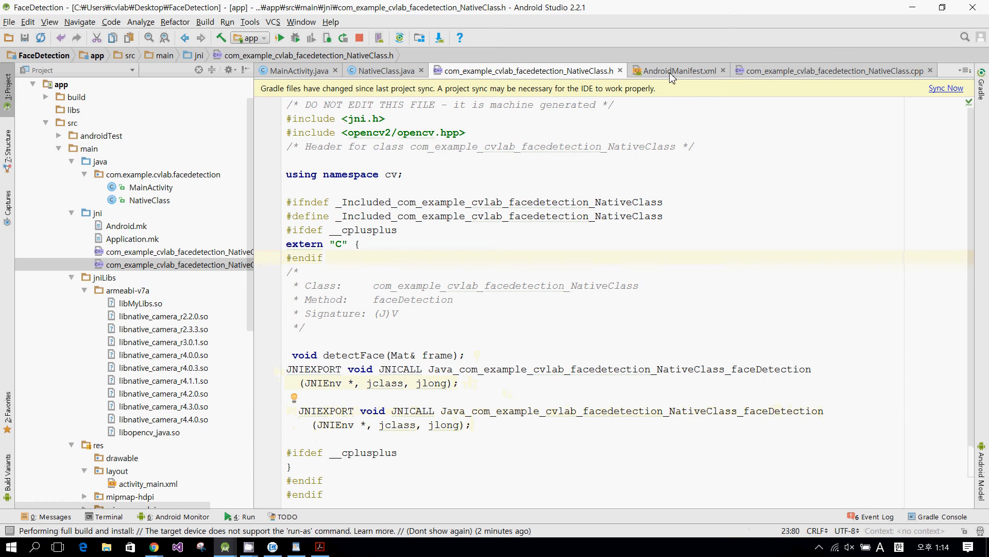
{"action": "mouse_move", "coordinate": [318, 115]}
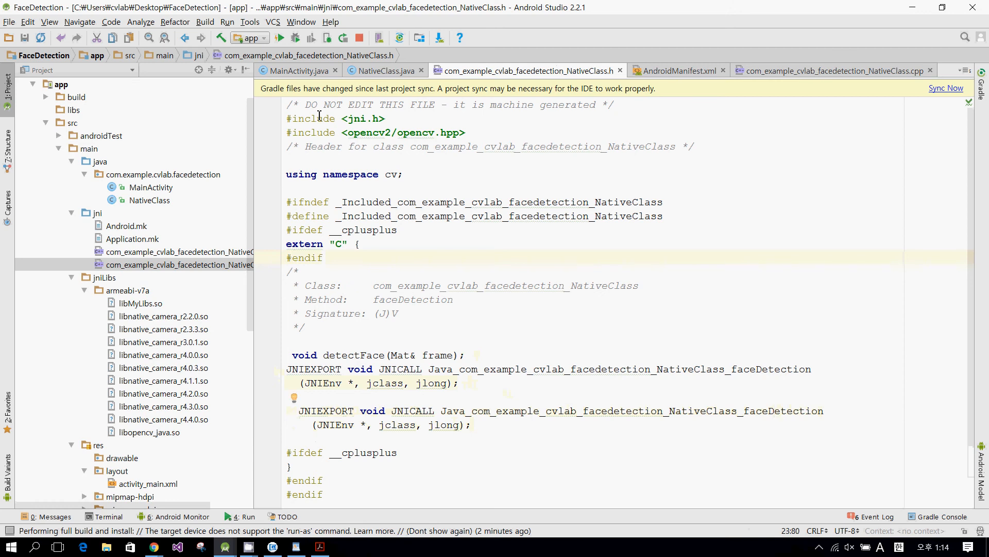
{"action": "left_click", "coordinate": [381, 70]}
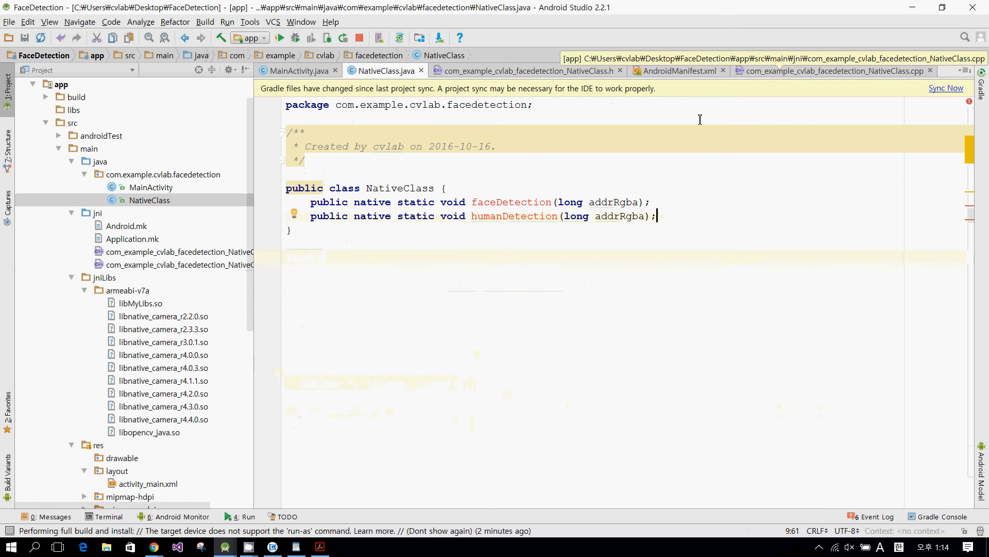
{"action": "double_click", "coordinate": [513, 215]}
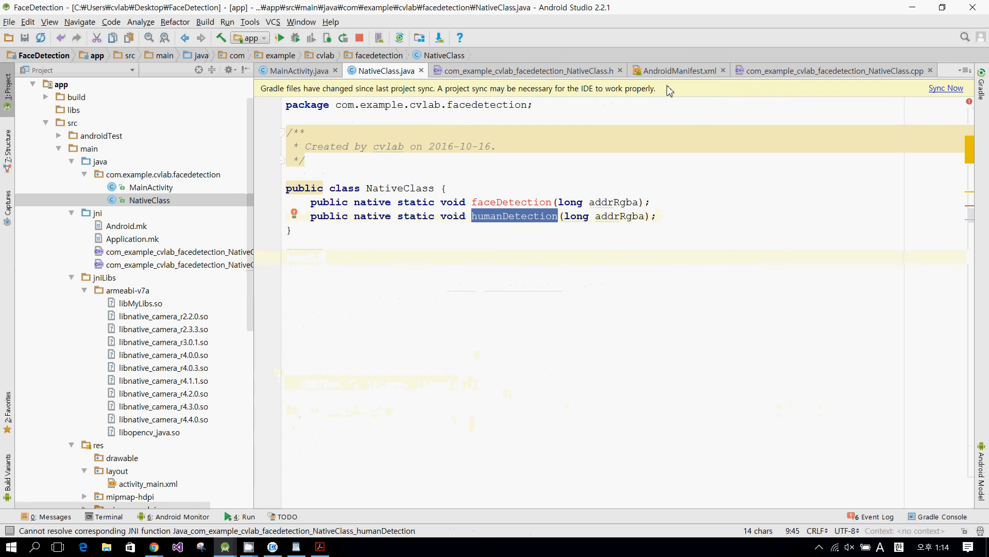
- Rename the copied JNI declaration to NativeClass_humanDetection
{"action": "left_click", "coordinate": [523, 70]}
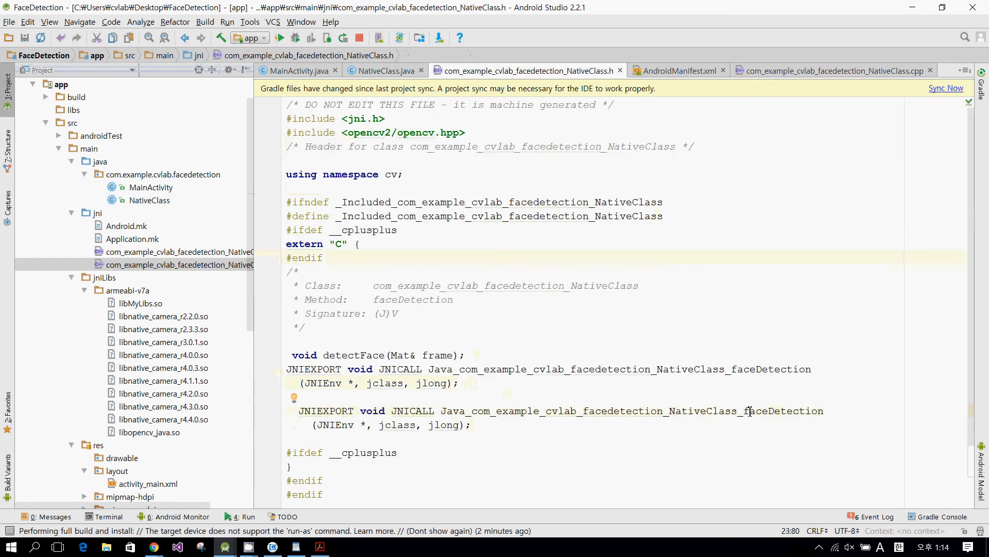
{"action": "double_click", "coordinate": [782, 411]}
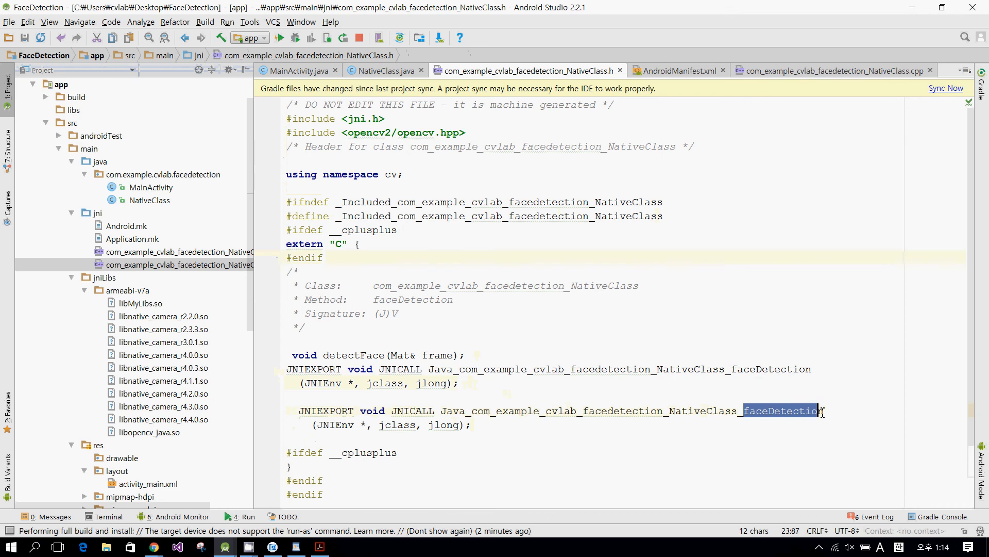
{"action": "type", "text": "humanDetection"}
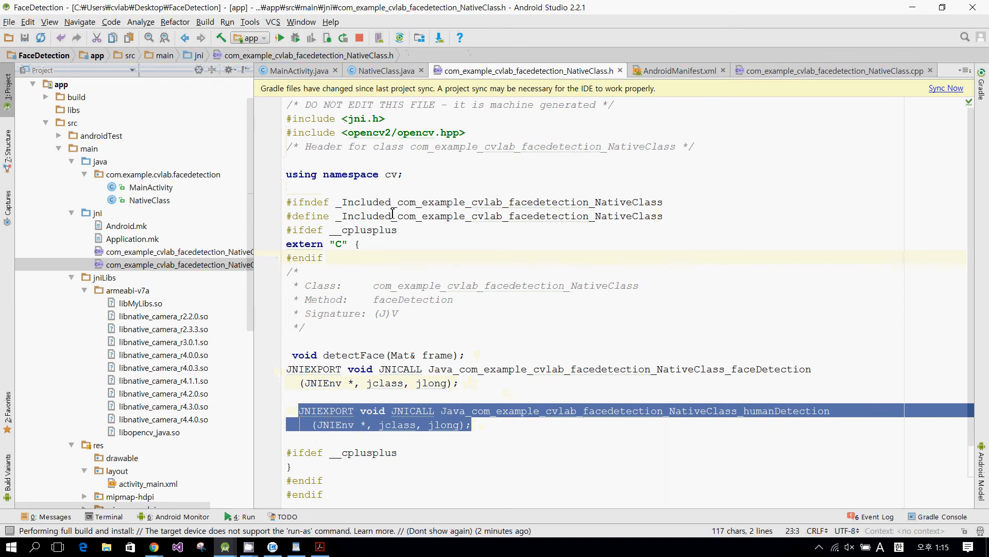
{"action": "left_click", "coordinate": [179, 251]}
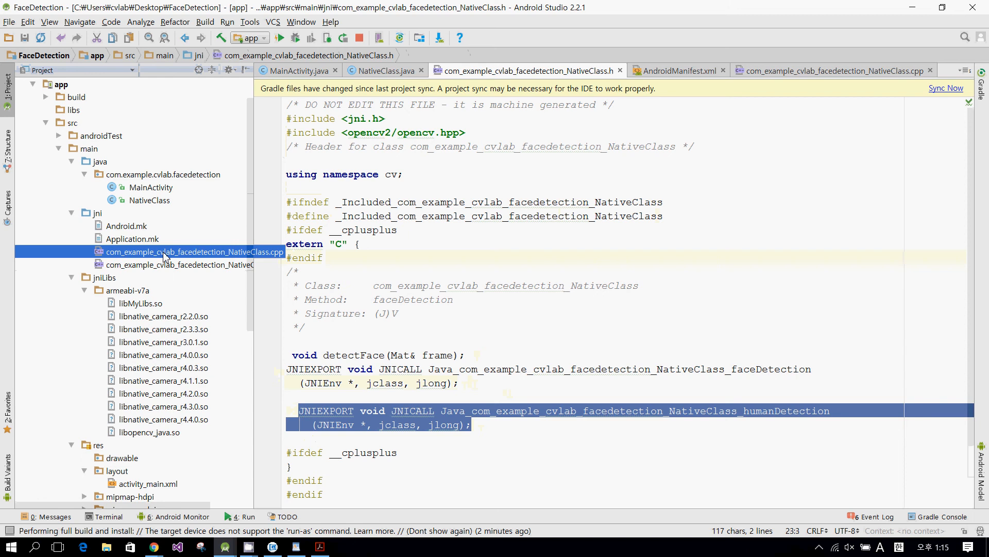
- Name the jlong parameter addrRgba and add 'Mat& mRgba = *(Mat*)addrRgba;' in the cpp function
{"action": "left_click", "coordinate": [833, 70]}
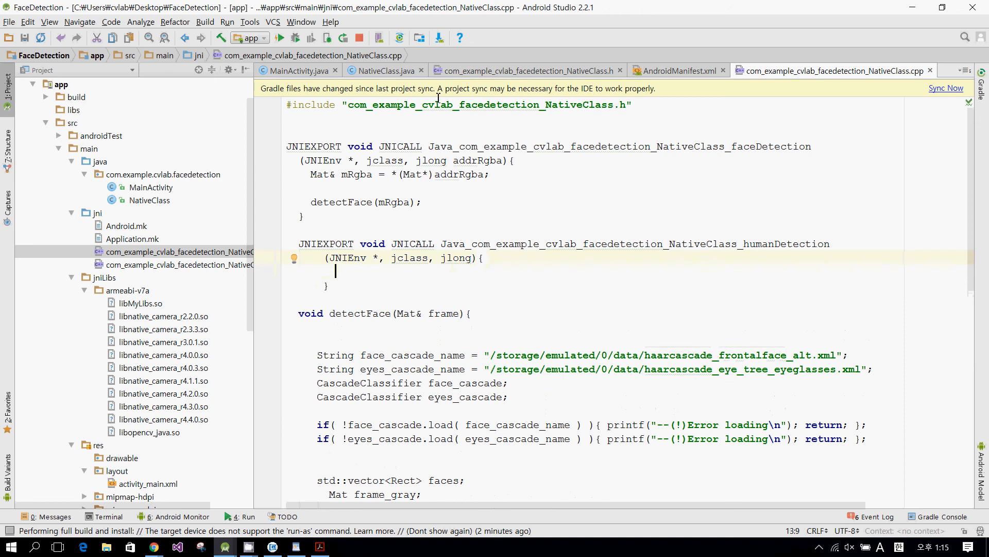
{"action": "double_click", "coordinate": [476, 161]}
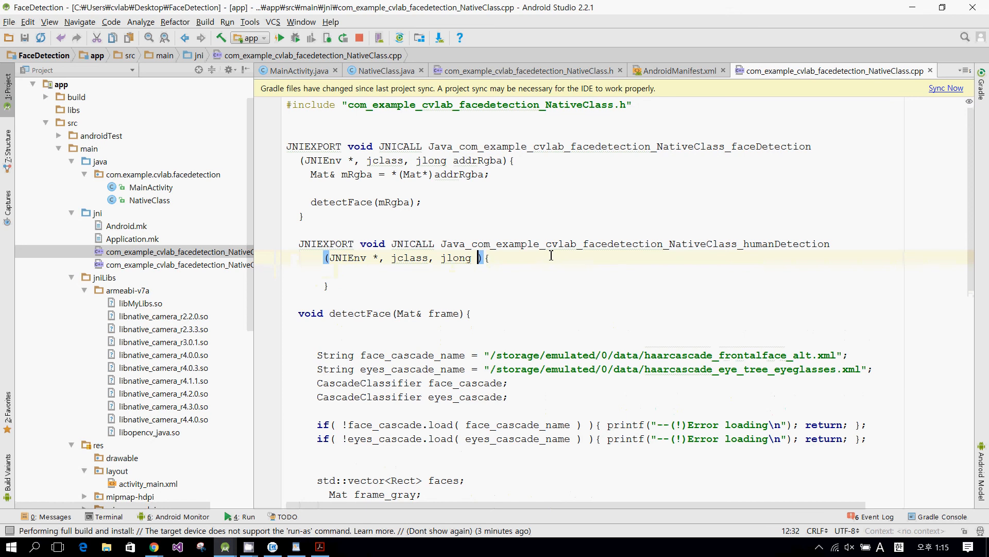
{"action": "type", "text": "addrRgba"}
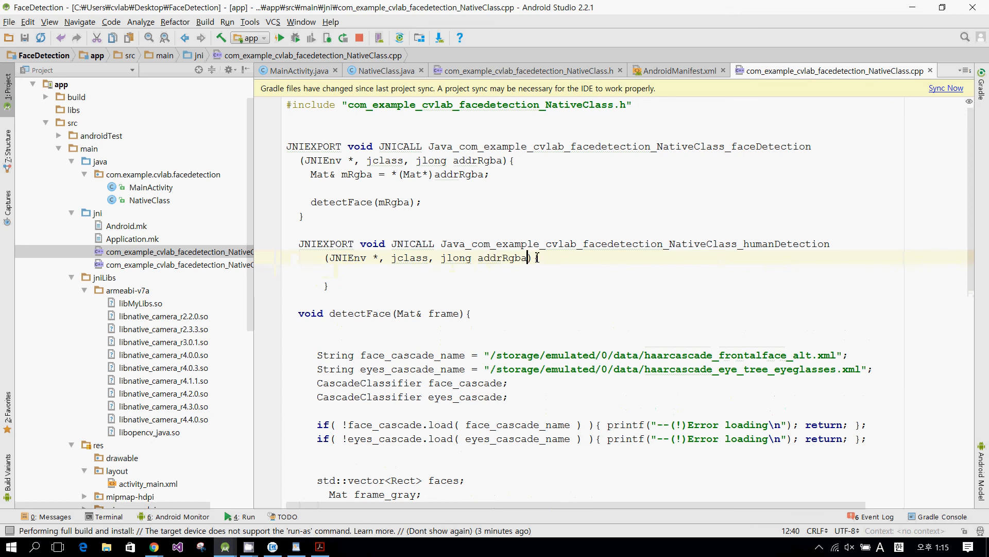
{"action": "mouse_move", "coordinate": [423, 209]}
{"action": "type", "text": "{"}
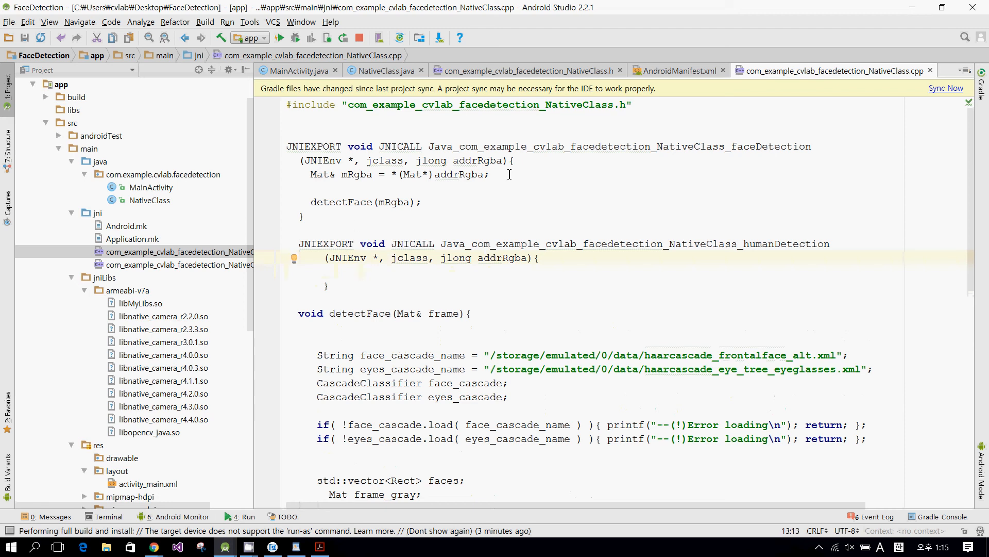
{"action": "type", "text": "Mat&"}
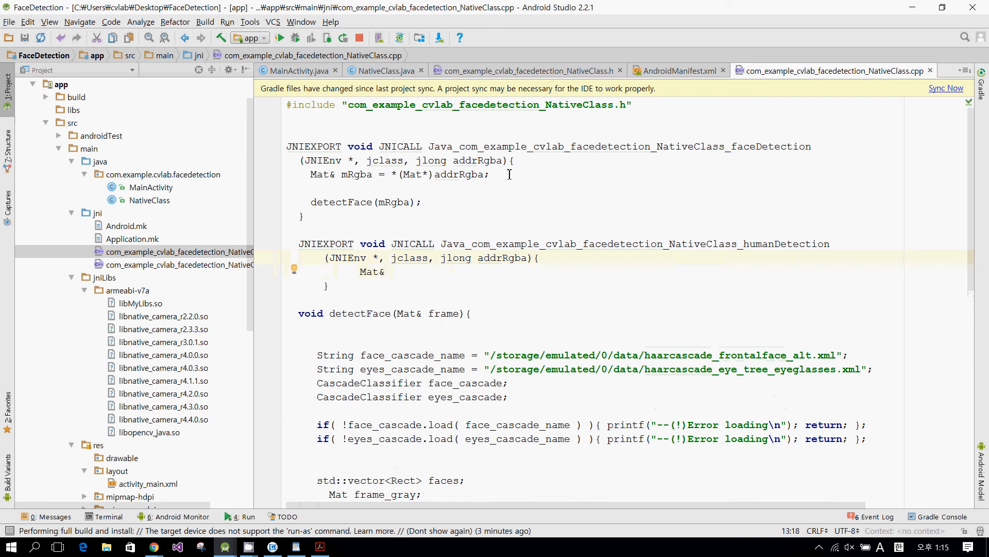
{"action": "type", "text": "mRgba ="}
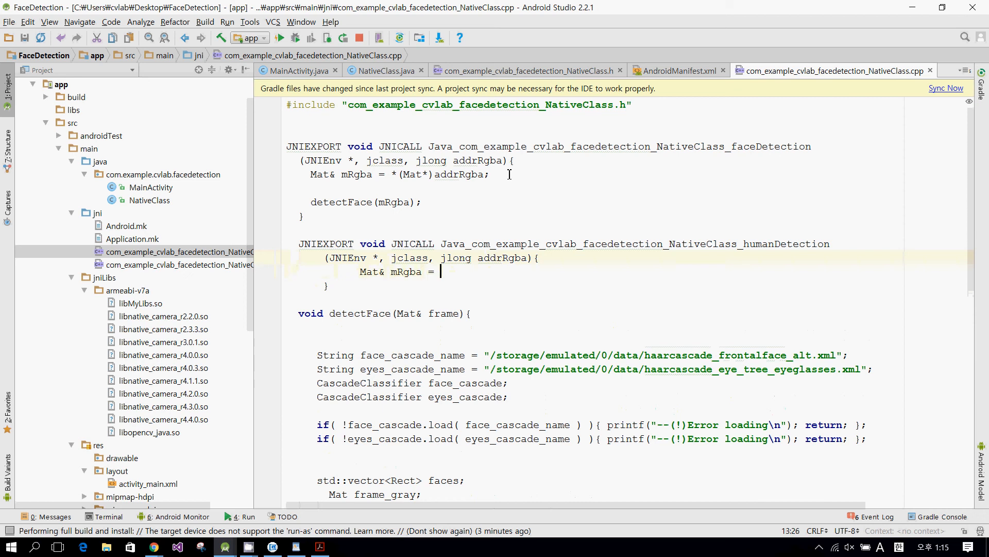
{"action": "type", "text": "()"}
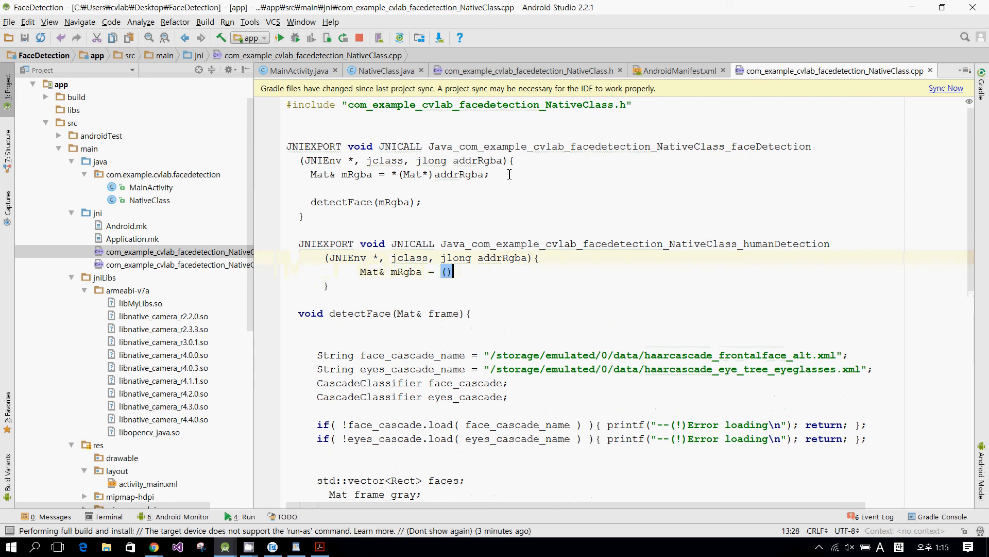
{"action": "type", "text": "*"}
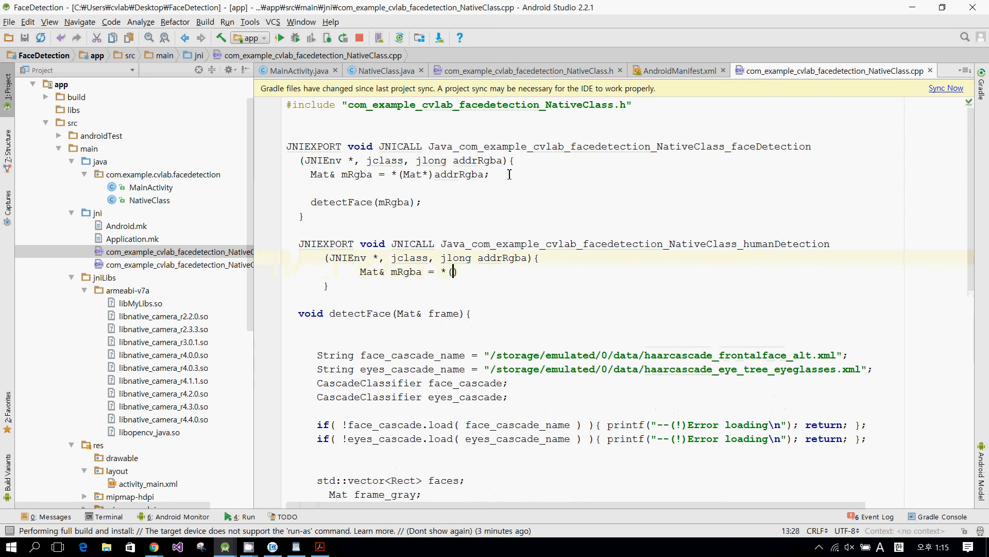
{"action": "type", "text": "Mat"}
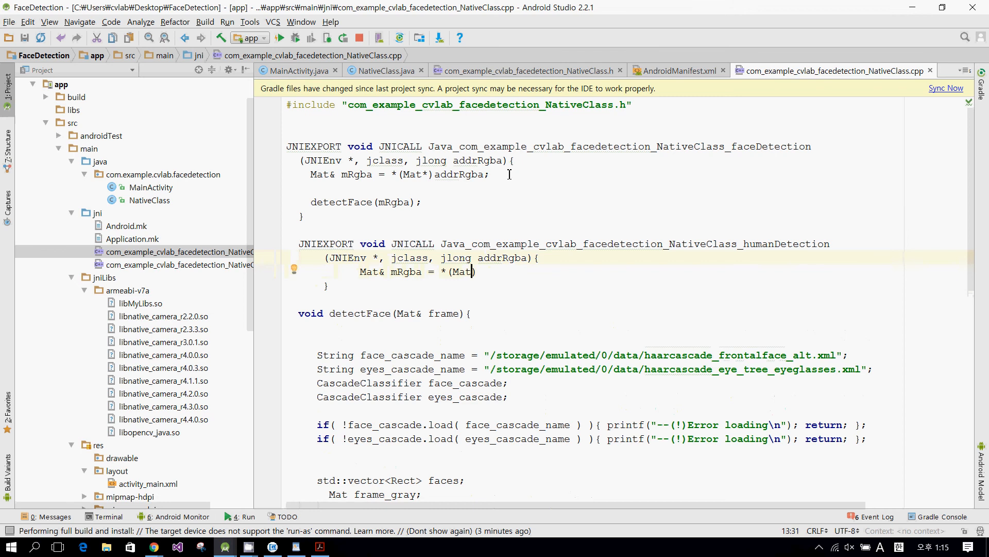
{"action": "type", "text": "*)"}
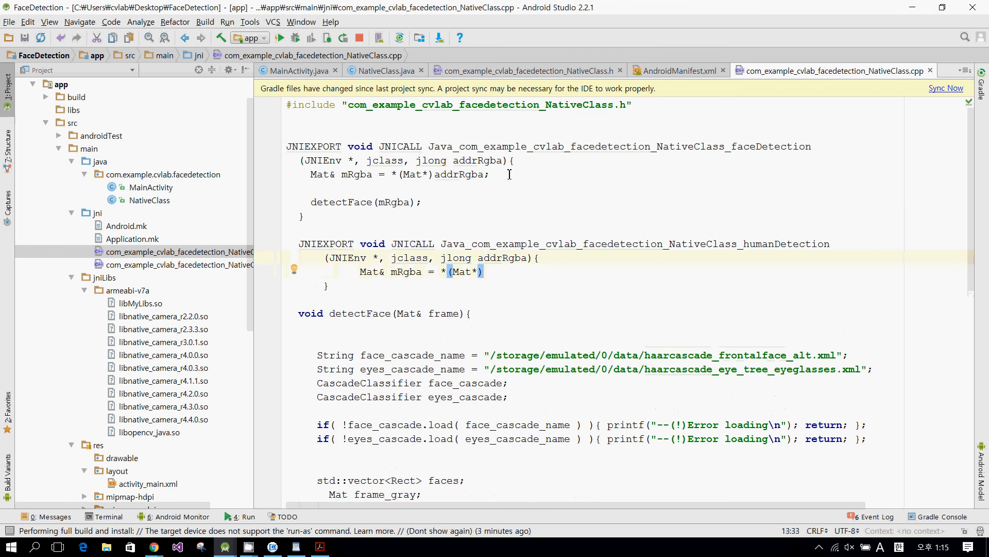
{"action": "type", "text": "addrRgba"}
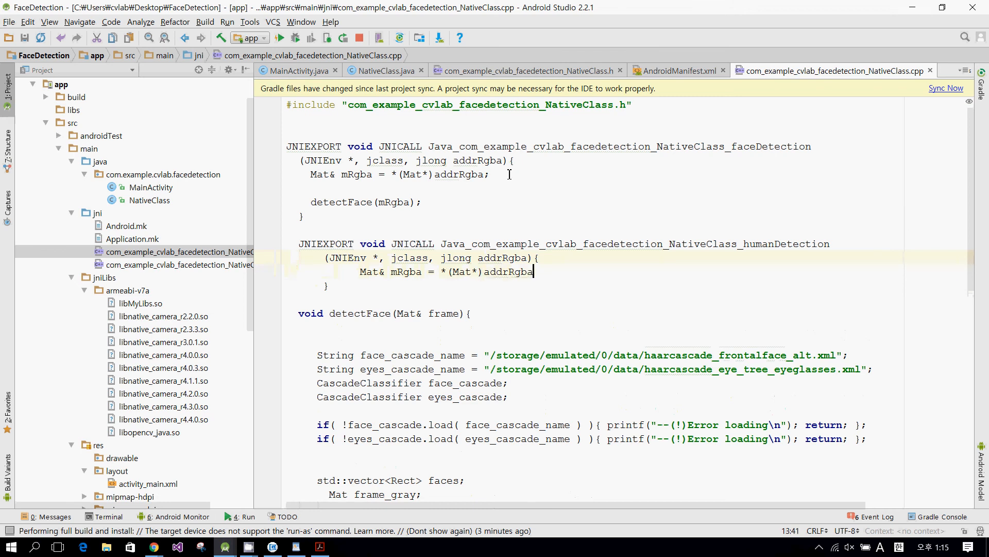
{"action": "key", "text": "enter"}
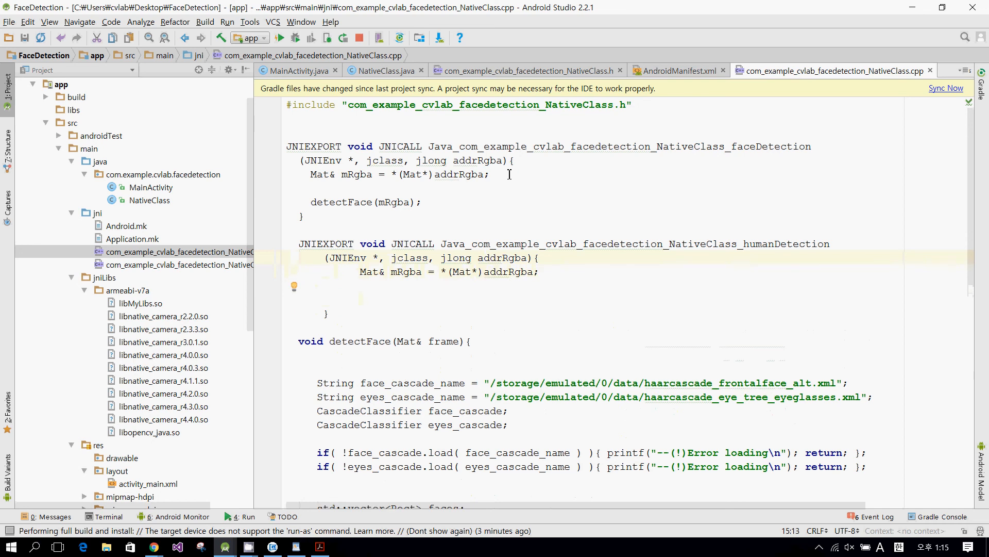
- Add the call detectHuman(mRgba); on the next line
{"action": "left_click", "coordinate": [361, 299]}
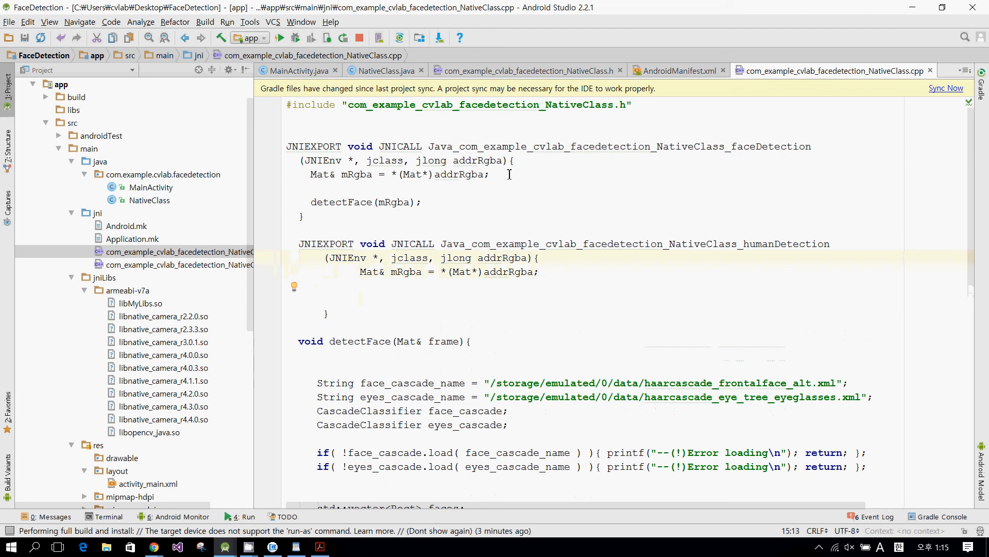
{"action": "type", "text": "detectHumans"}
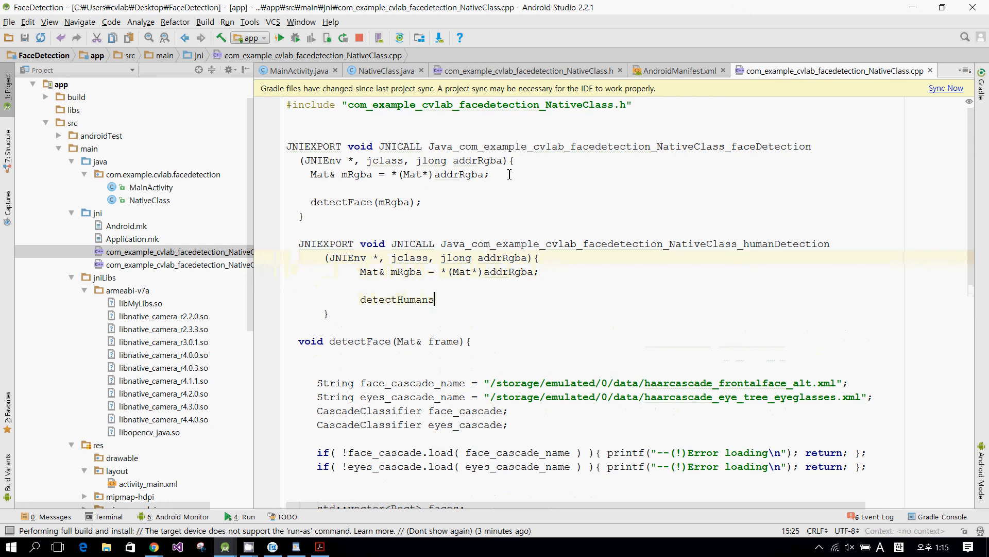
{"action": "type", "text": "()"}
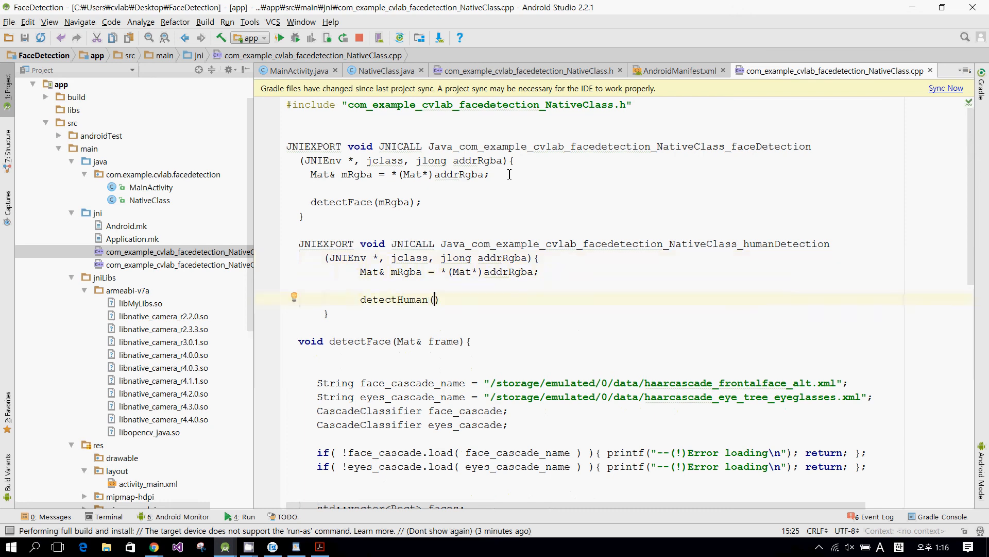
{"action": "type", "text": "mRgba"}
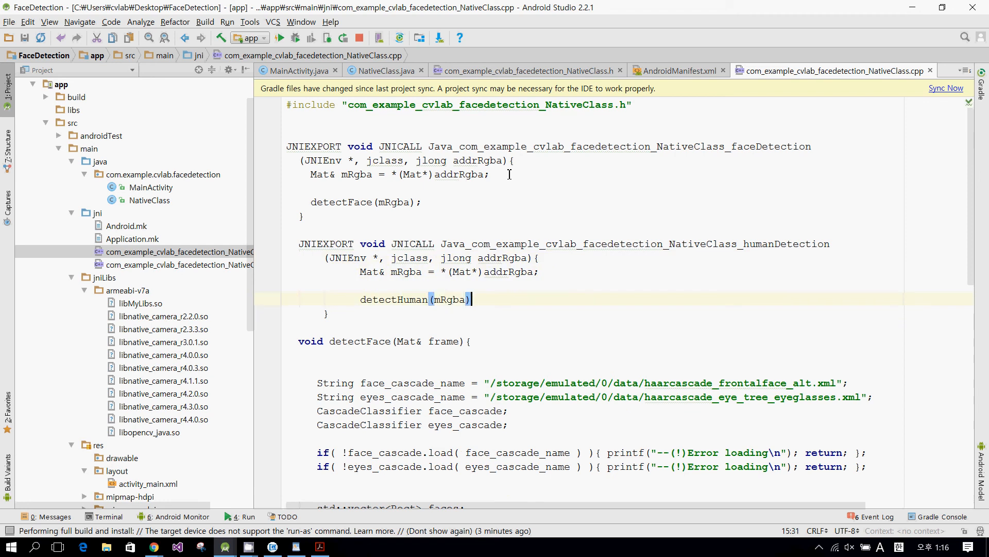
{"action": "type", "text": ";"}
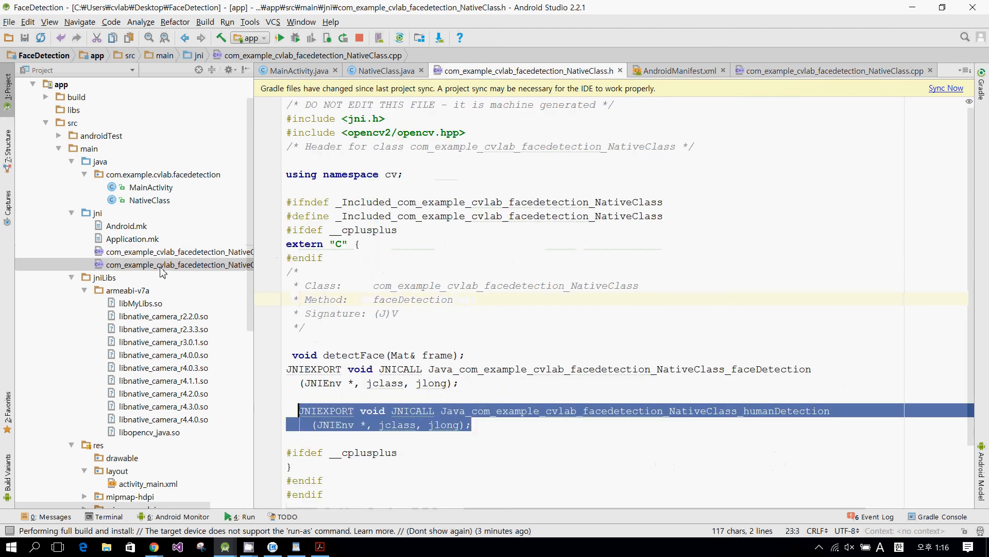
- Declare 'void detectHuman(Mat& frame);' under detectFace in the header
{"action": "left_click", "coordinate": [464, 355]}
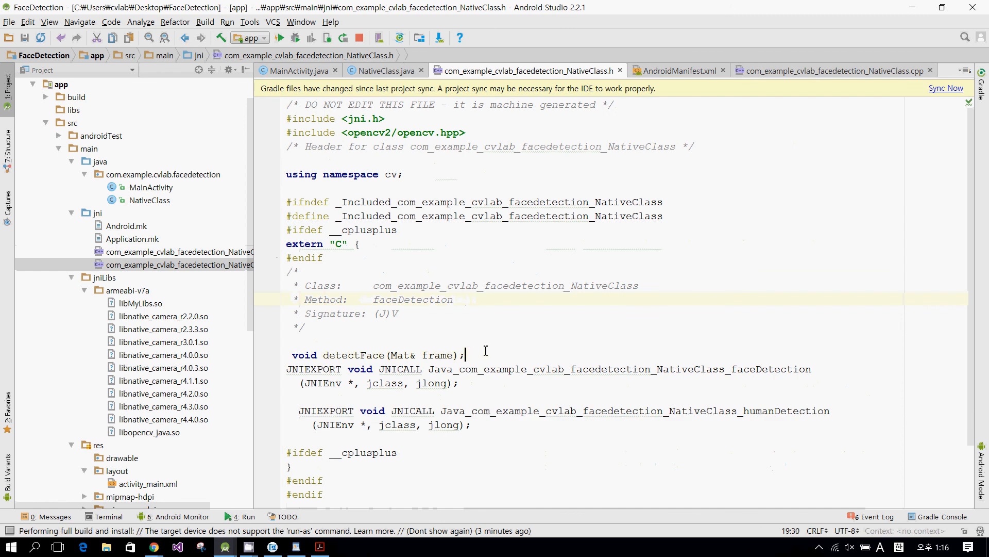
{"action": "type", "text": "void"}
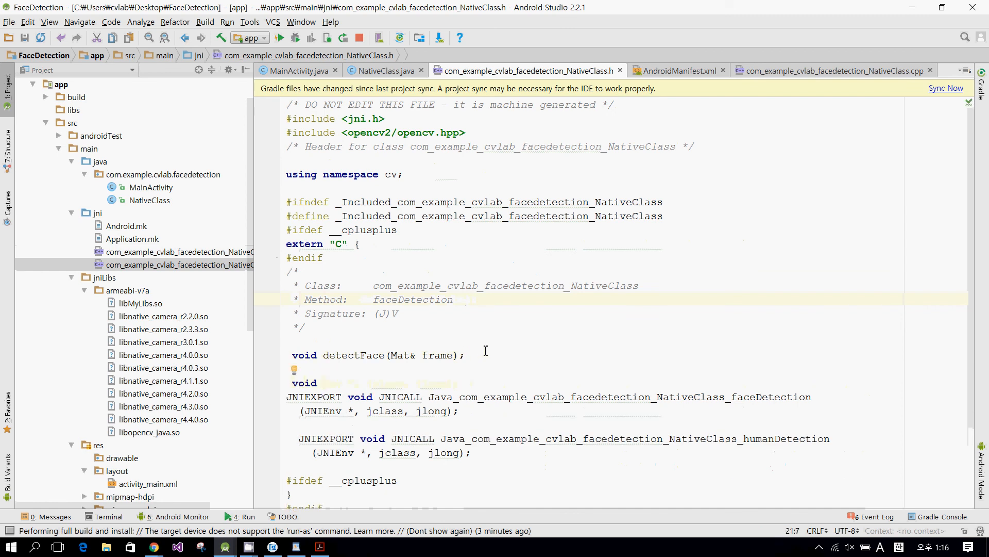
{"action": "left_click", "coordinate": [321, 383]}
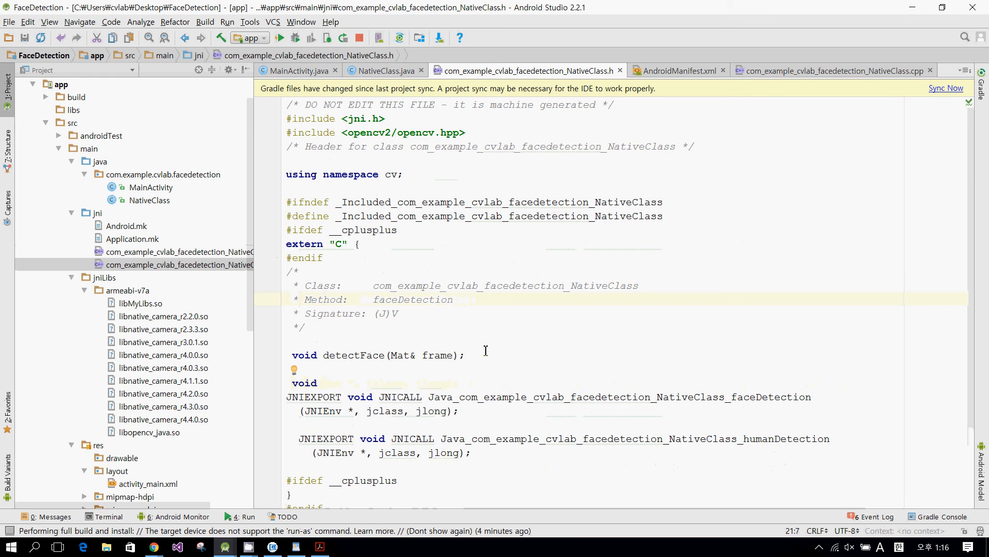
{"action": "left_click", "coordinate": [323, 384]}
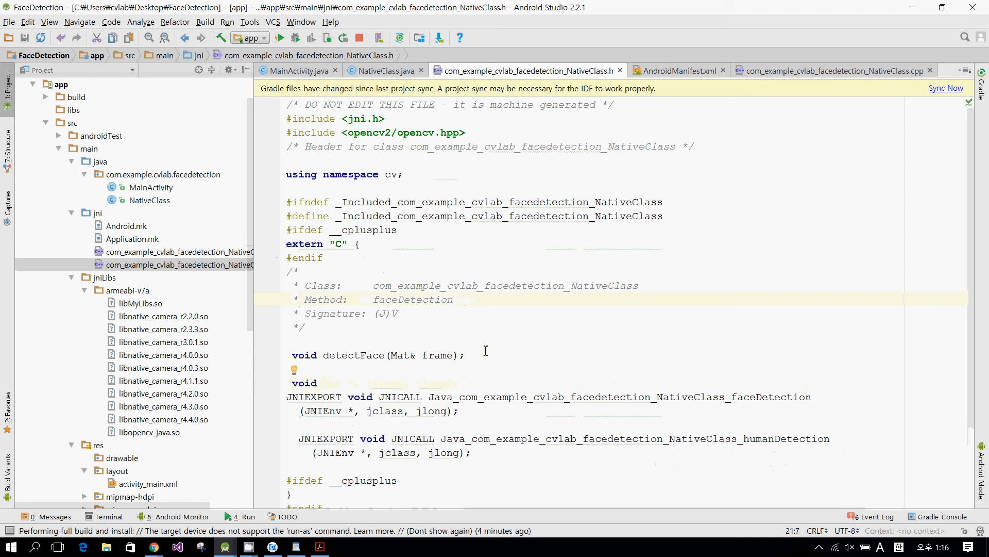
{"action": "type", "text": "detect"}
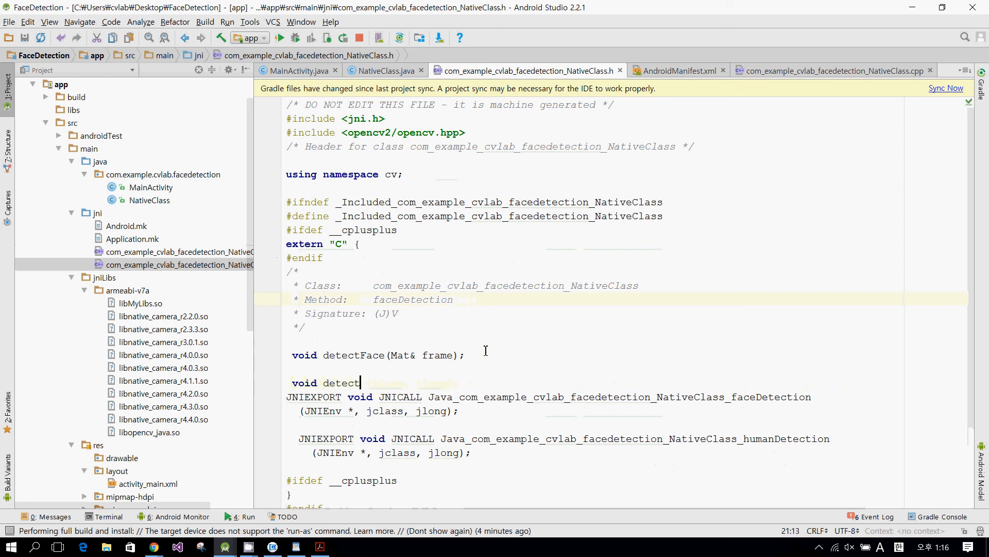
{"action": "type", "text": "Human("}
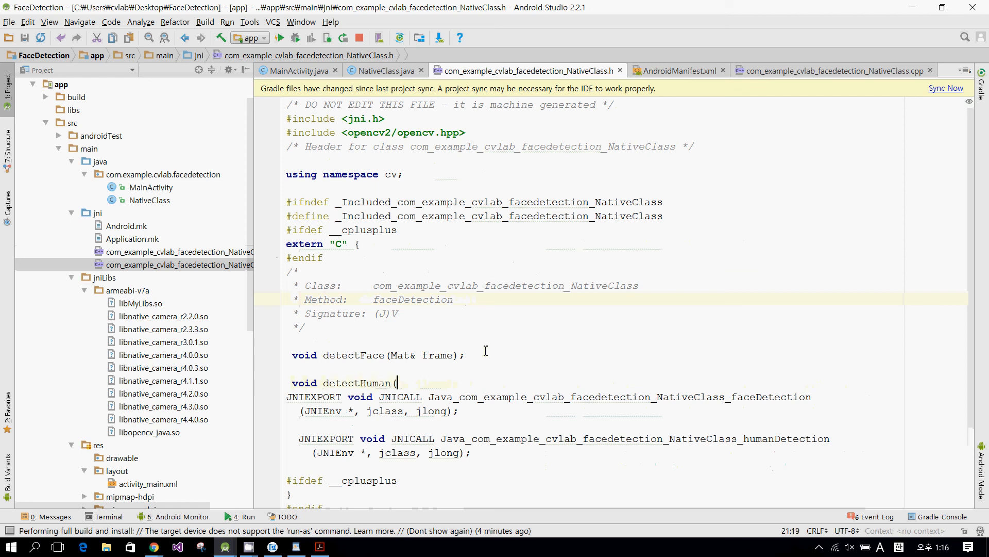
{"action": "type", "text": "Mat"}
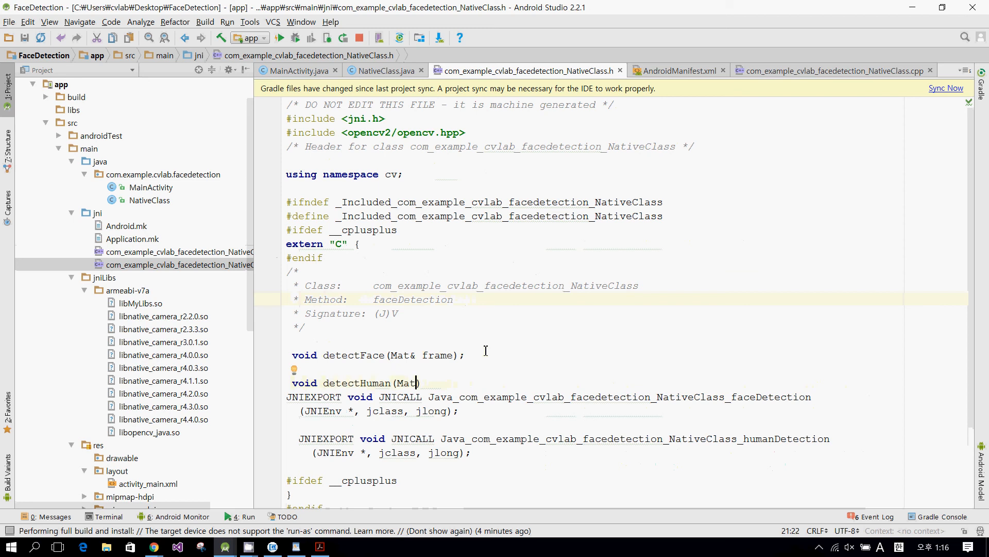
{"action": "type", "text": "& frame"}
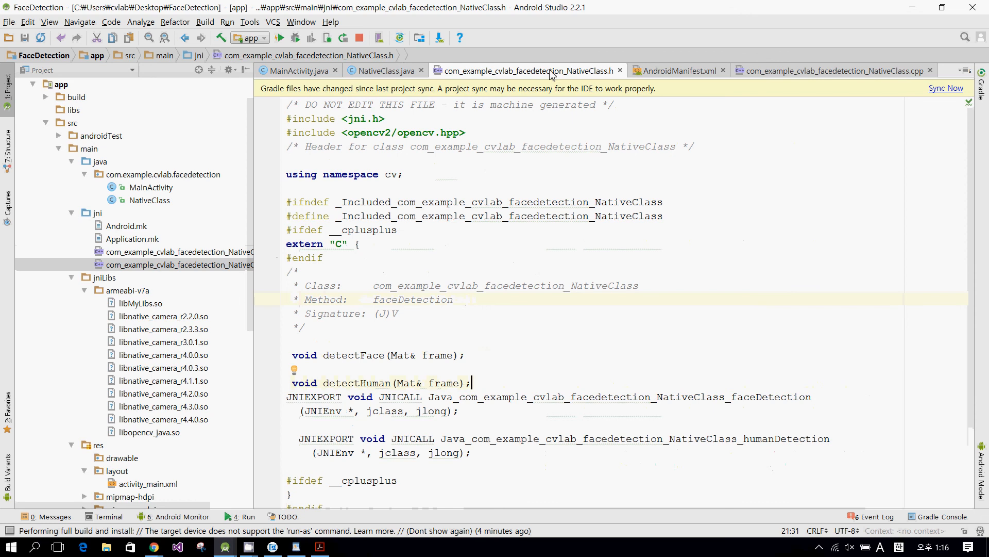
{"action": "left_click", "coordinate": [831, 70]}
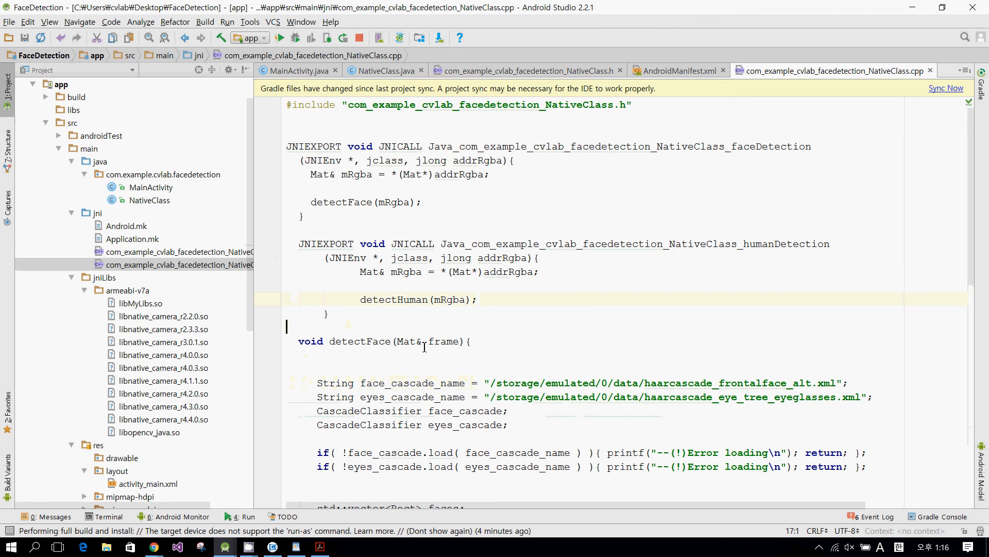
- Open an empty detectHuman(Mat& frame) body in the cpp source
{"action": "scroll", "scroll_direction": "down", "scroll_amount": 3}
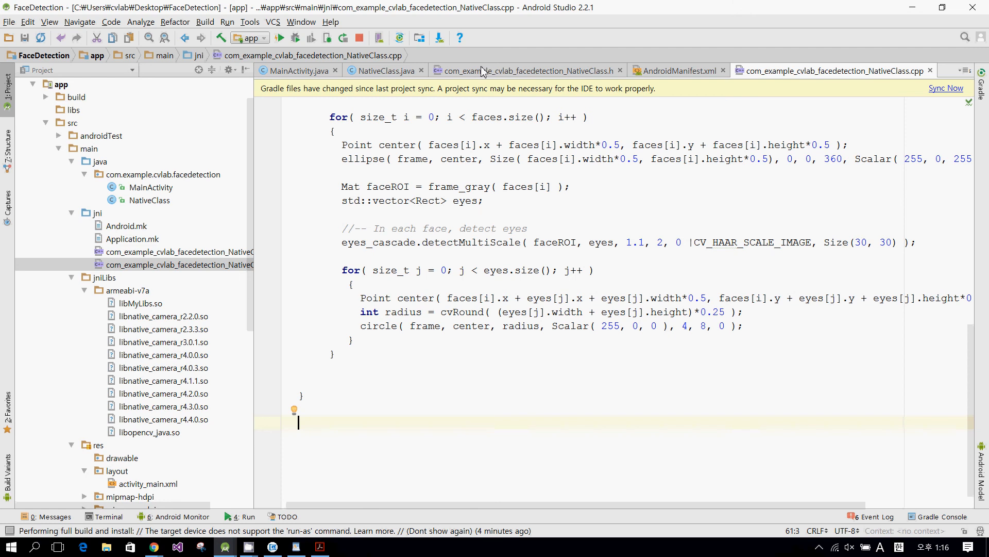
{"action": "mouse_move", "coordinate": [487, 74]}
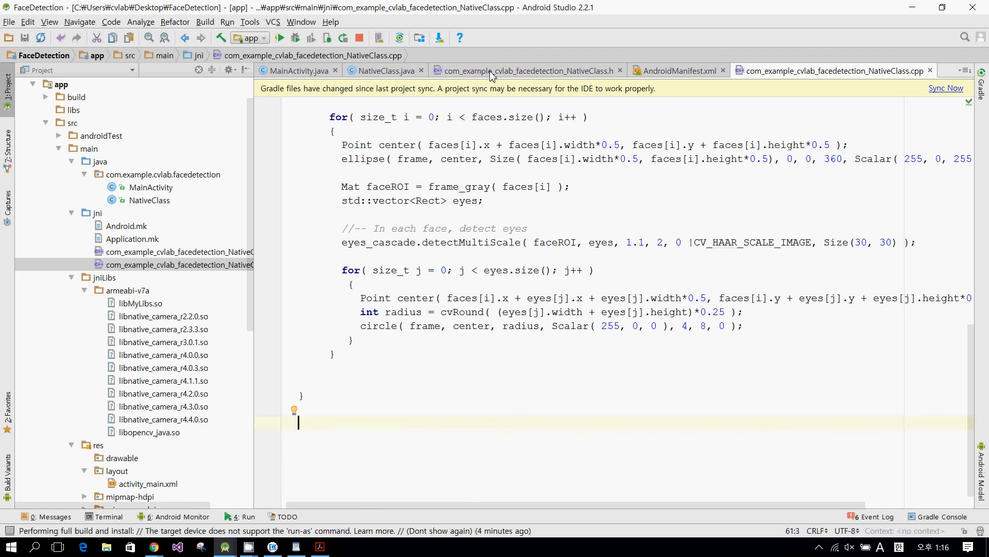
{"action": "left_click", "coordinate": [527, 70]}
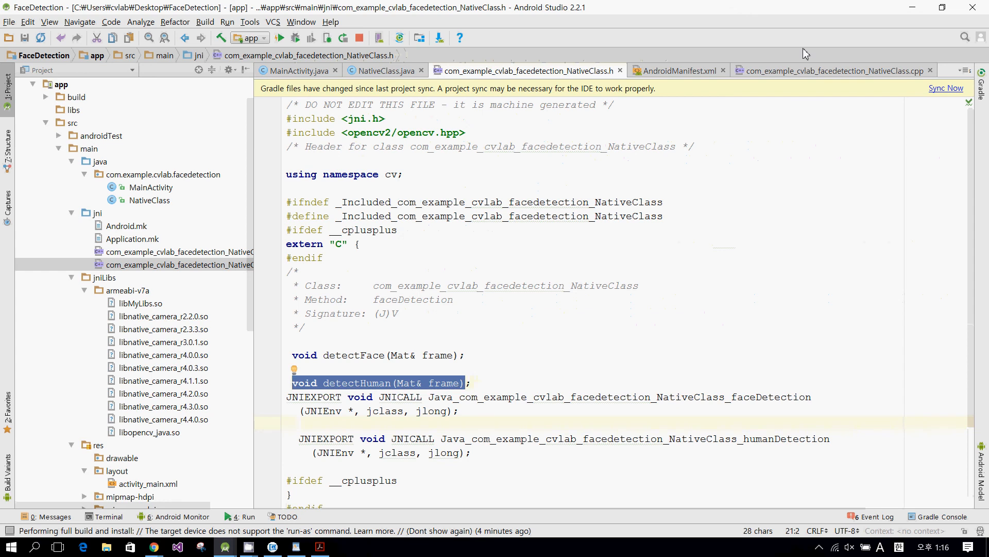
{"action": "left_click", "coordinate": [831, 70]}
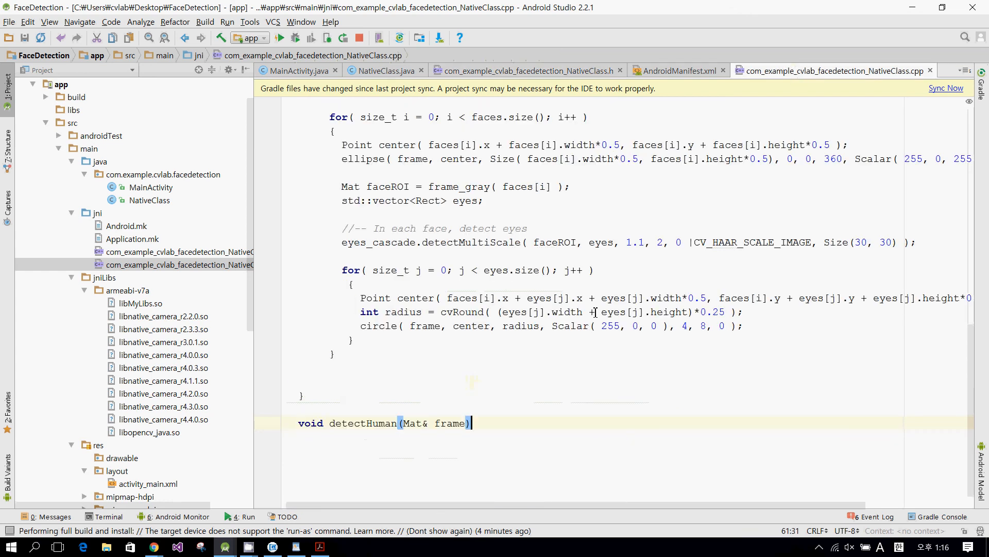
{"action": "type", "text": "{"}
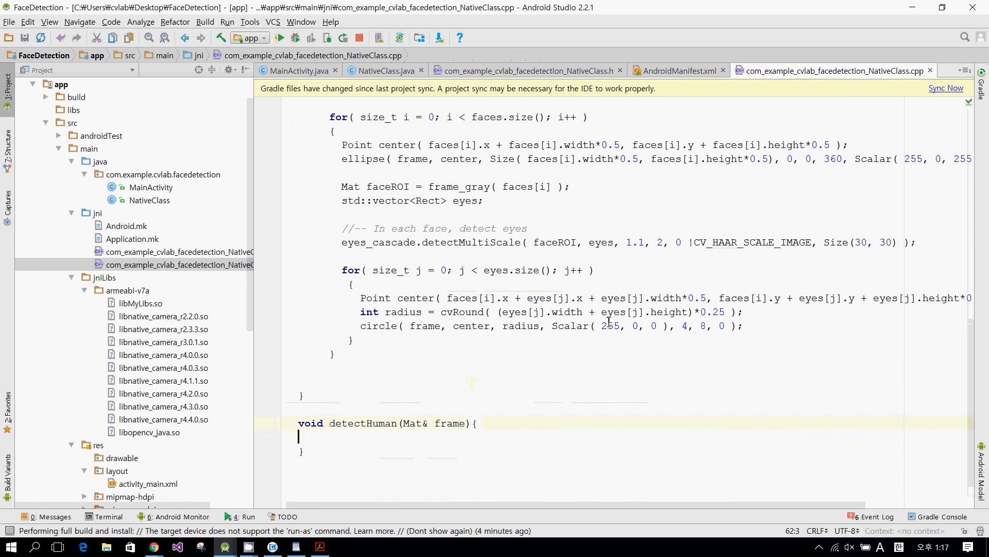
{"action": "left_click", "coordinate": [484, 422]}
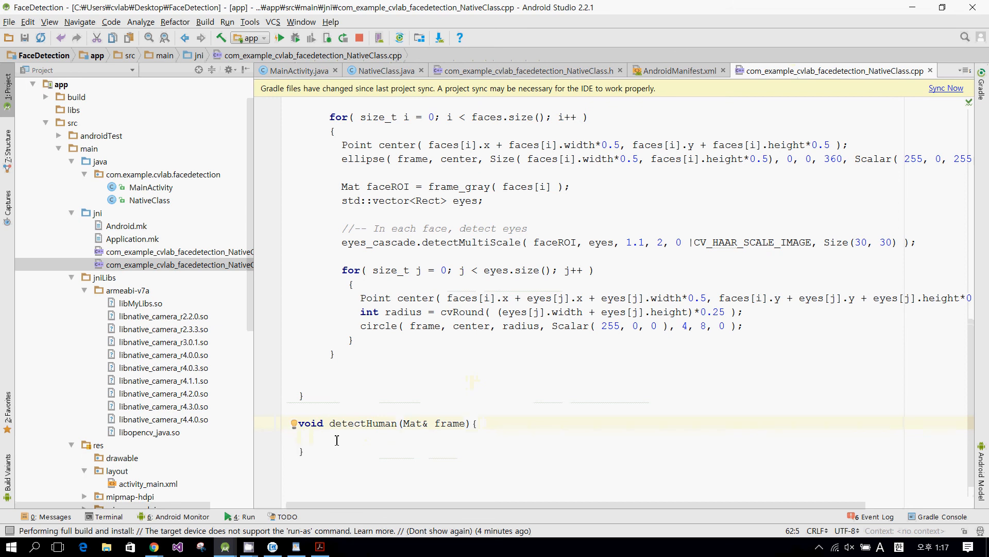
- Paste the frontalface cascade path line from detectFace and rename it human_cascade_name
{"action": "scroll", "scroll_direction": "up", "scroll_amount": 3}
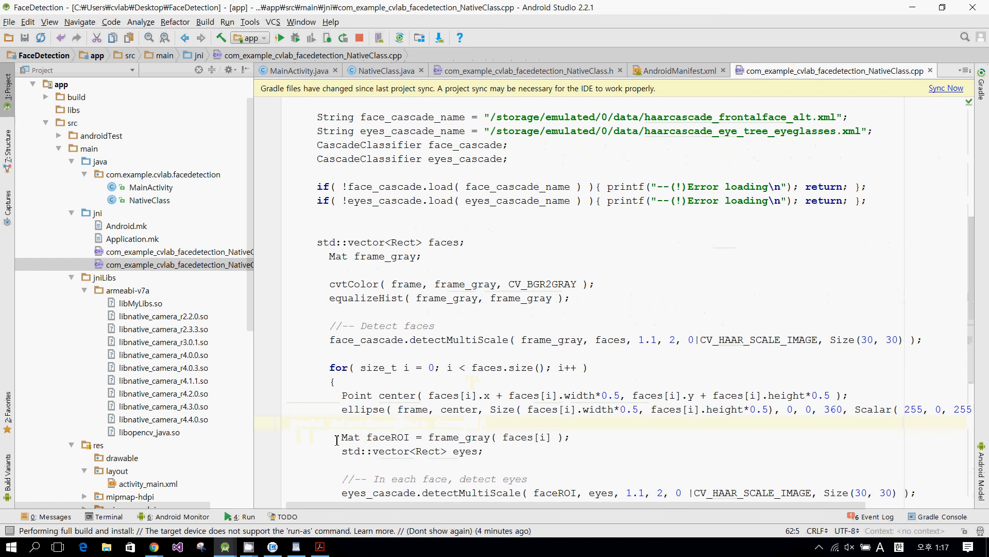
{"action": "scroll", "scroll_direction": "up", "scroll_amount": 3}
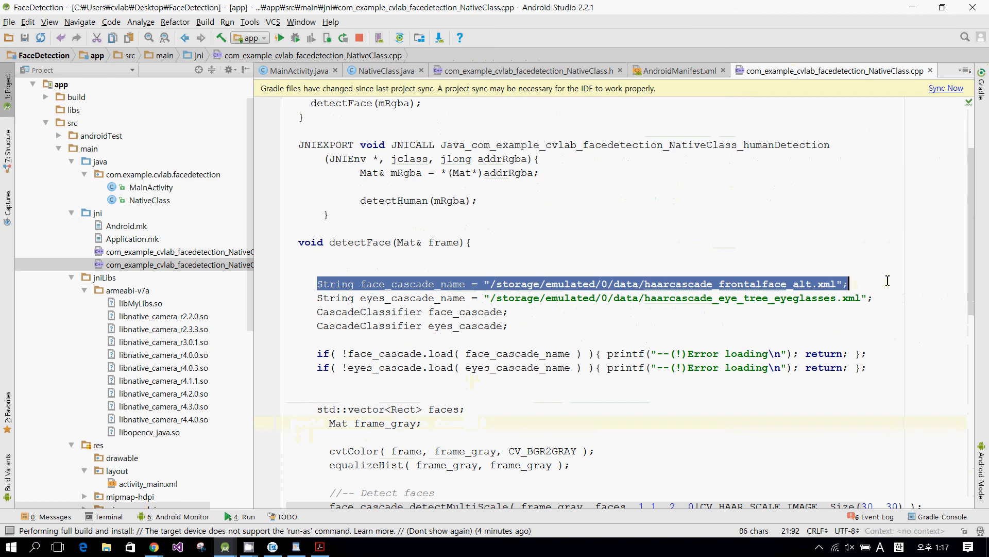
{"action": "scroll", "scroll_direction": "down", "scroll_amount": 3}
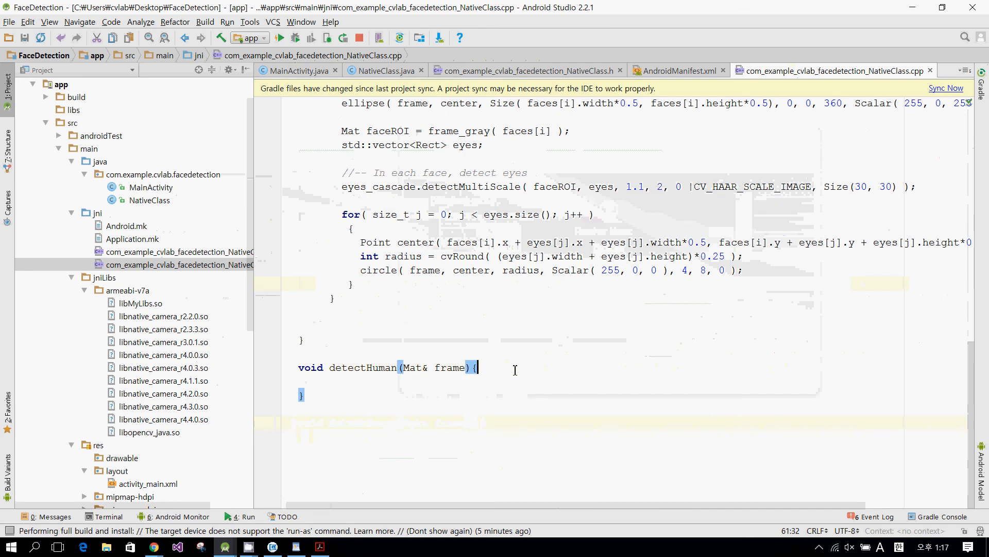
{"action": "type", "text": "String face_cascade_name = \"/storage/emulated/0/data/haarcascade_frontalface_alt.xml\";"}
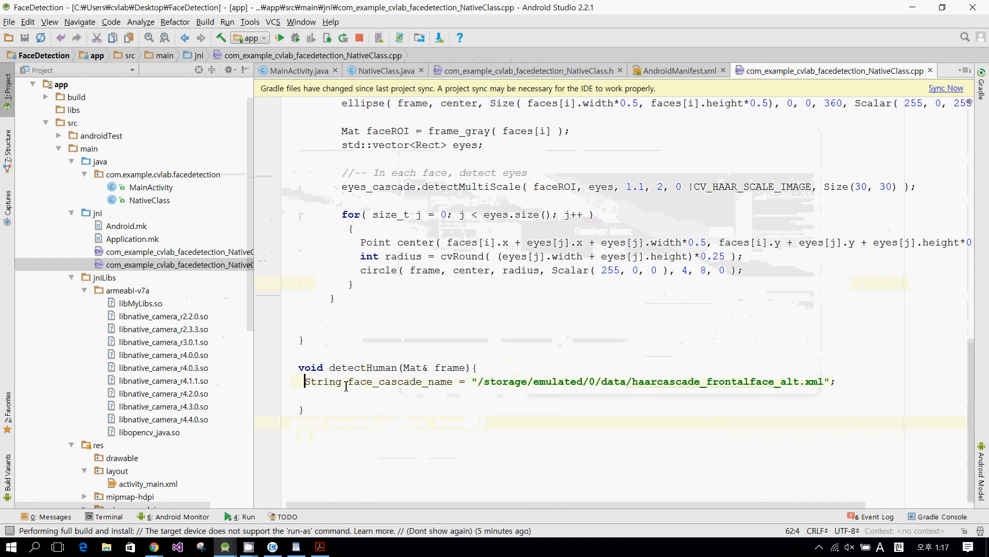
{"action": "left_click", "coordinate": [385, 382]}
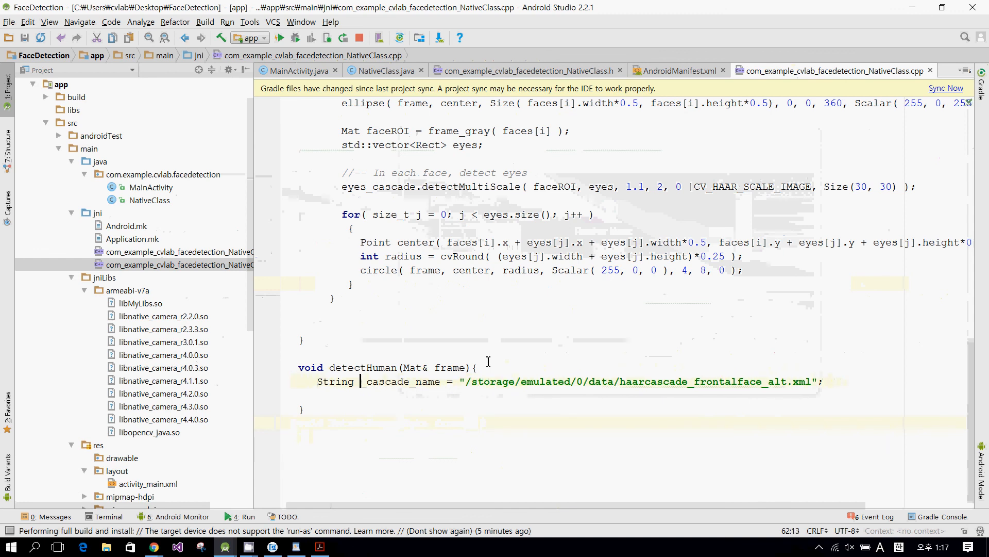
{"action": "type", "text": "human"}
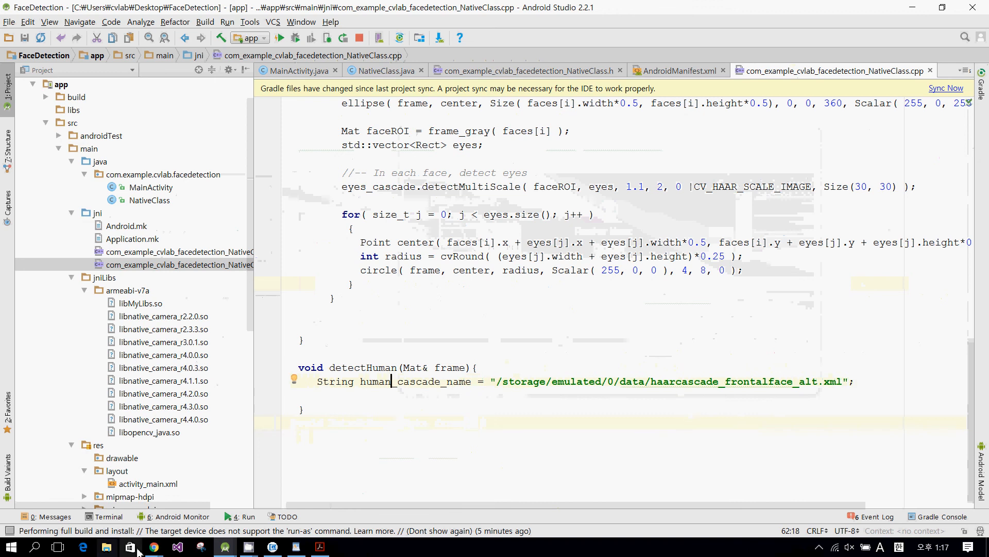
{"action": "mouse_move", "coordinate": [152, 546]}
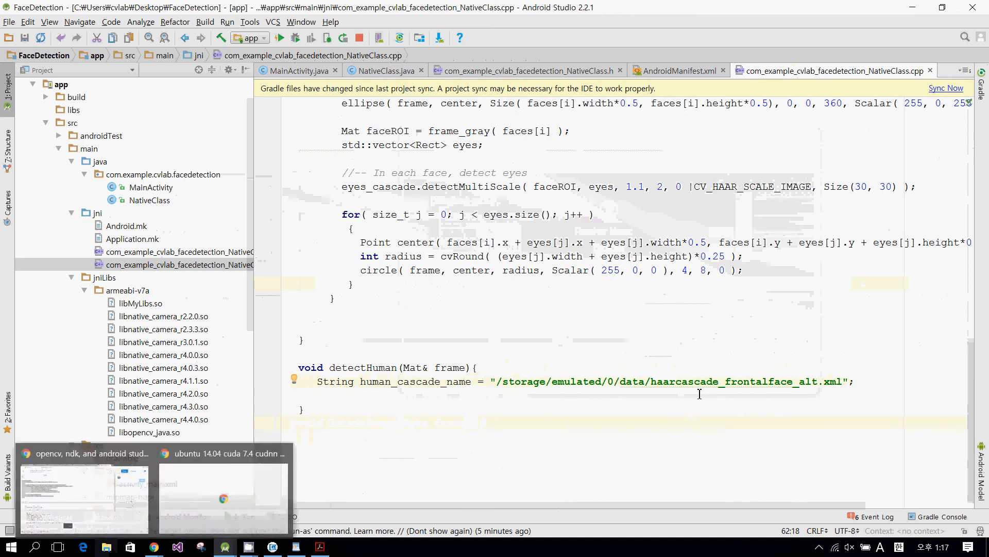
{"action": "left_click", "coordinate": [393, 381]}
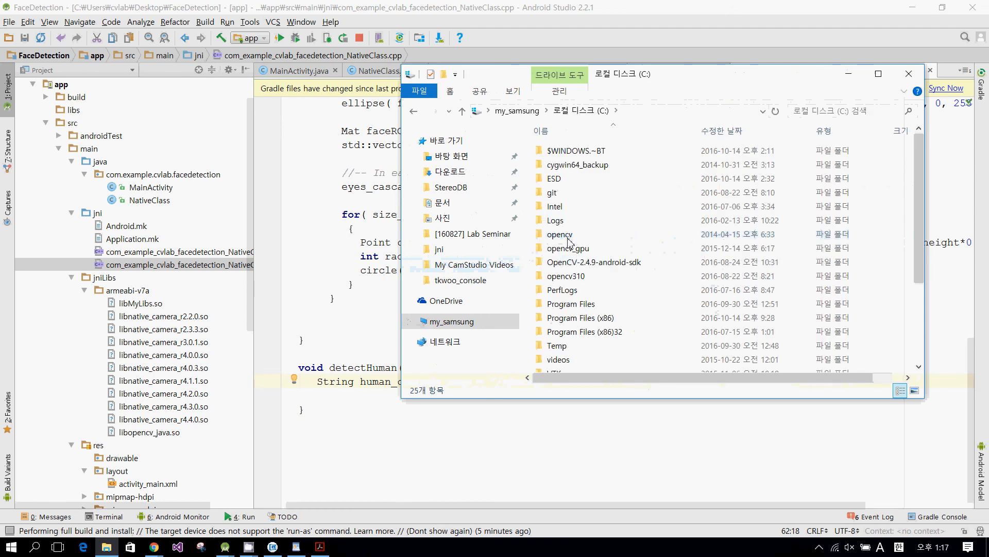
{"action": "double_click", "coordinate": [559, 234]}
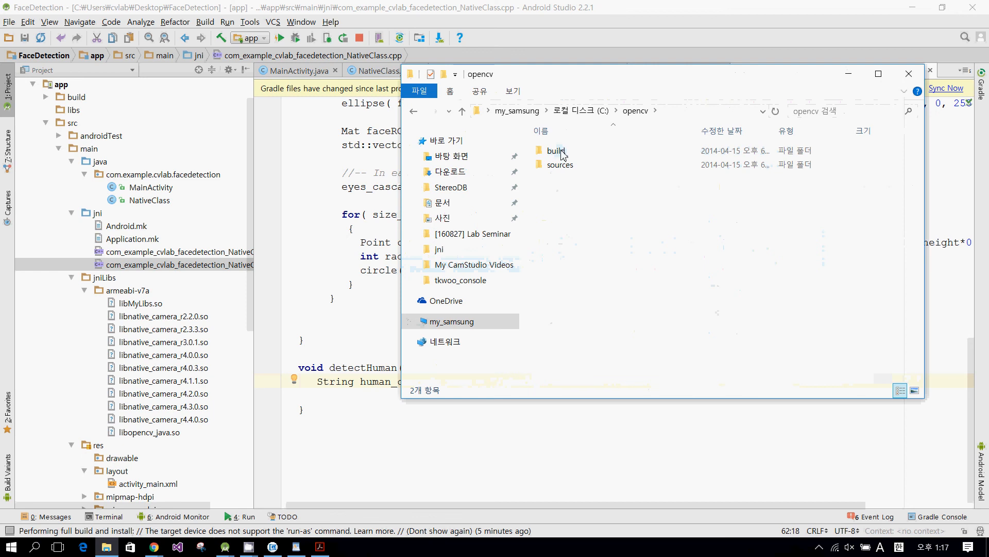
{"action": "double_click", "coordinate": [561, 164]}
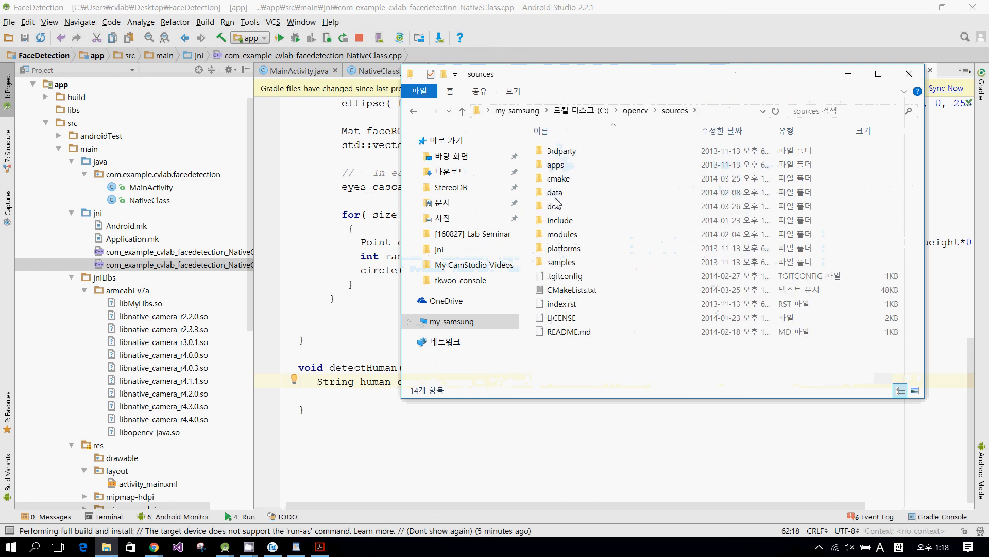
{"action": "double_click", "coordinate": [555, 191]}
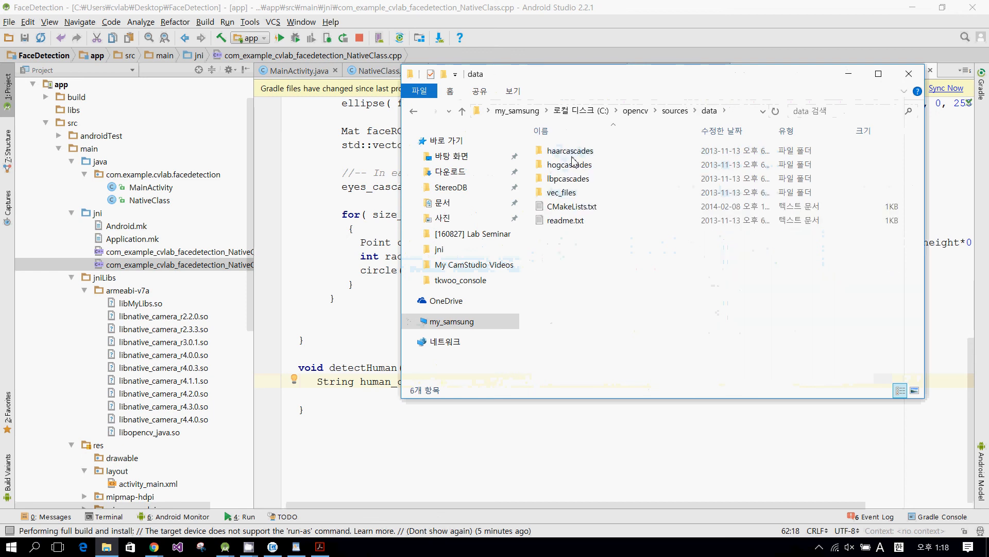
{"action": "double_click", "coordinate": [569, 151]}
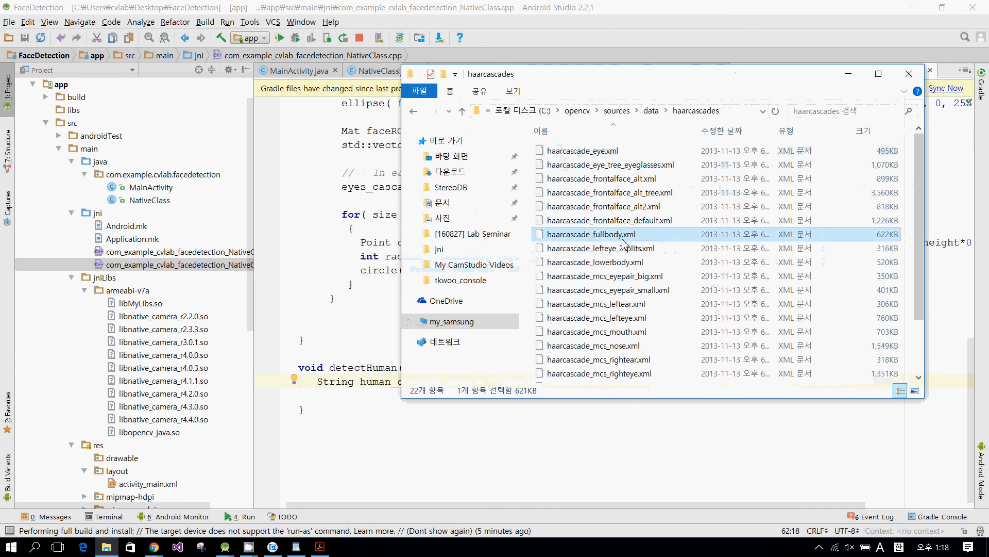
{"action": "mouse_move", "coordinate": [651, 245]}
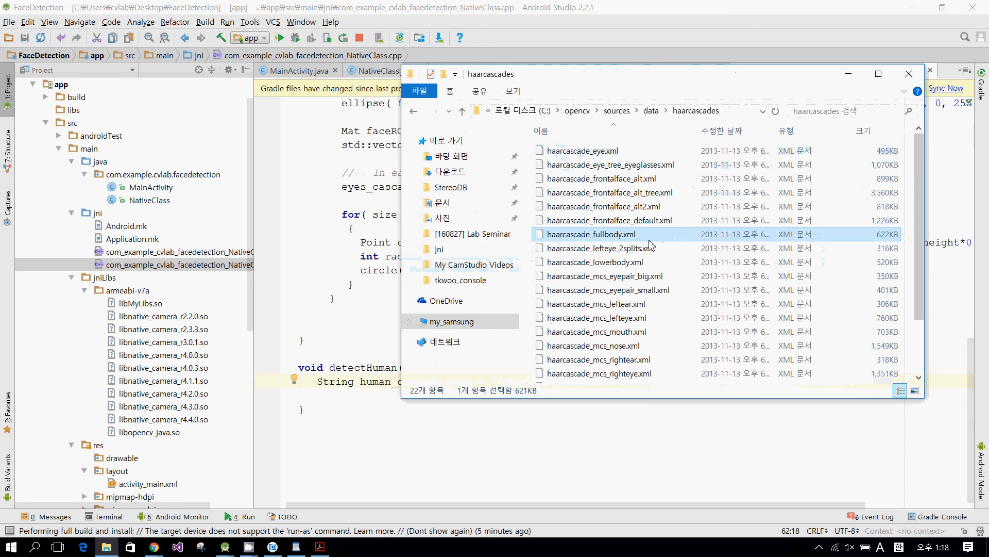
{"action": "left_click", "coordinate": [413, 111]}
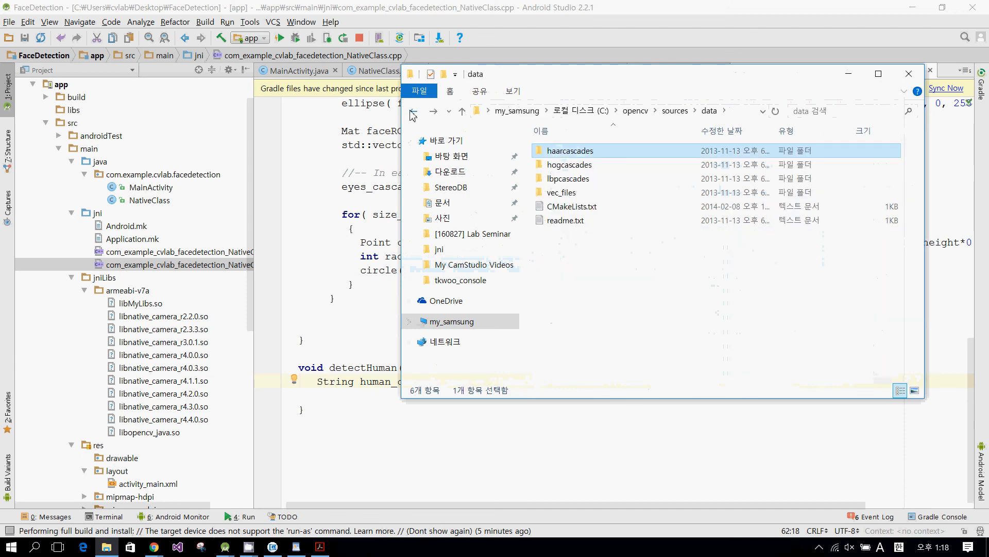
{"action": "left_click", "coordinate": [451, 321]}
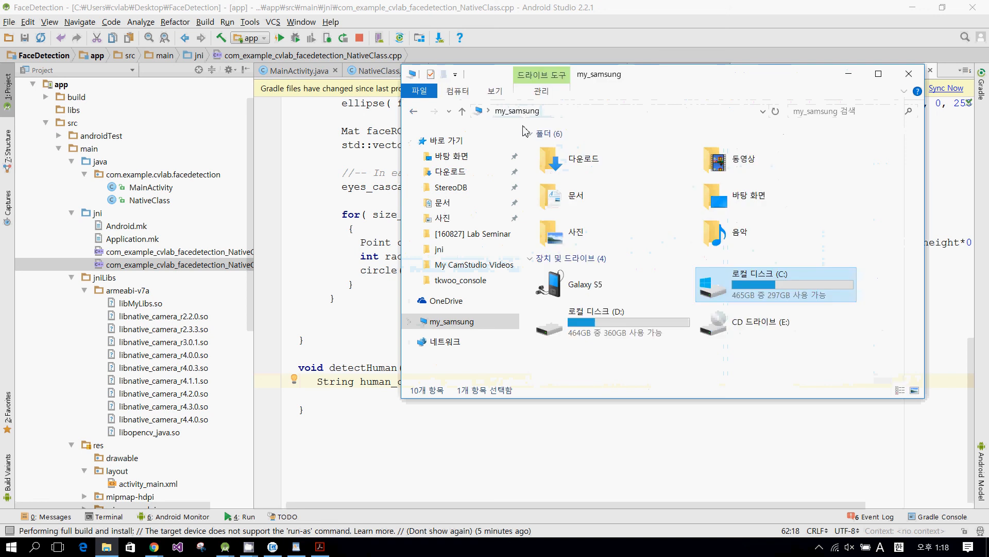
{"action": "double_click", "coordinate": [586, 285]}
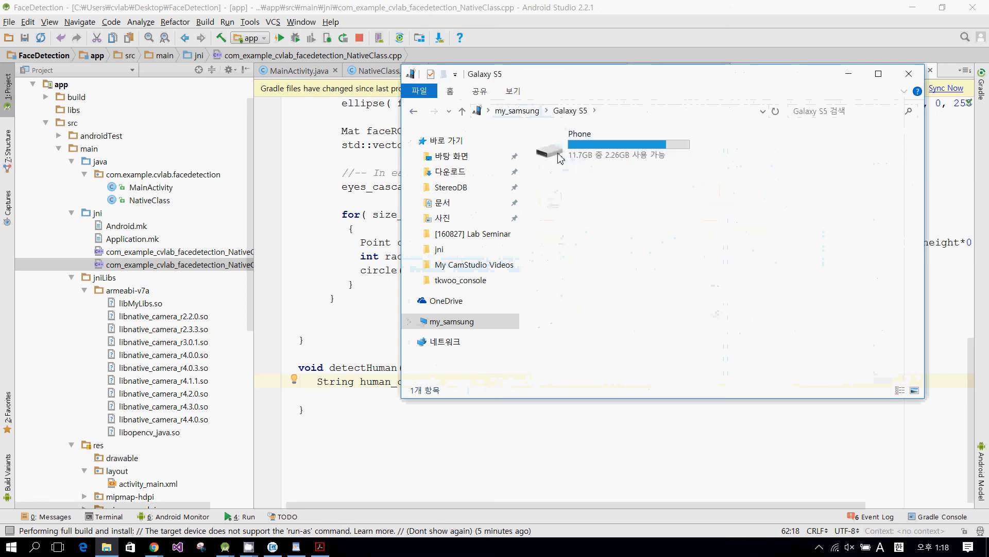
{"action": "double_click", "coordinate": [579, 145]}
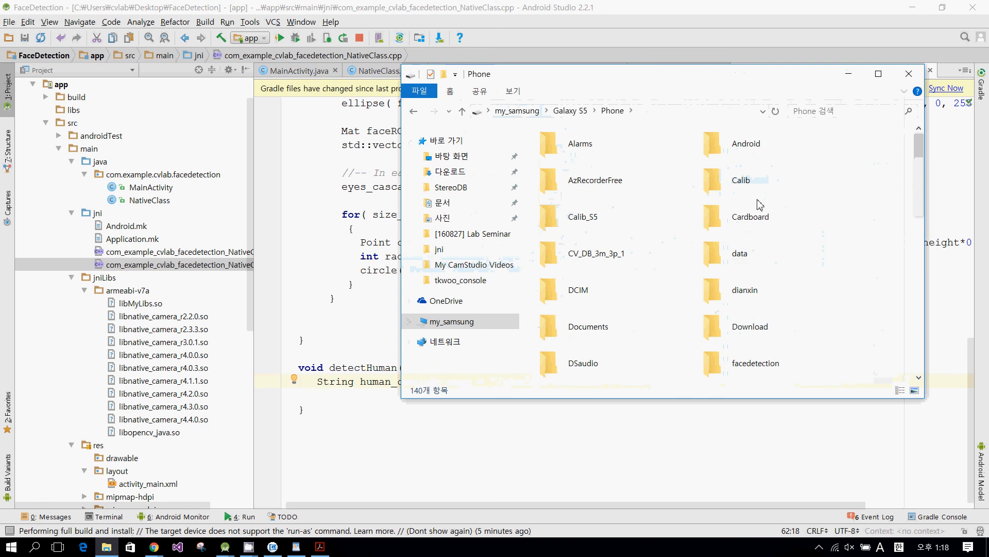
{"action": "left_click", "coordinate": [878, 73]}
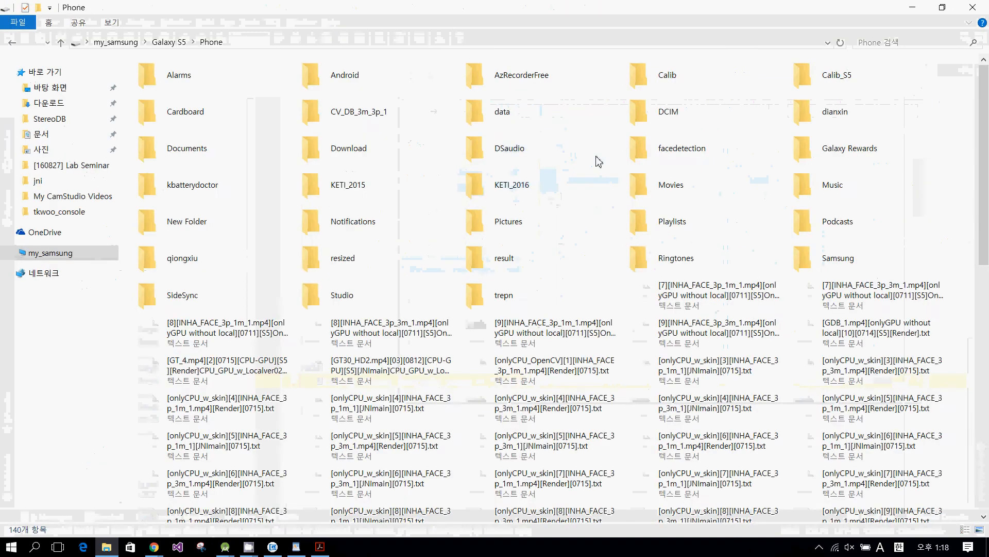
{"action": "double_click", "coordinate": [501, 112]}
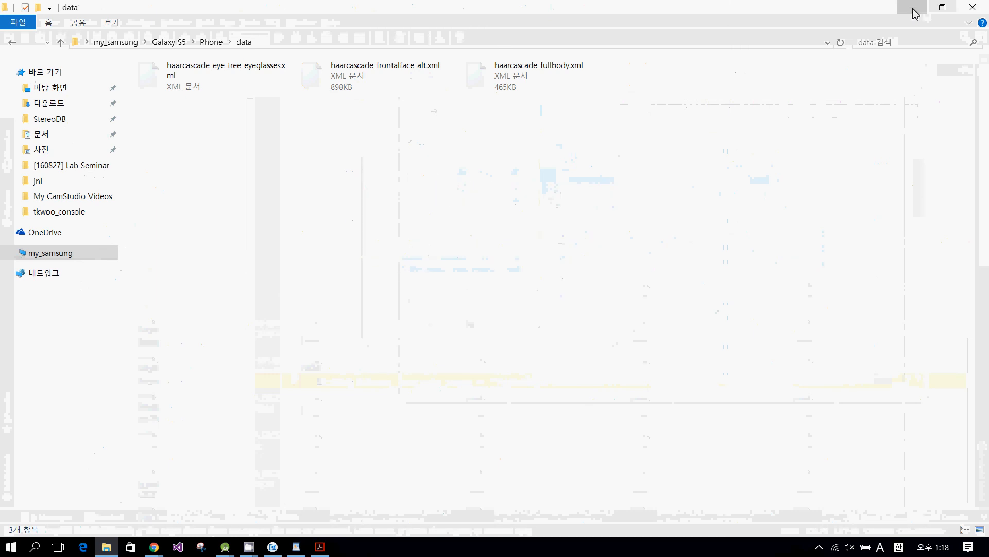
{"action": "left_click", "coordinate": [913, 7]}
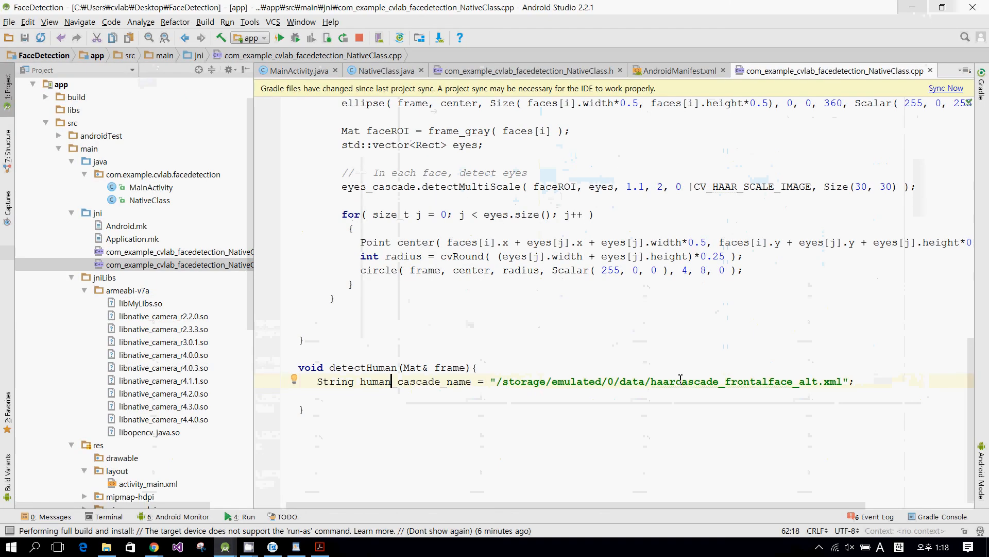
{"action": "mouse_move", "coordinate": [684, 382]}
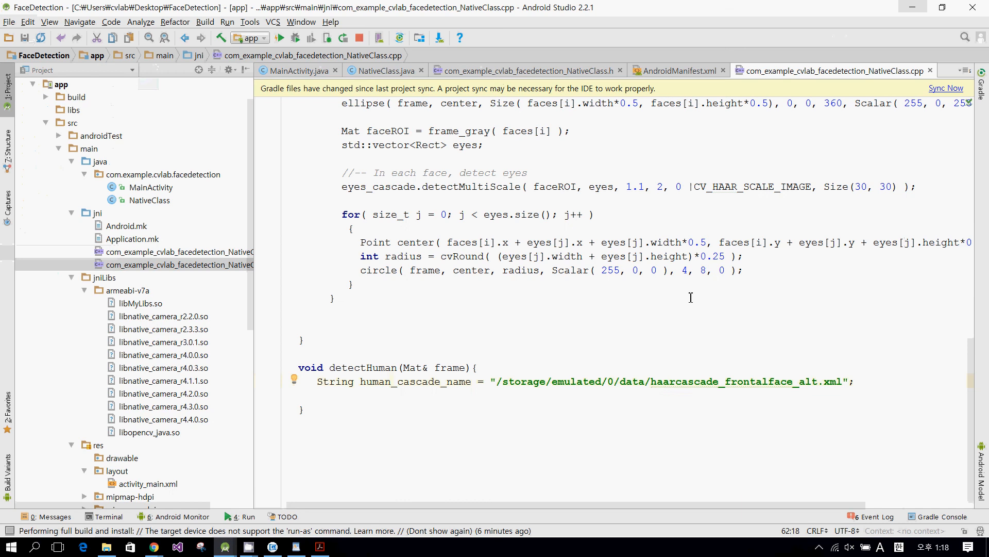
{"action": "mouse_move", "coordinate": [657, 382]}
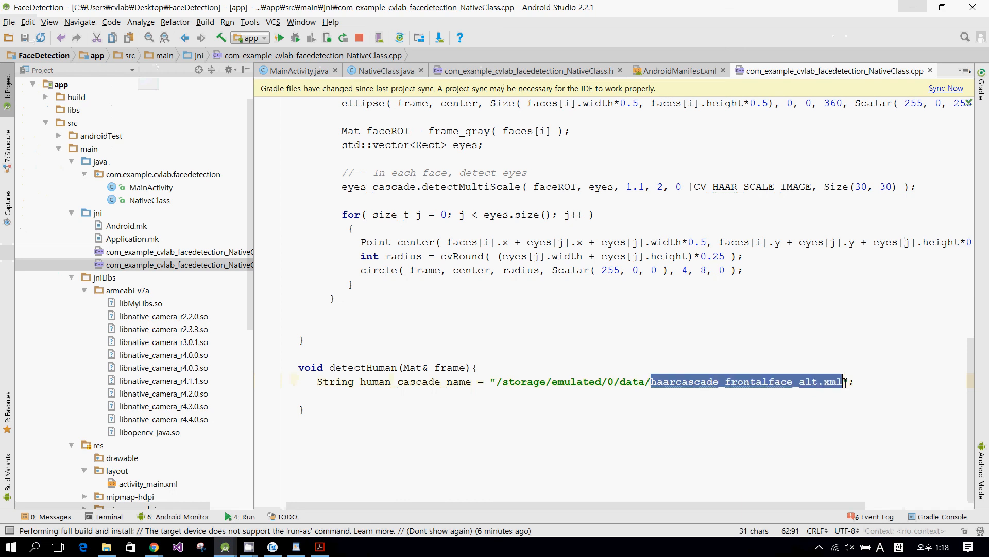
- Point the cascade path at haarcascade_fullbody.xml and declare CascadeClassifier human_cascade
{"action": "type", "text": "haarcascade_fullbody.xml"}
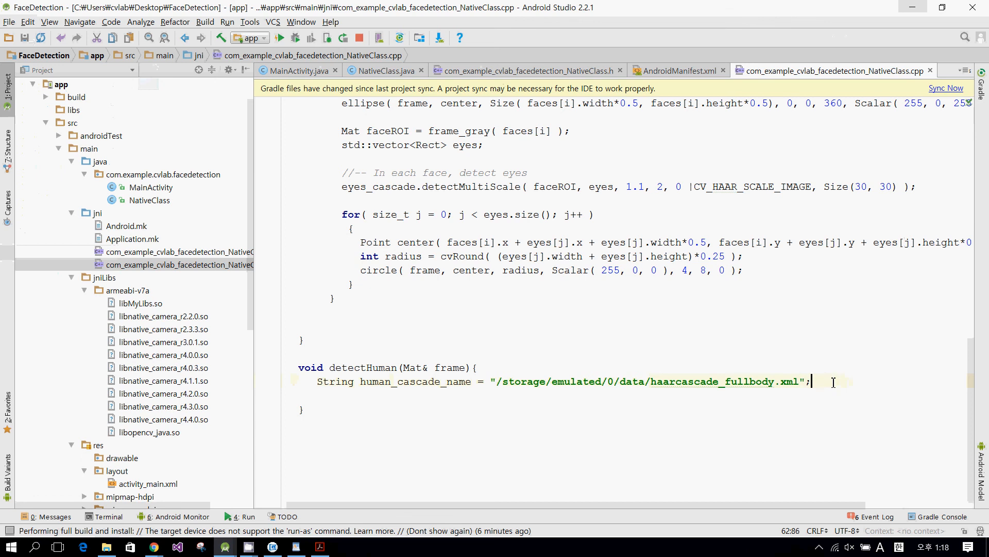
{"action": "scroll", "scroll_direction": "up", "scroll_amount": 3}
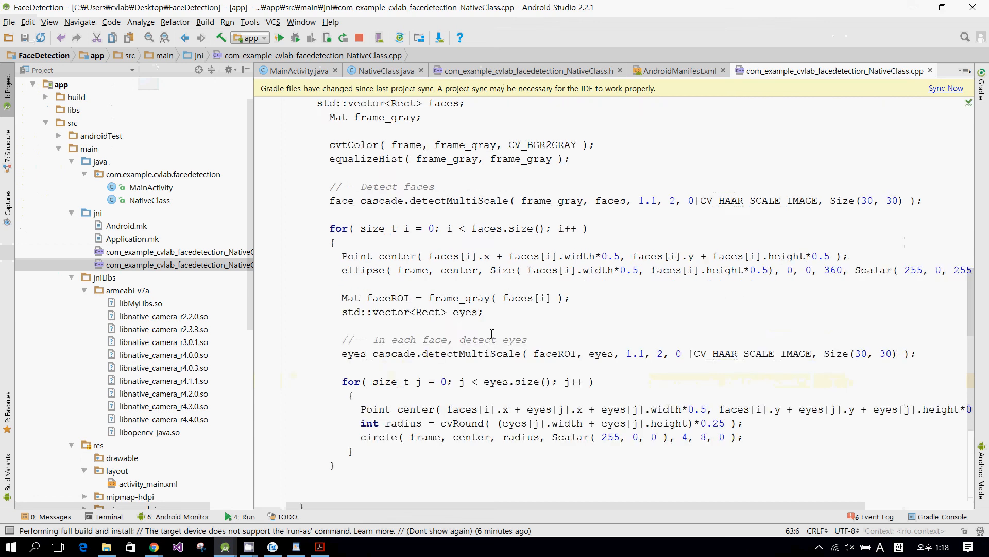
{"action": "scroll", "scroll_direction": "up", "scroll_amount": 3}
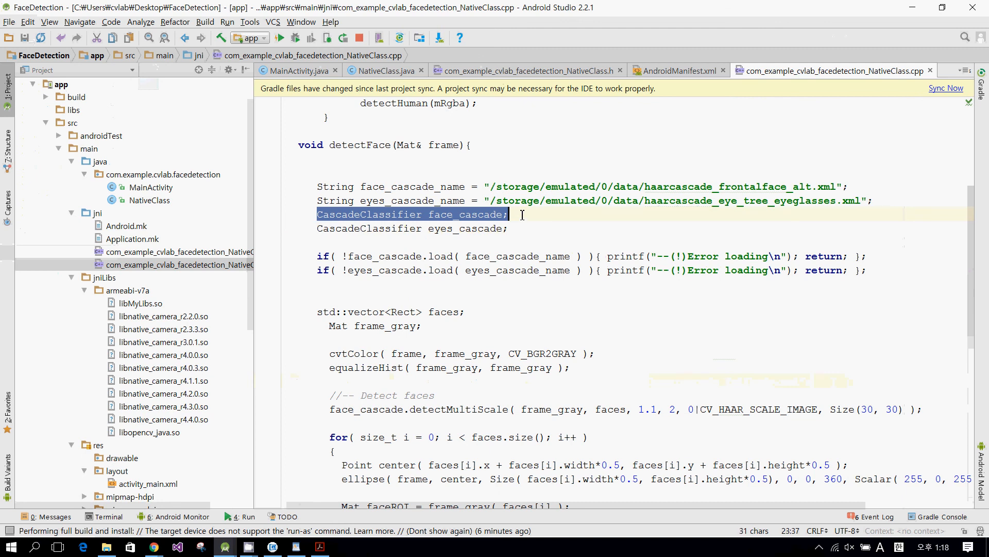
{"action": "scroll", "scroll_direction": "down", "scroll_amount": 3}
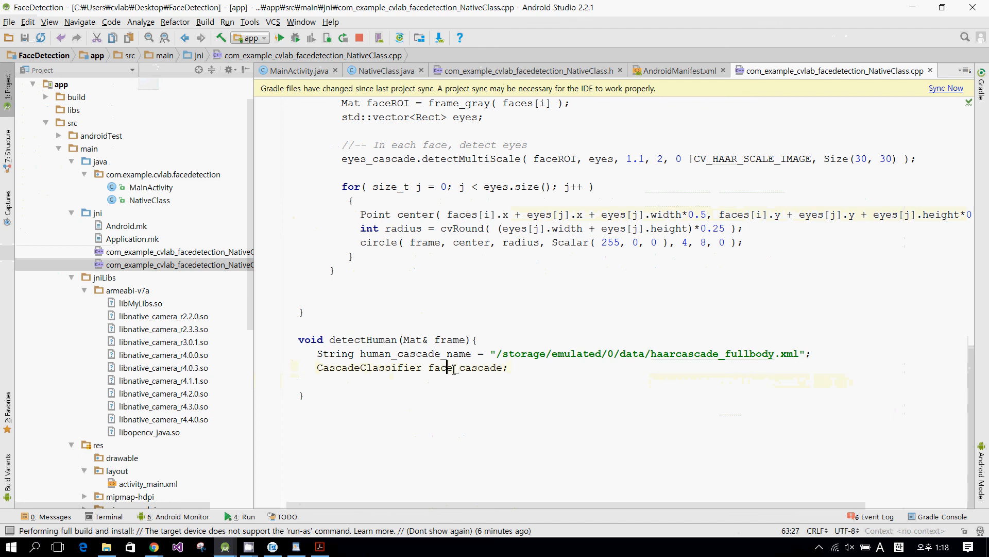
{"action": "type", "text": "hu"}
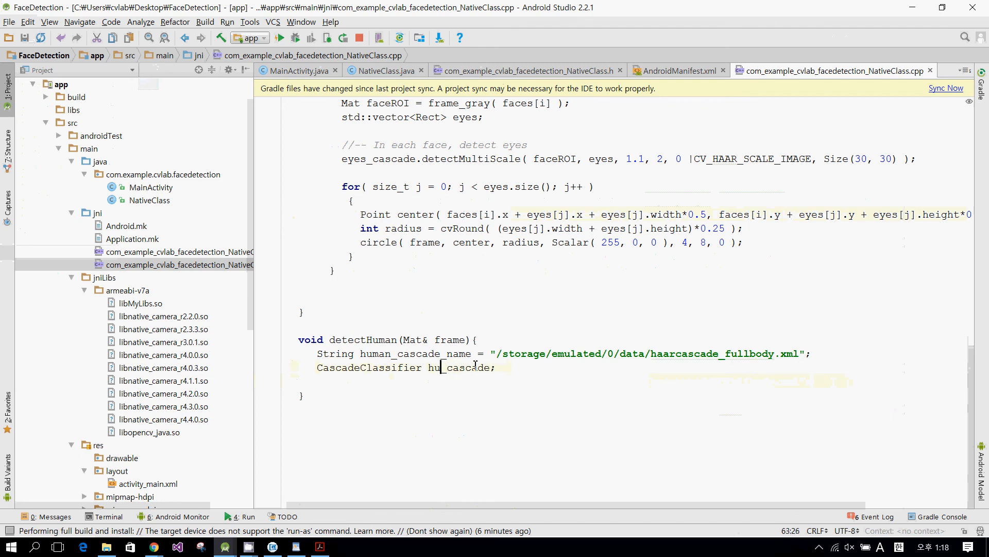
{"action": "type", "text": "man"}
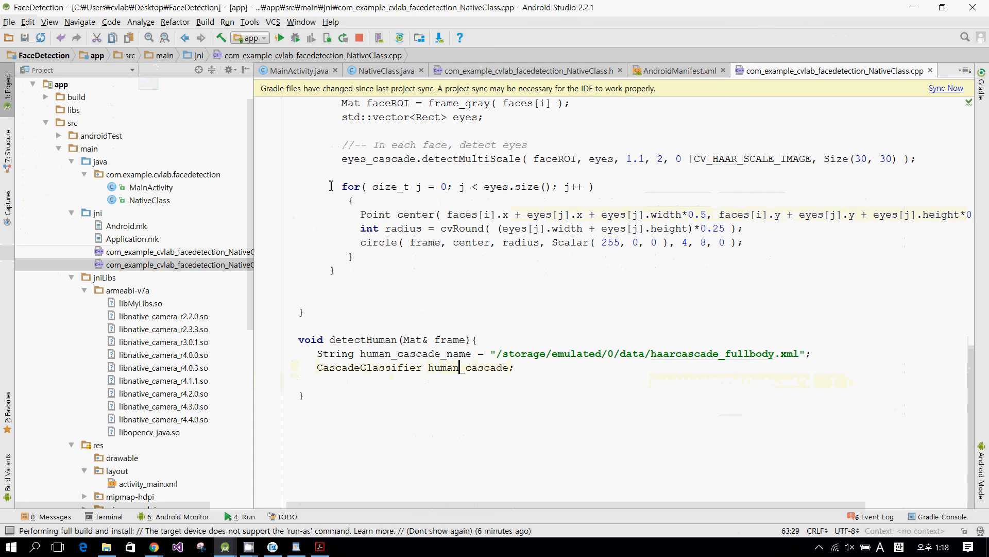
{"action": "scroll", "scroll_direction": "up", "scroll_amount": 3}
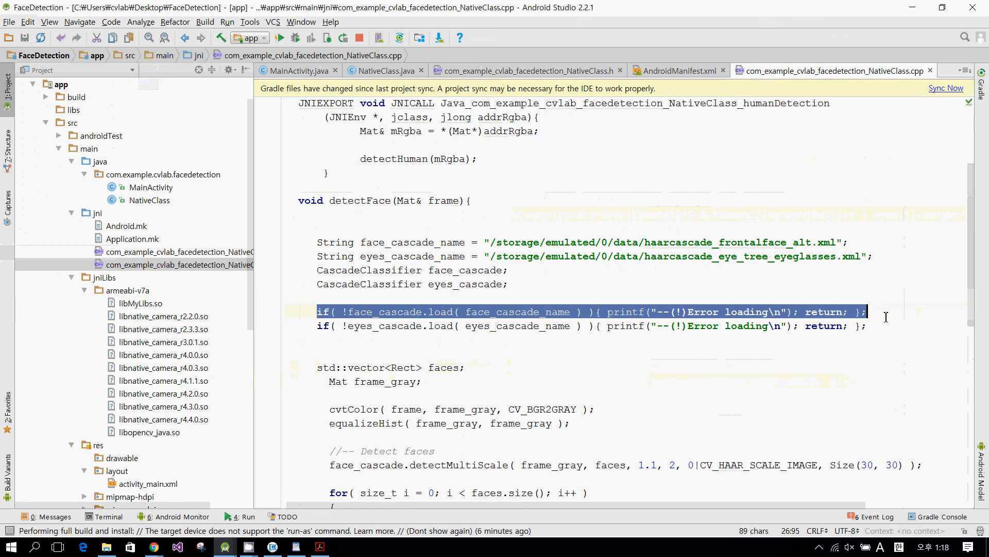
{"action": "scroll", "scroll_direction": "down", "scroll_amount": 3}
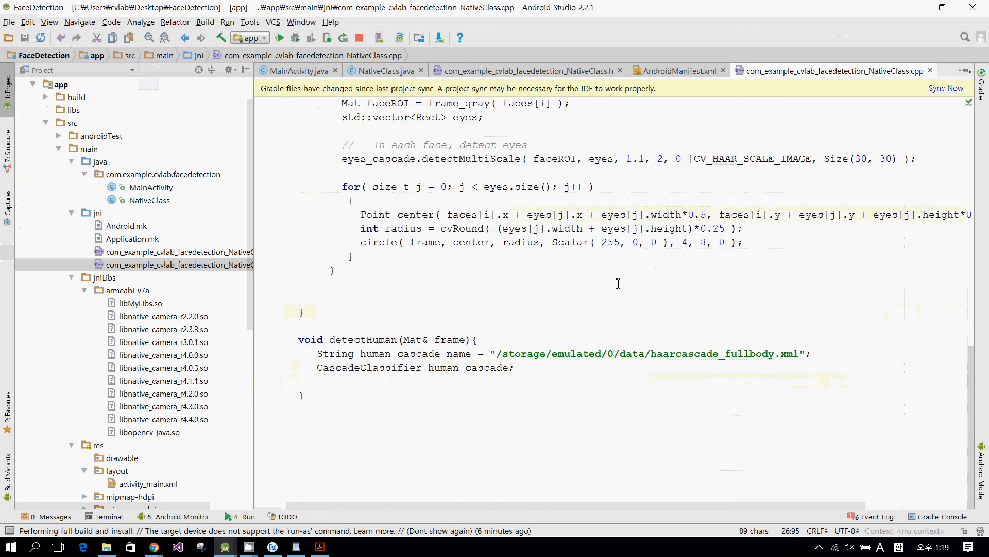
- Add the human_cascade.load(human_cascade_name) check that prints an error and returns on failure
{"action": "left_click", "coordinate": [515, 367]}
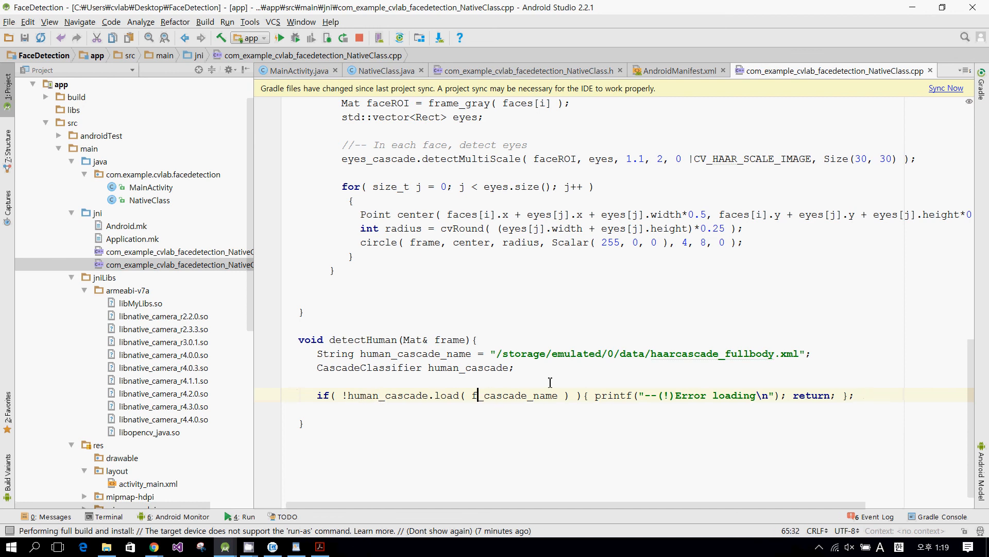
{"action": "type", "text": "uman"}
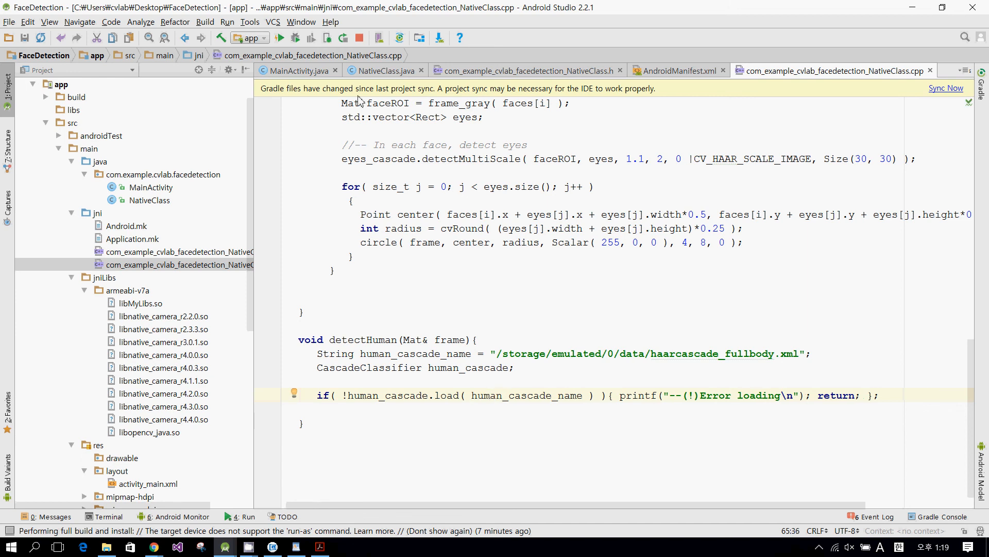
{"action": "scroll", "scroll_direction": "up", "scroll_amount": 3}
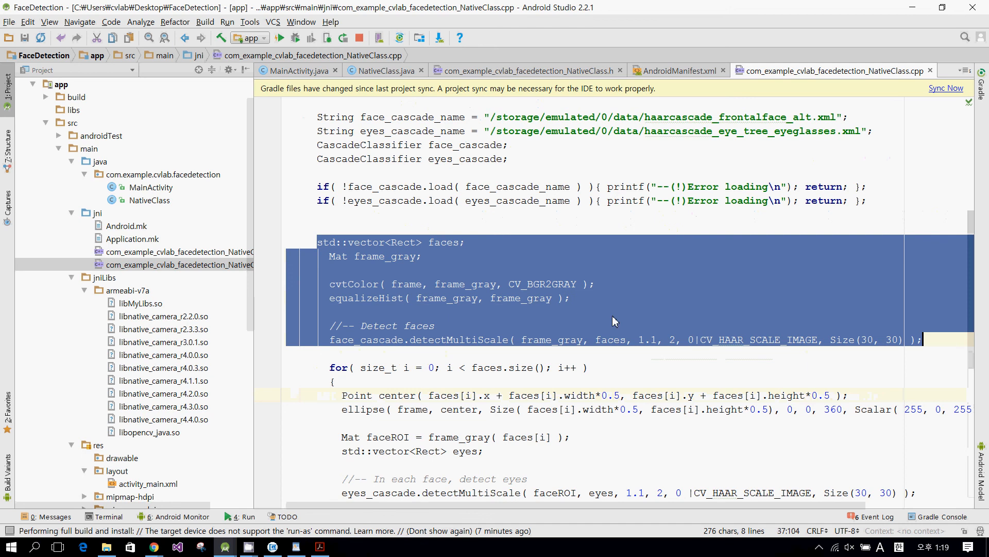
- Rename the faces vector in the pasted detection block to humans
{"action": "scroll", "scroll_direction": "down", "scroll_amount": 3}
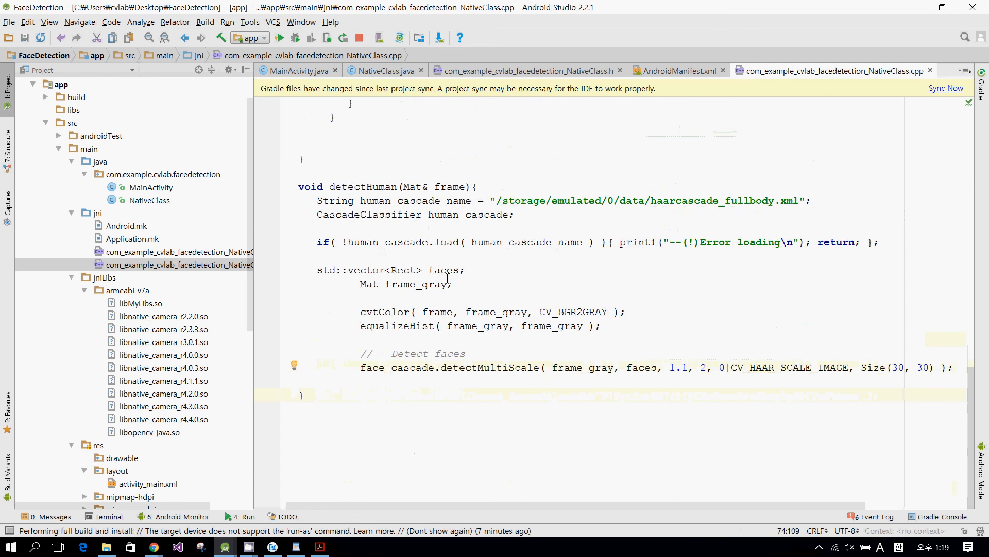
{"action": "left_click", "coordinate": [463, 269]}
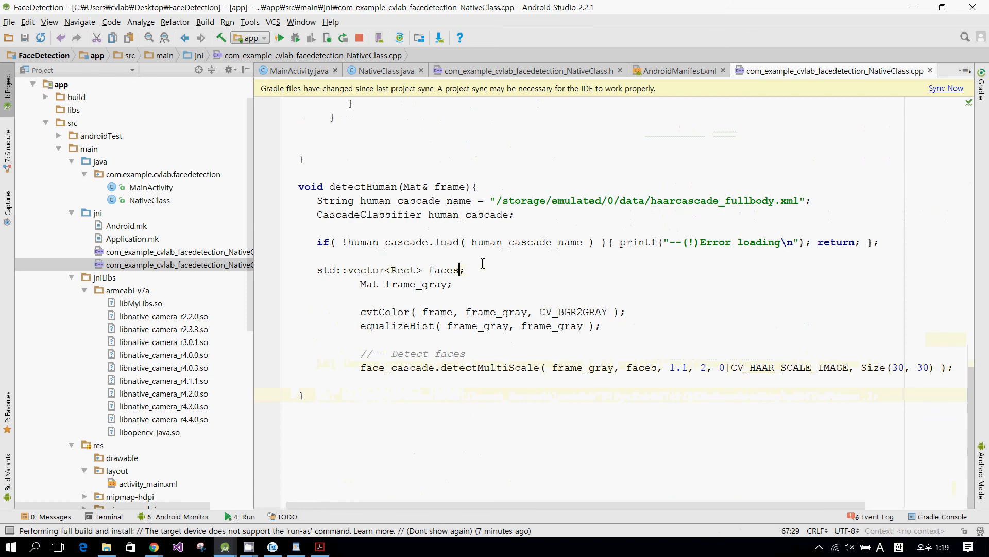
{"action": "type", "text": "hu"}
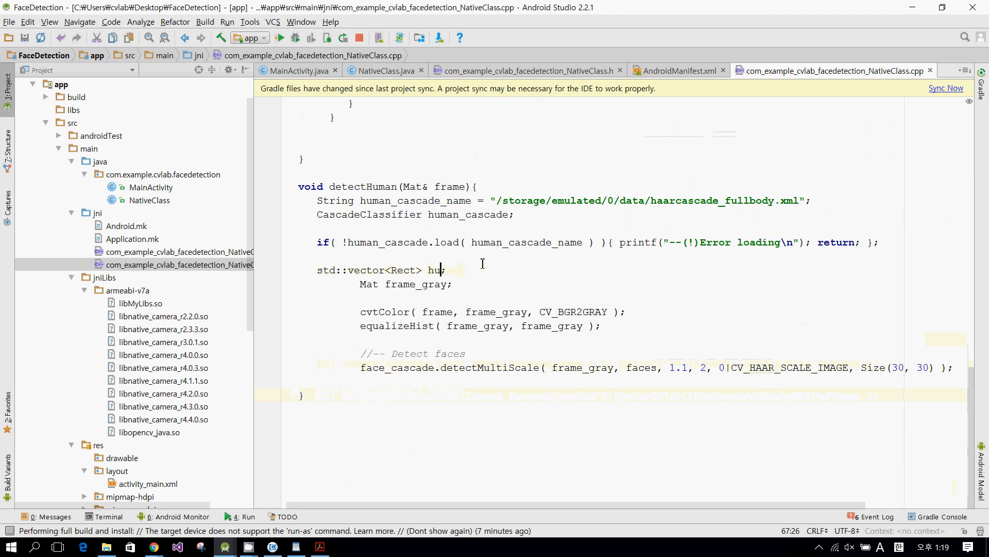
{"action": "type", "text": "mans"}
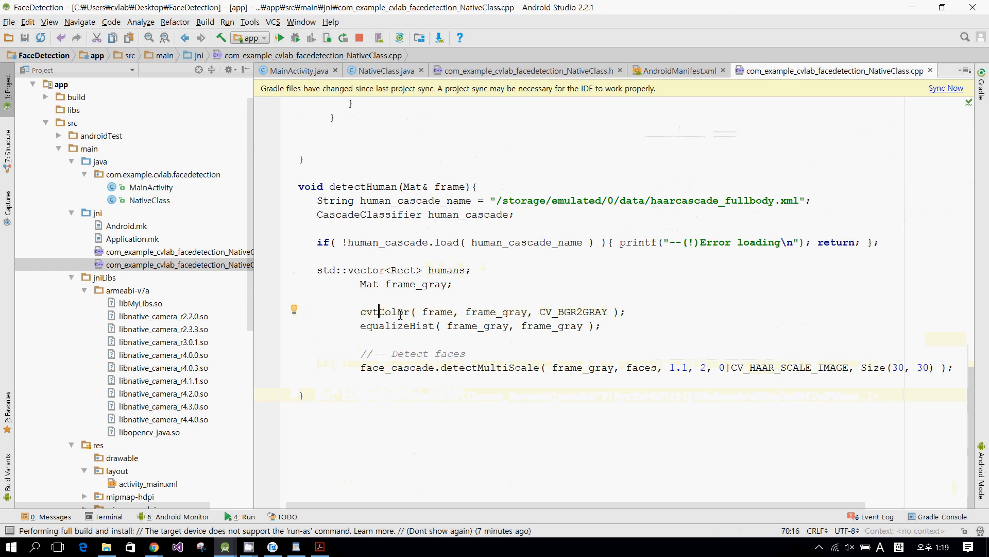
{"action": "mouse_move", "coordinate": [493, 326]}
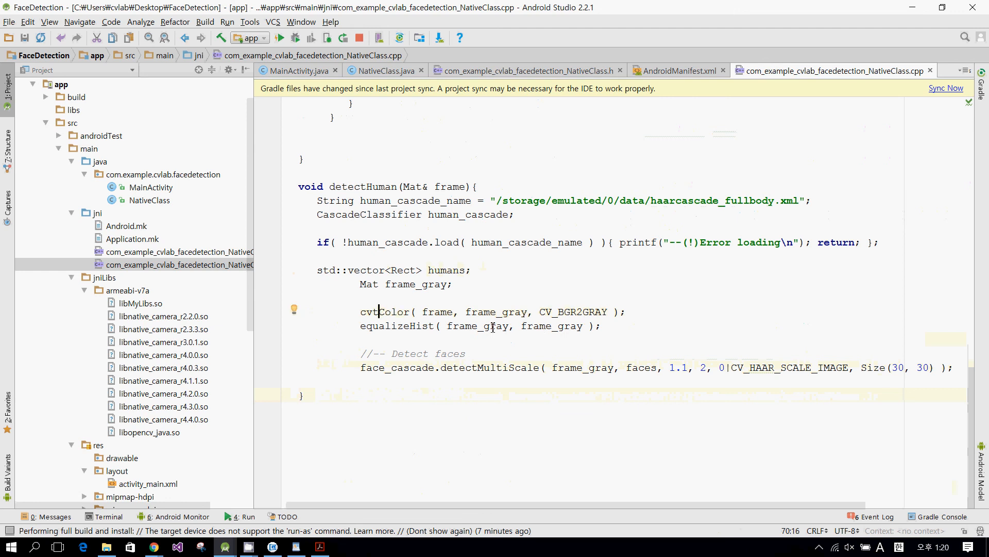
- Change the detection call to human_cascade.detectMultiScale into humans and outdent the copied lines
{"action": "left_click", "coordinate": [547, 354]}
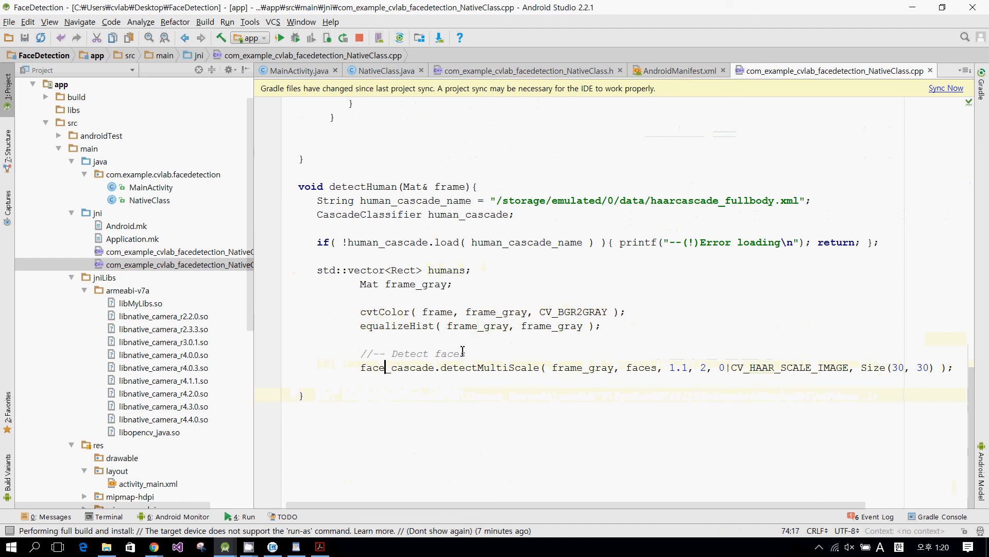
{"action": "key", "text": "Backspace"}
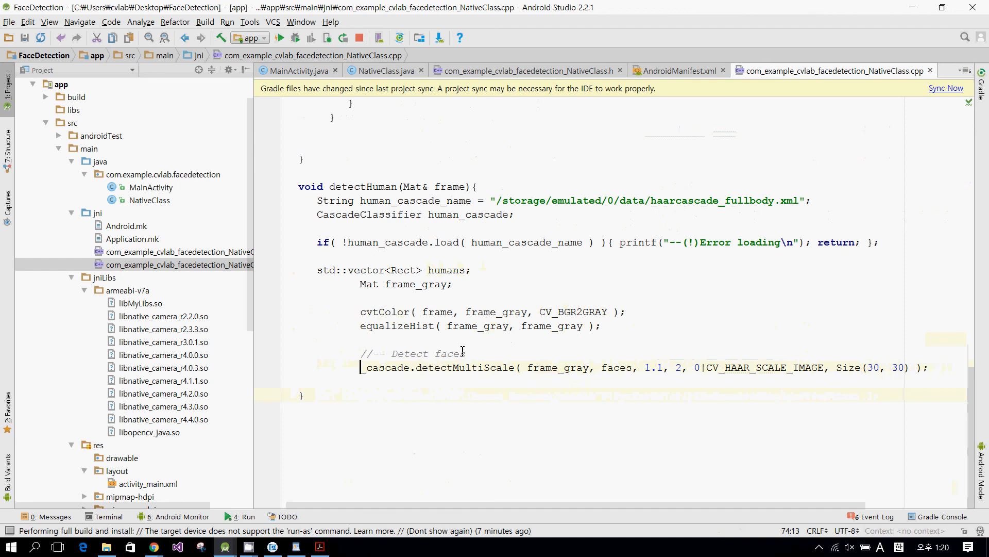
{"action": "type", "text": "human_"}
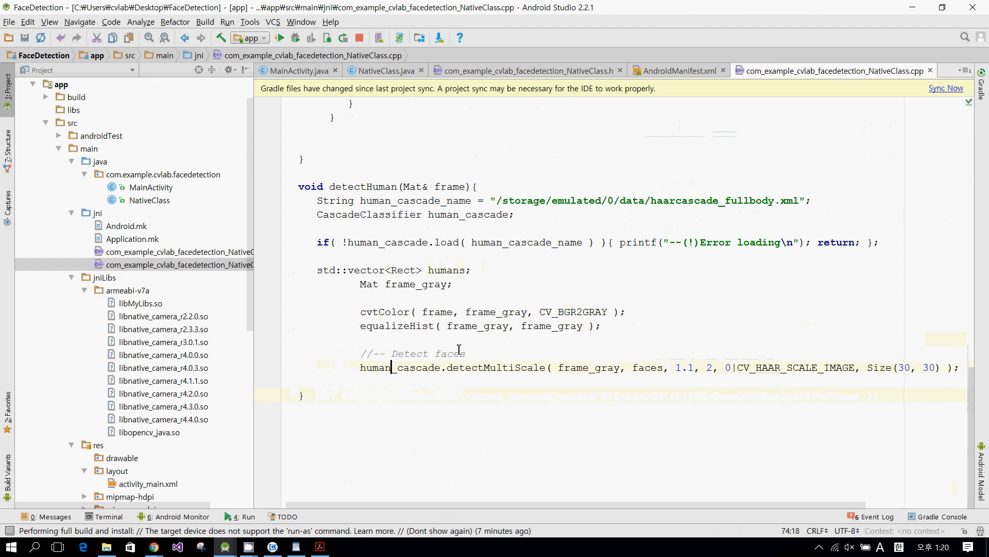
{"action": "left_click", "coordinate": [665, 367]}
{"action": "type", "text": "hu"}
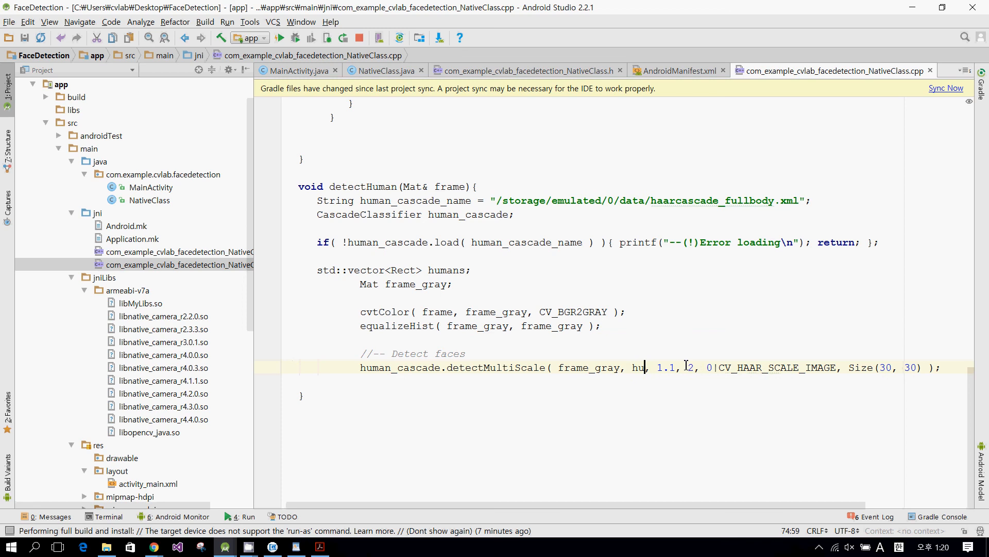
{"action": "type", "text": "mans"}
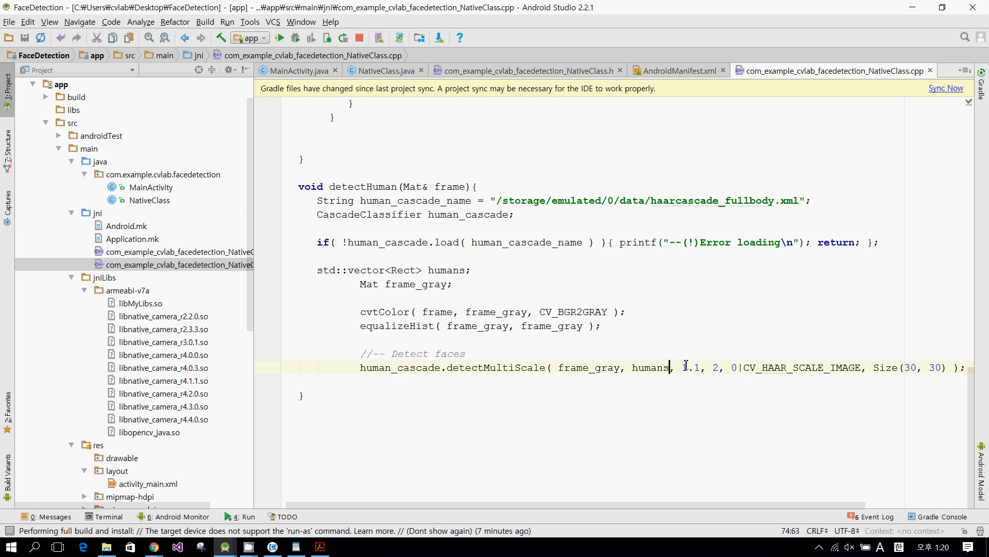
{"action": "left_click", "coordinate": [373, 367]}
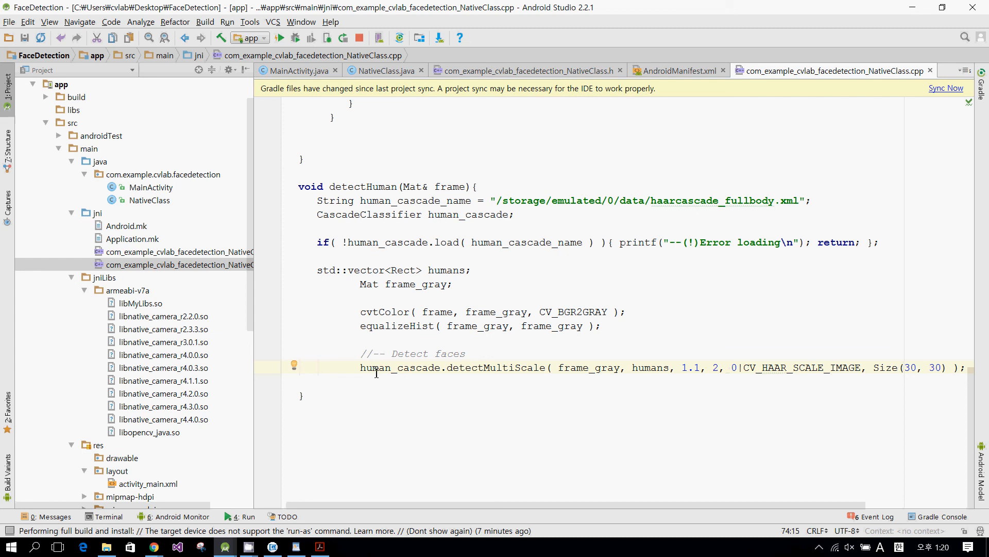
{"action": "key", "text": "enter"}
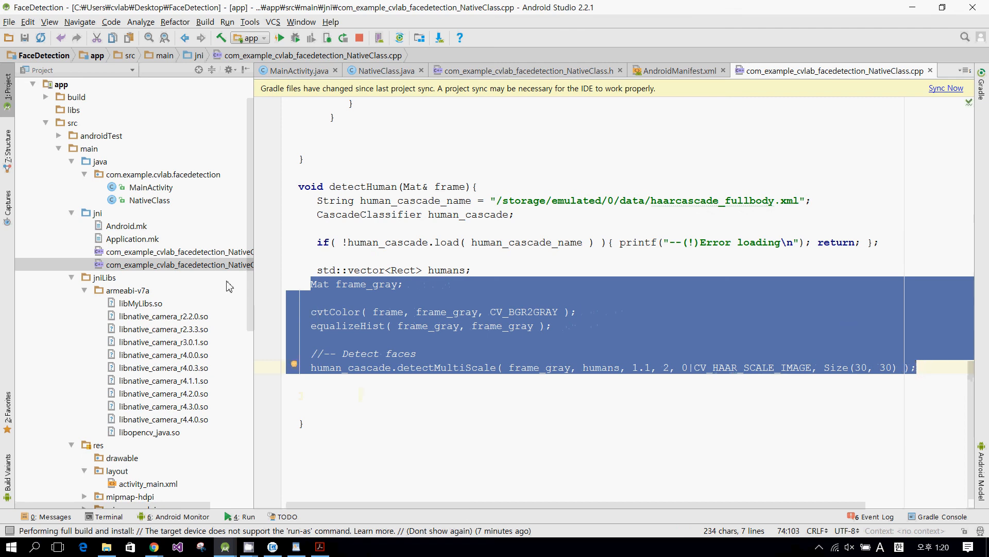
- Re-indent the frame_gray, equalizeHist and detectMultiScale lines to match the function body
{"action": "left_click", "coordinate": [311, 284]}
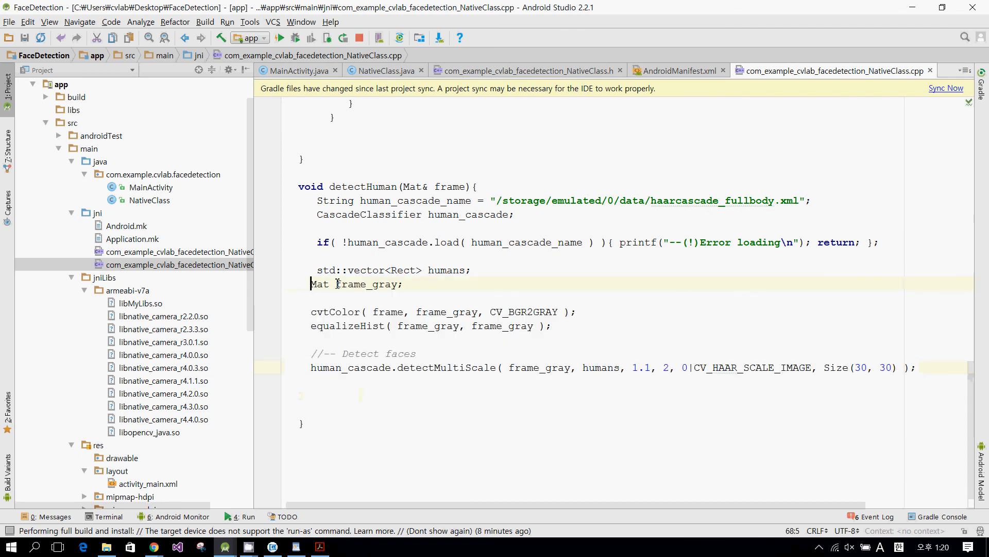
{"action": "left_click", "coordinate": [319, 327]}
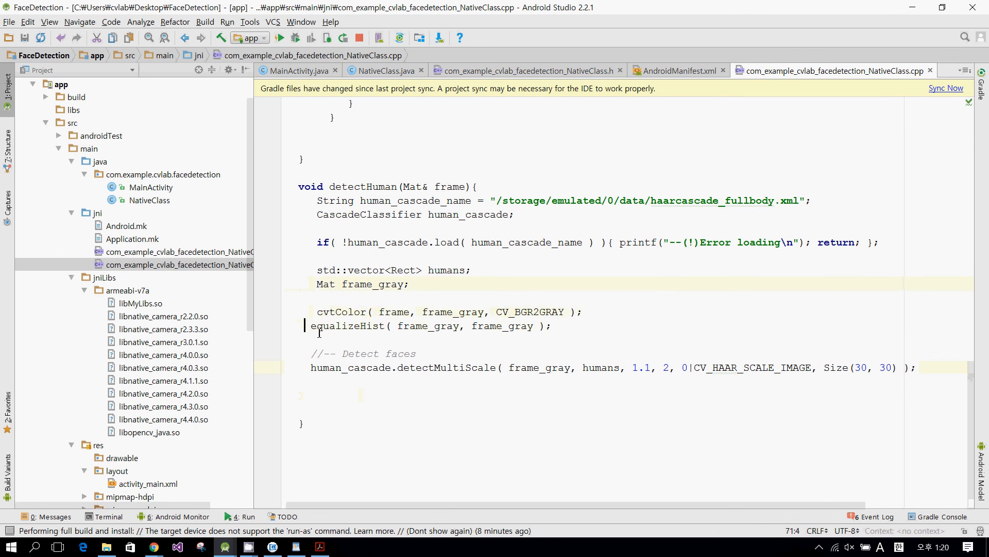
{"action": "left_click", "coordinate": [310, 353]}
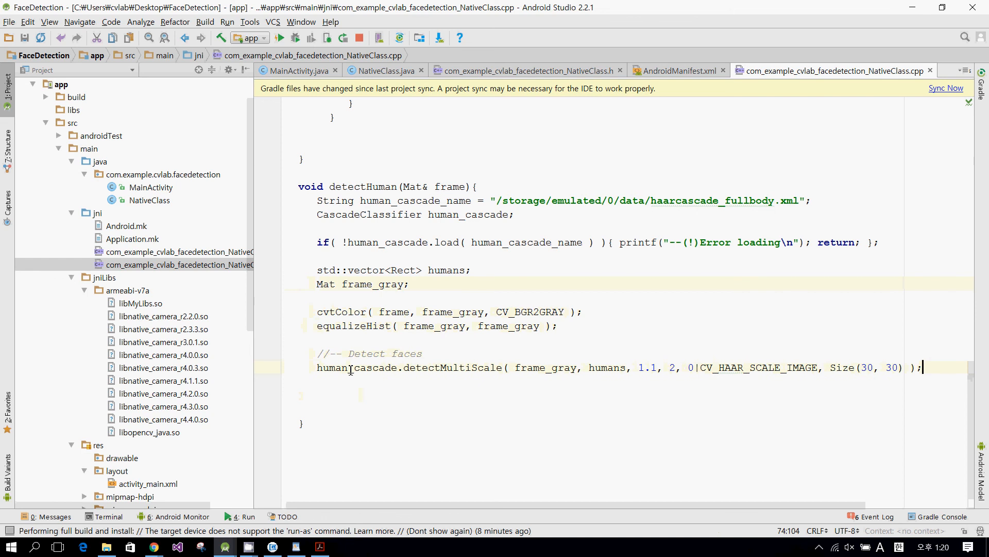
- Write a for loop iterating i from 0 to humans.size()
{"action": "type", "text": "for (int"}
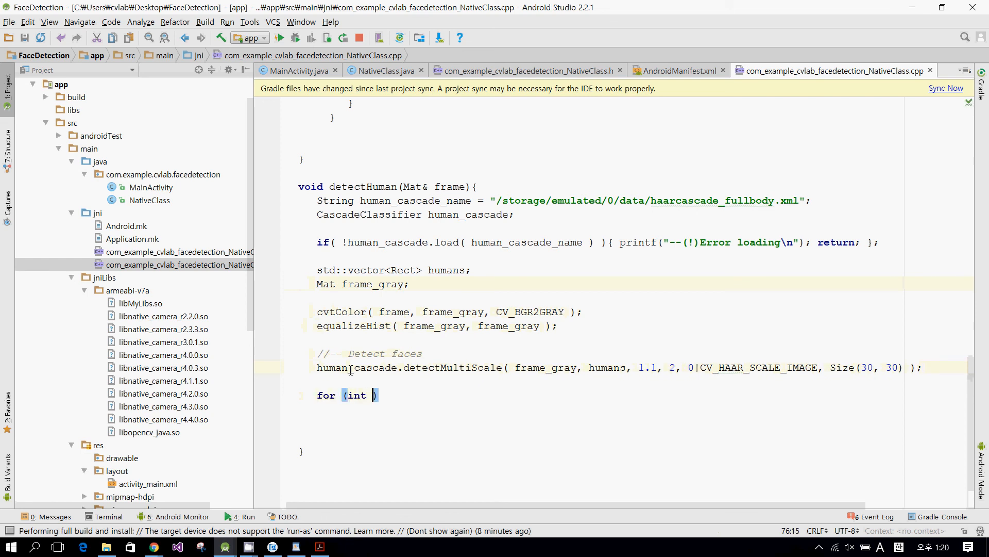
{"action": "type", "text": "i=0;"}
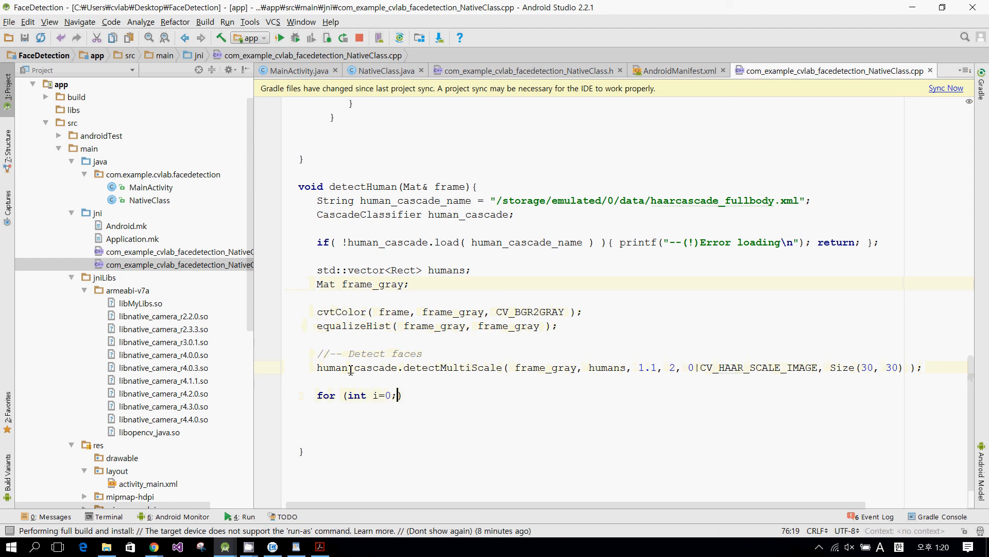
{"action": "type", "text": "i<human"}
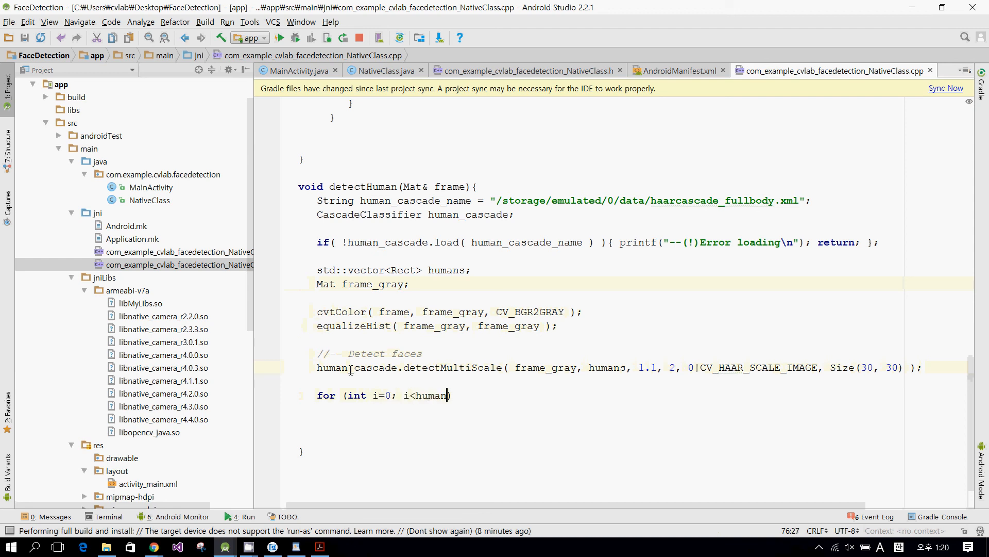
{"action": "type", "text": "s.size("}
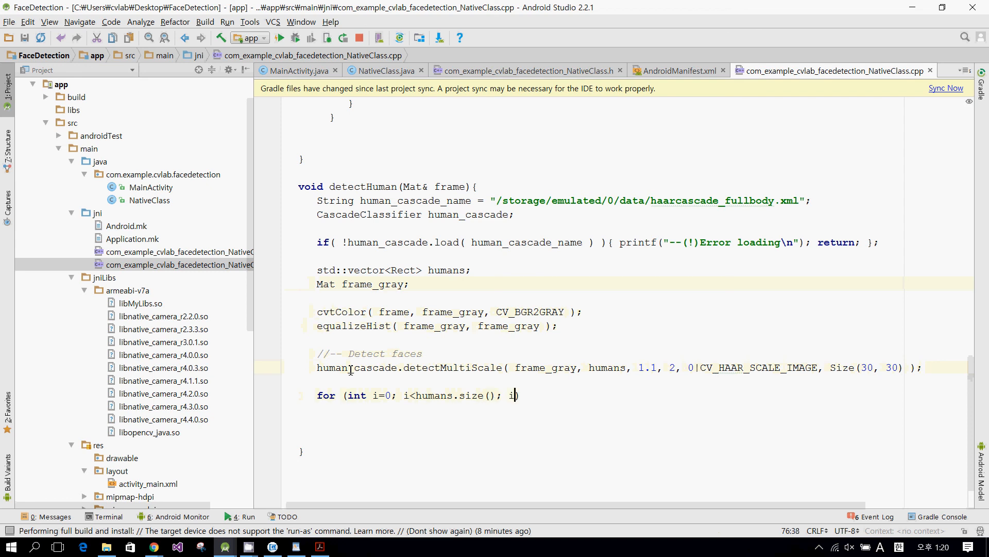
{"action": "type", "text": "++)"}
{"action": "type", "text": "re"}
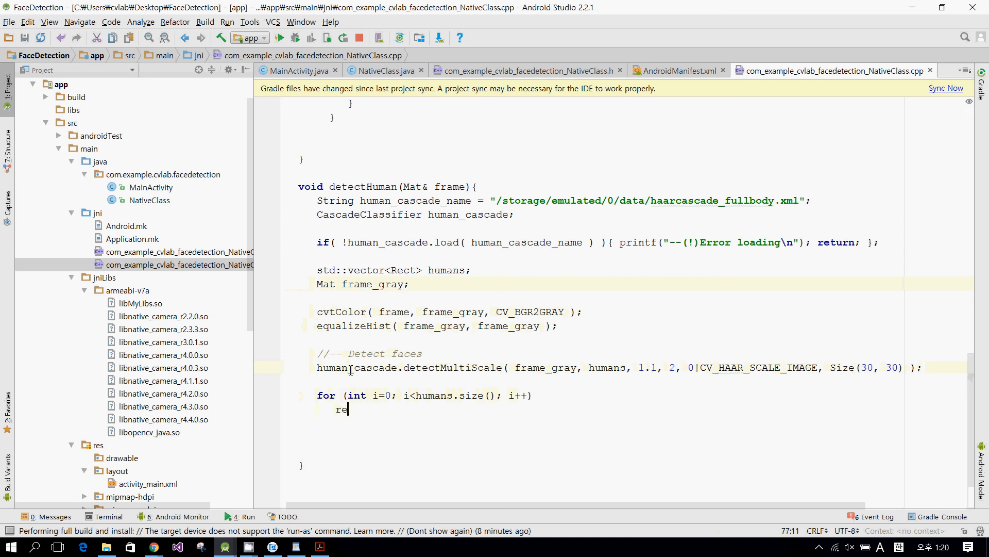
- Begin rectangle(frame, Point(humans[i].x, humans[i].y)) as the body's corner point
{"action": "type", "text": "ctabe"}
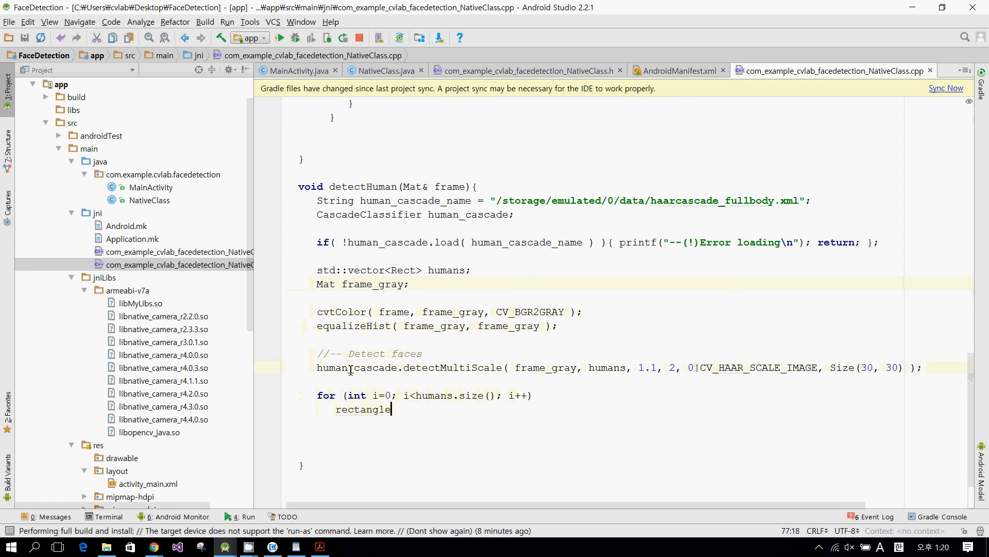
{"action": "type", "text": "()"}
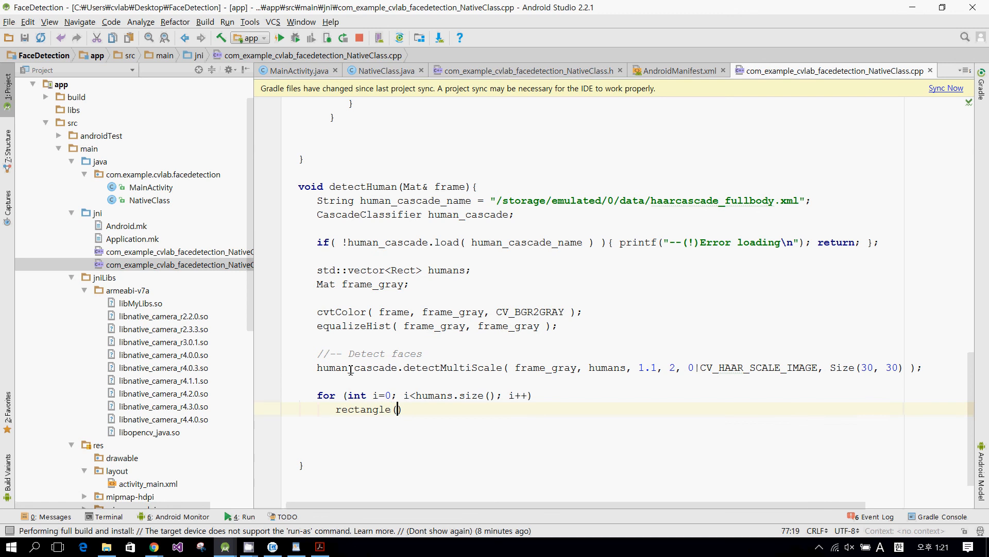
{"action": "type", "text": "frame,"}
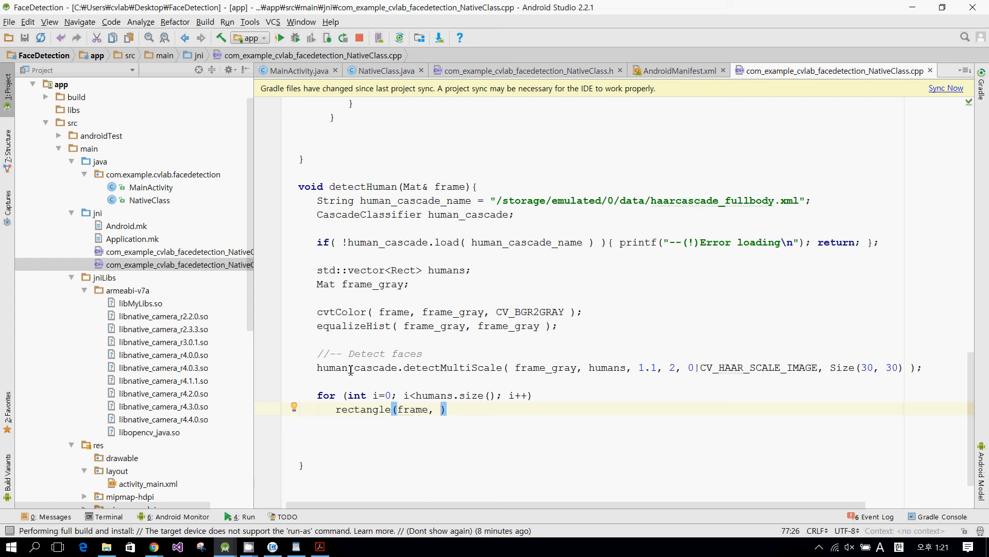
{"action": "type", "text": "Point()"}
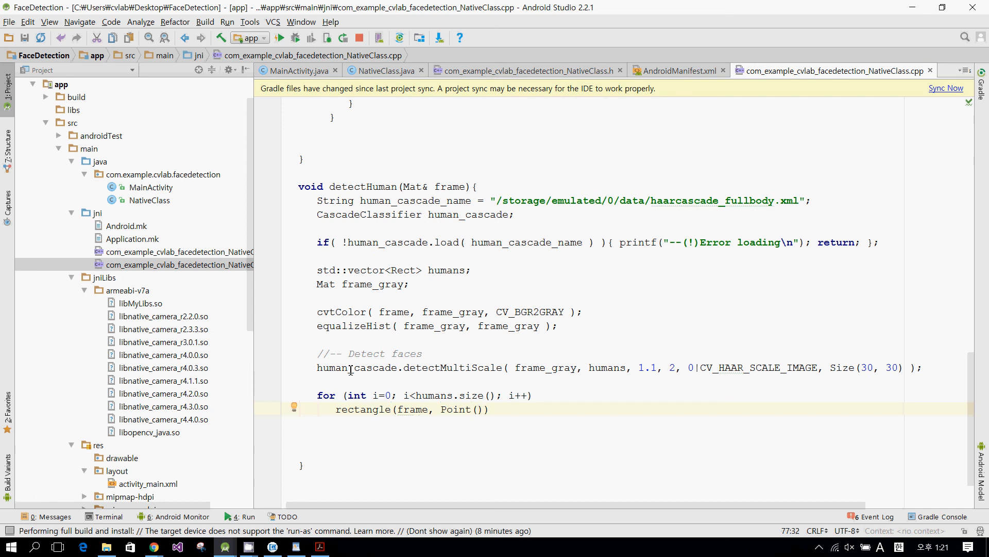
{"action": "left_click", "coordinate": [477, 409]}
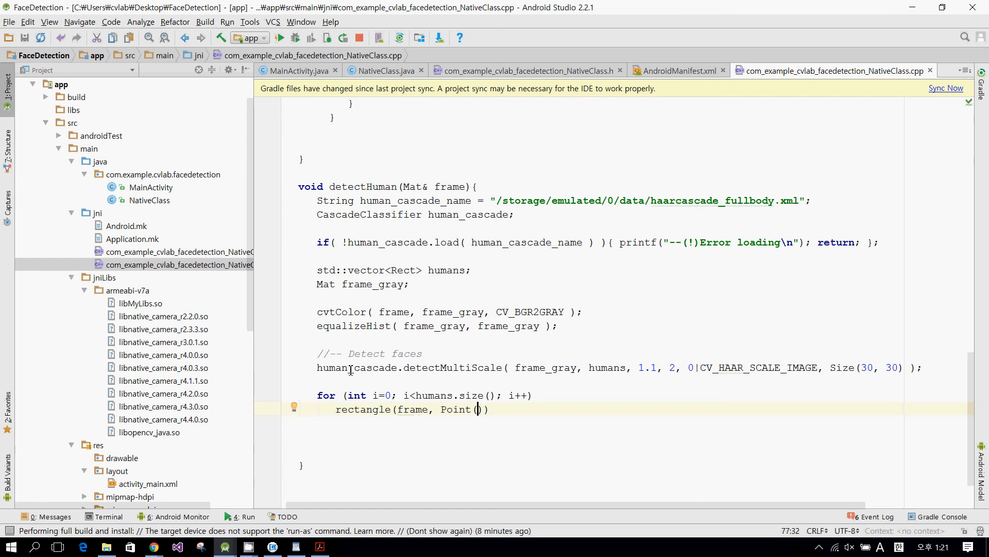
{"action": "type", "text": "humans"}
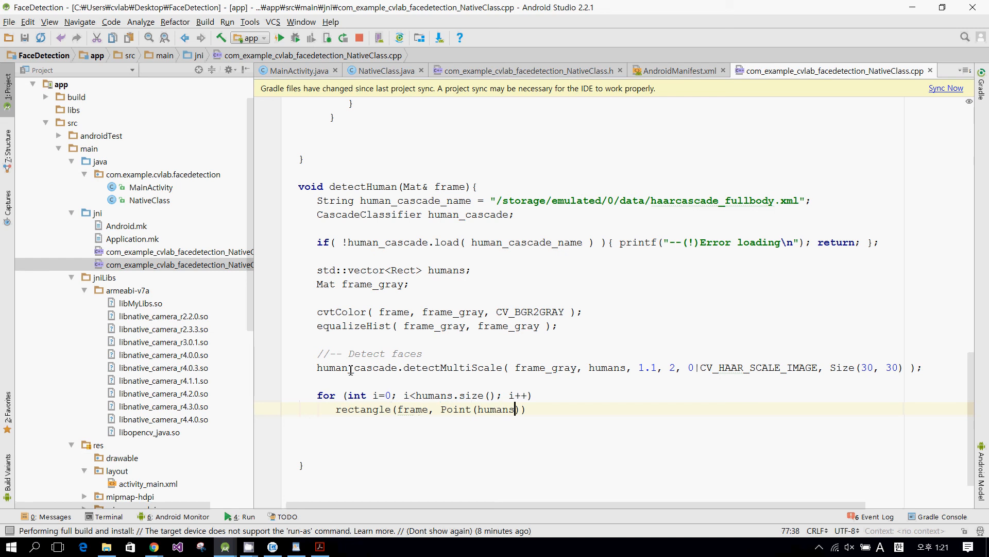
{"action": "type", "text": "[i].x, h"}
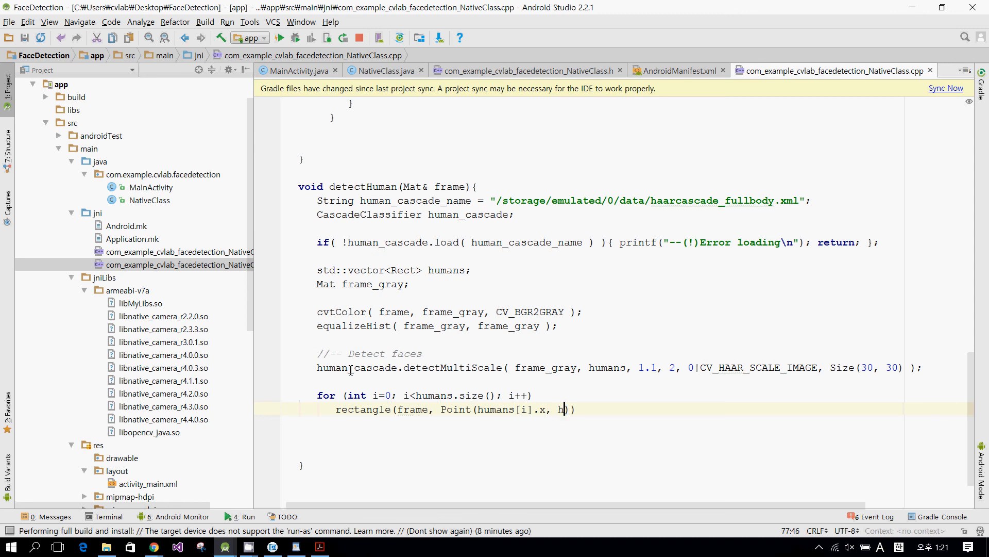
{"action": "type", "text": "umans"}
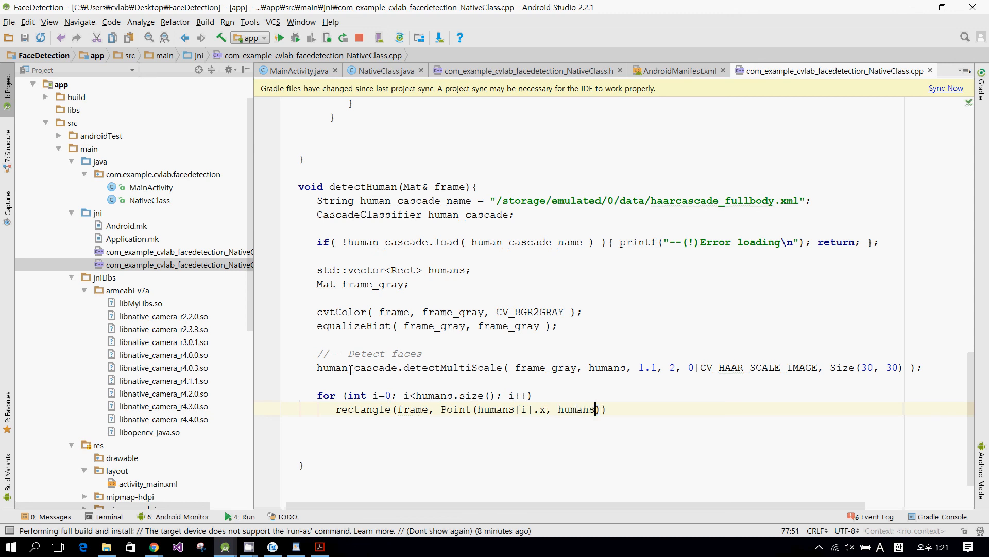
{"action": "type", "text": "[i]."}
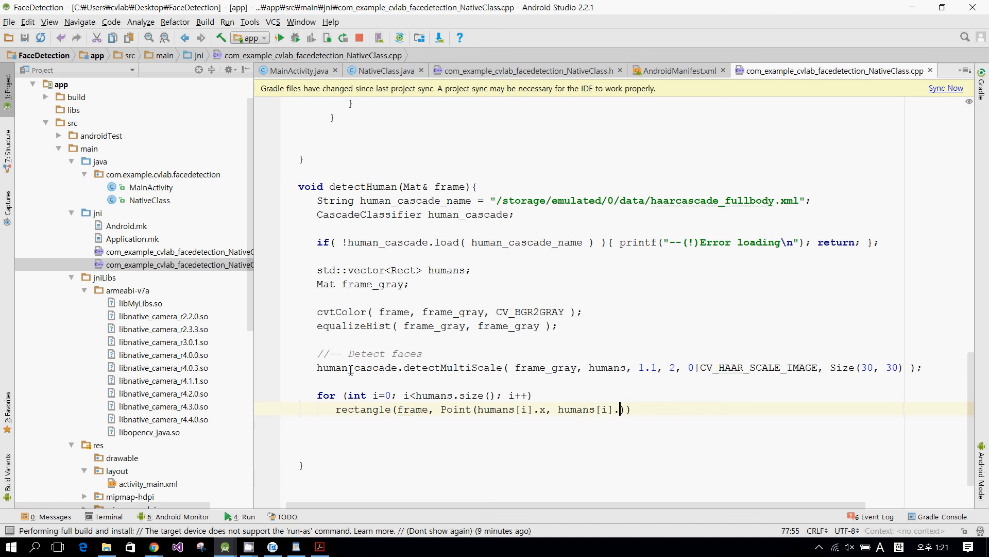
{"action": "type", "text": "humans[i].y"}
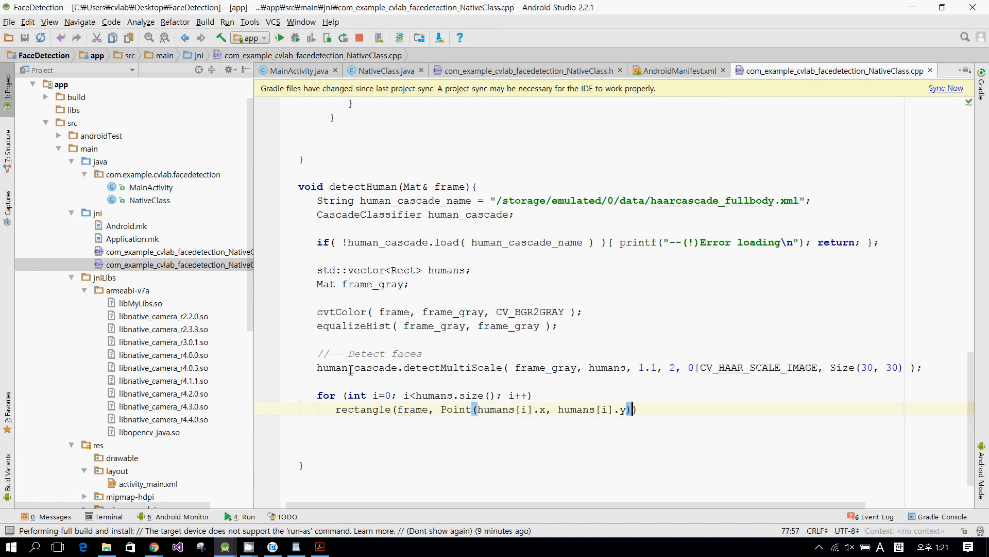
- Add the opposite corner Point at x+width, y+height and a green Scalar(0,255,0) colour
{"action": "type", "text": ", Point(humans[i].x, humans[i].y)"}
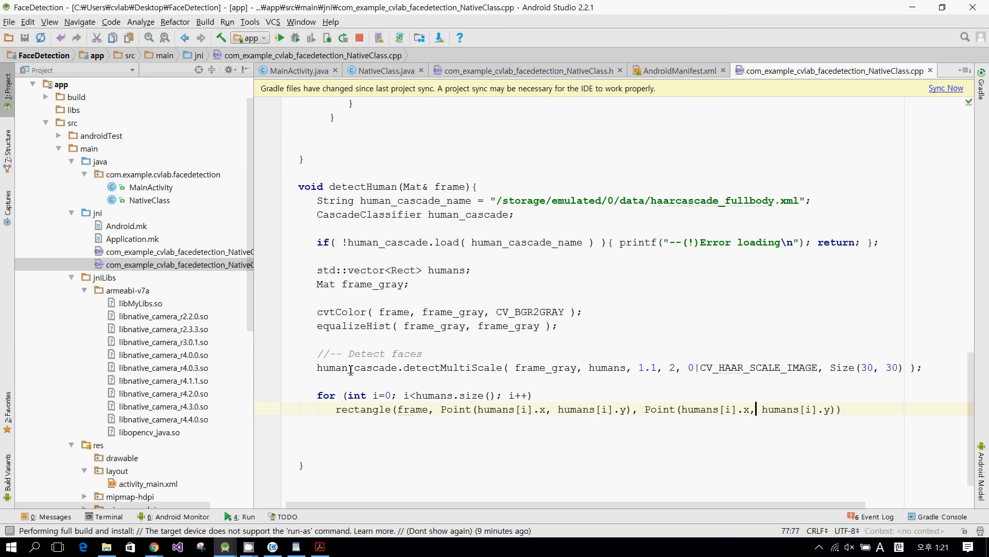
{"action": "type", "text": "+"}
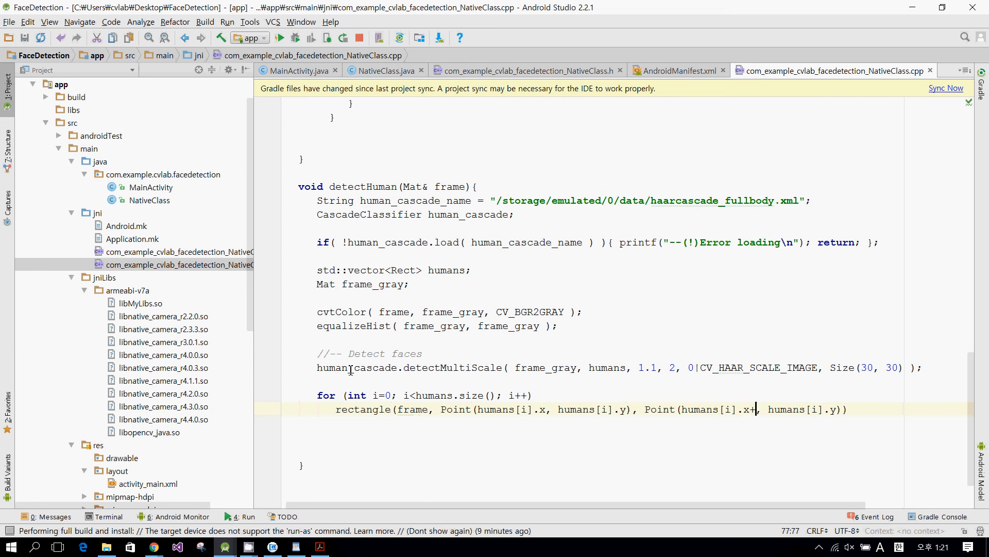
{"action": "type", "text": "hu"}
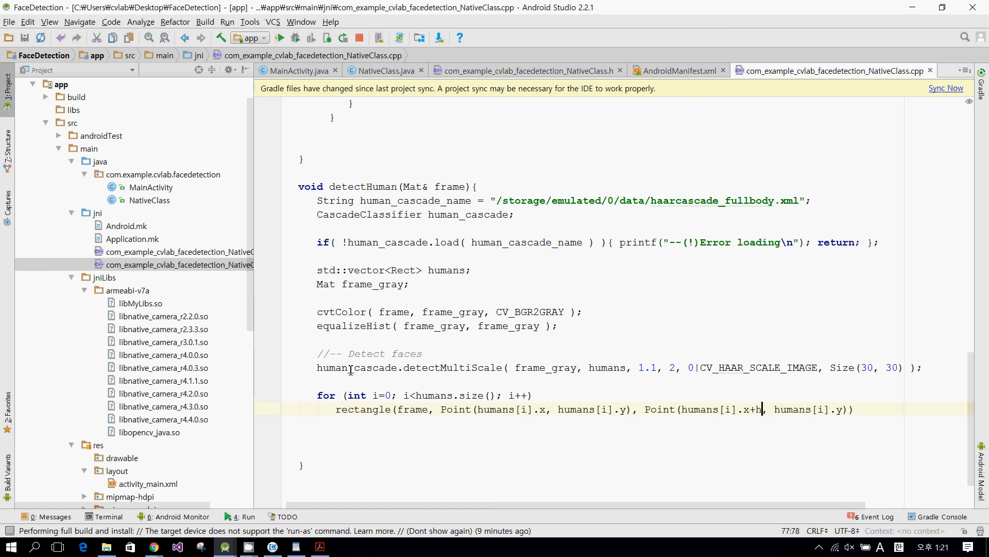
{"action": "type", "text": "uman"}
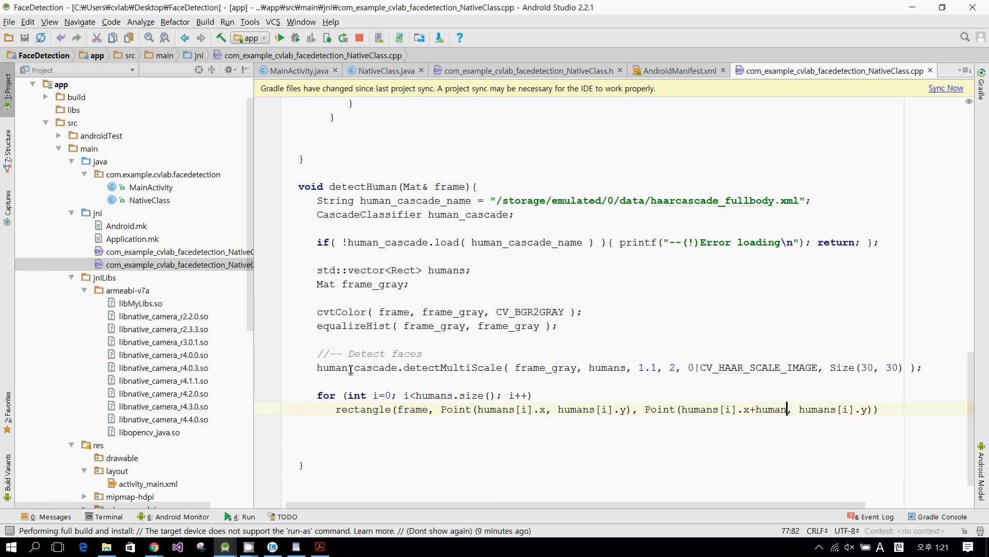
{"action": "type", "text": "s[i]."}
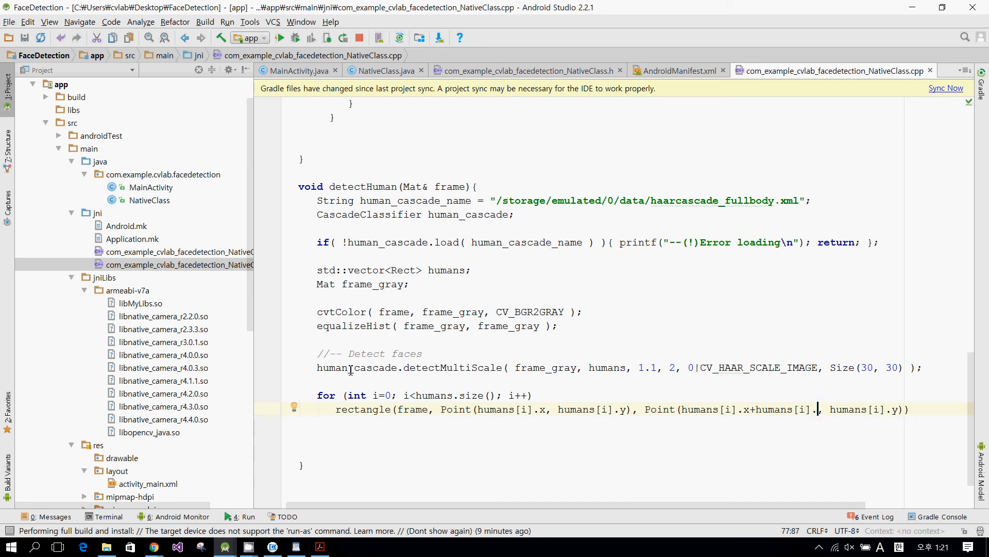
{"action": "type", "text": "with"}
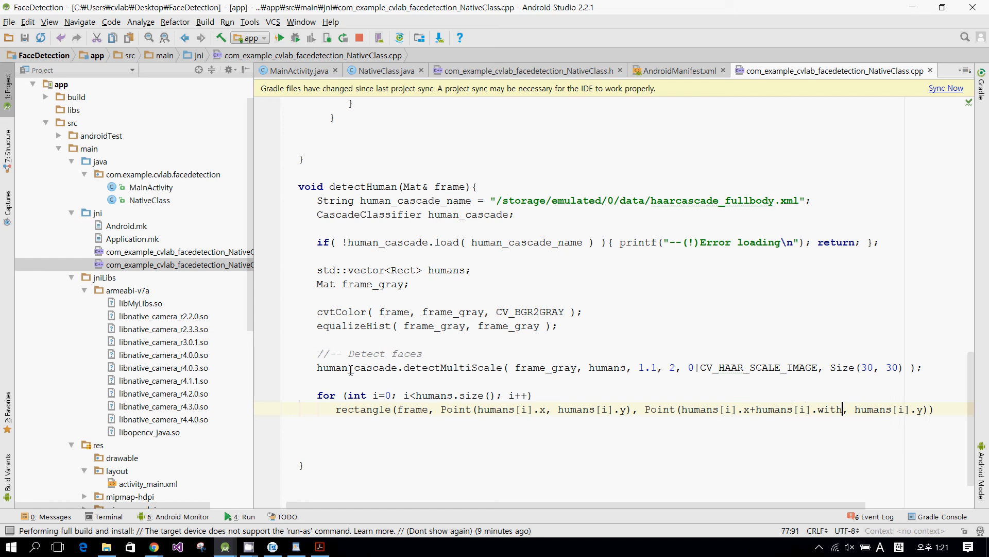
{"action": "key", "text": "Backspace"}
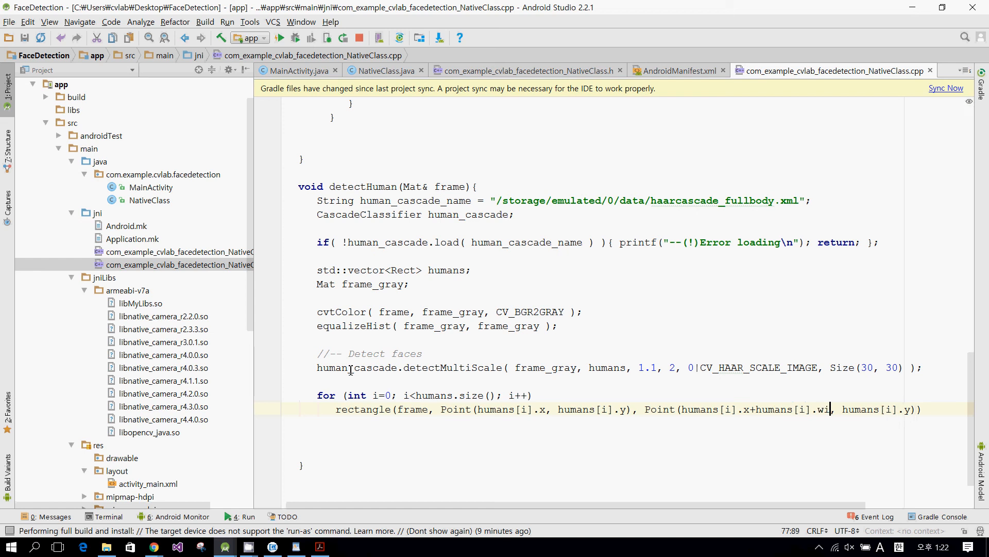
{"action": "type", "text": "dth"}
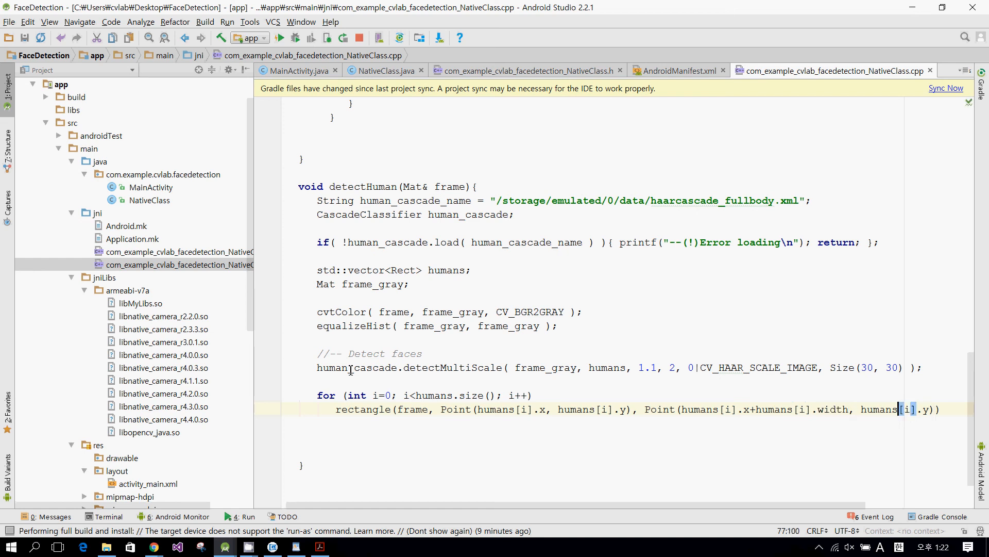
{"action": "type", "text": "+"}
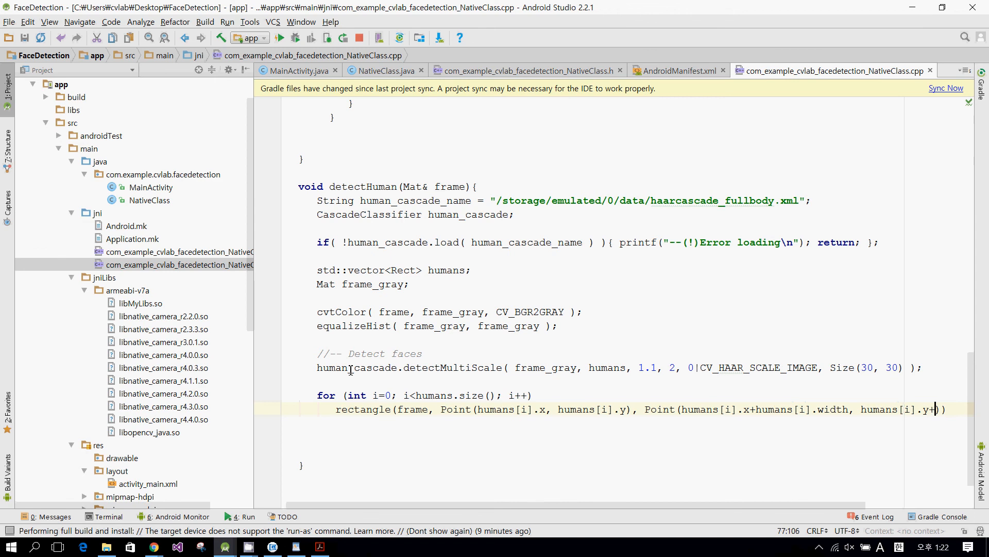
{"action": "type", "text": "humans[i].height), Scalar(0,"}
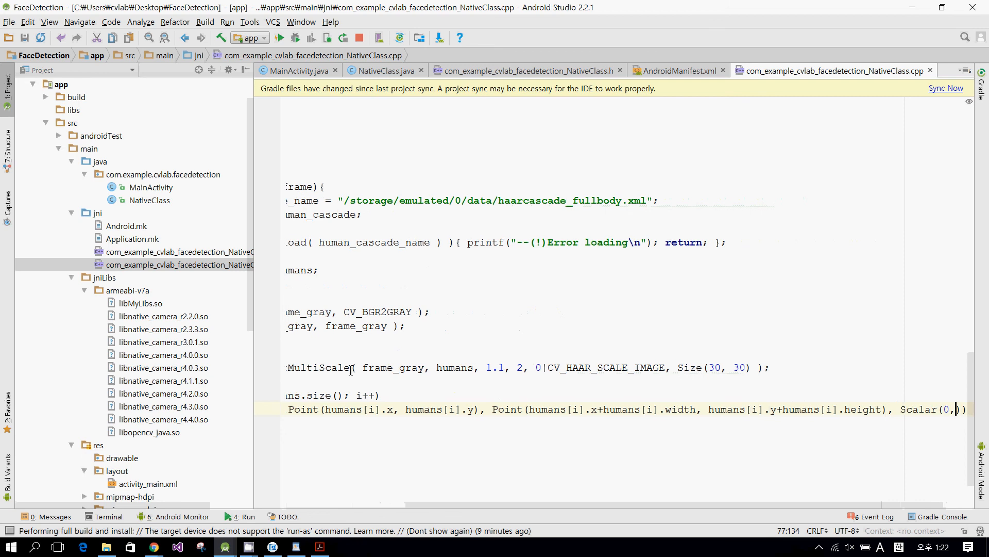
{"action": "type", "text": "255,"}
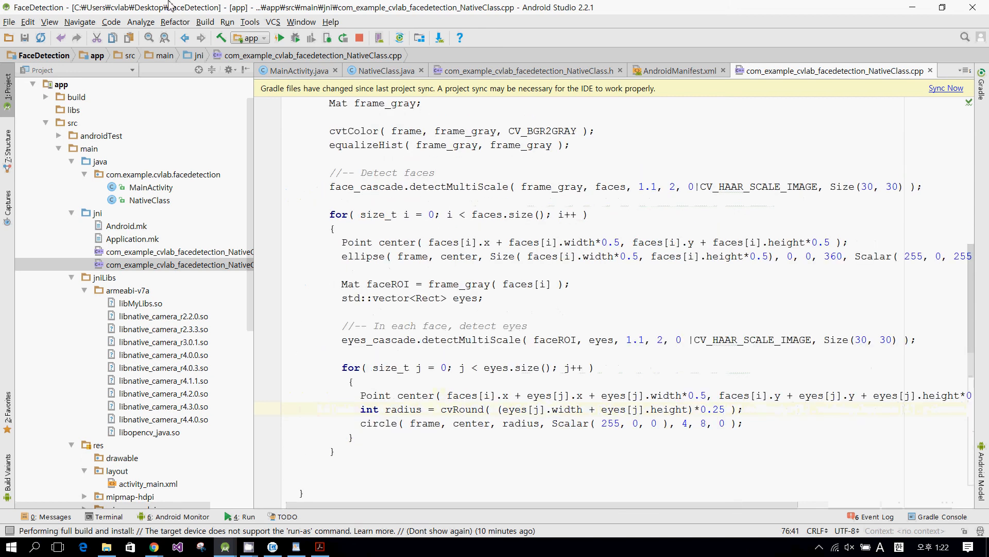
- Stop the running app and run Make Project to rebuild the native code
{"action": "left_click", "coordinate": [359, 38]}
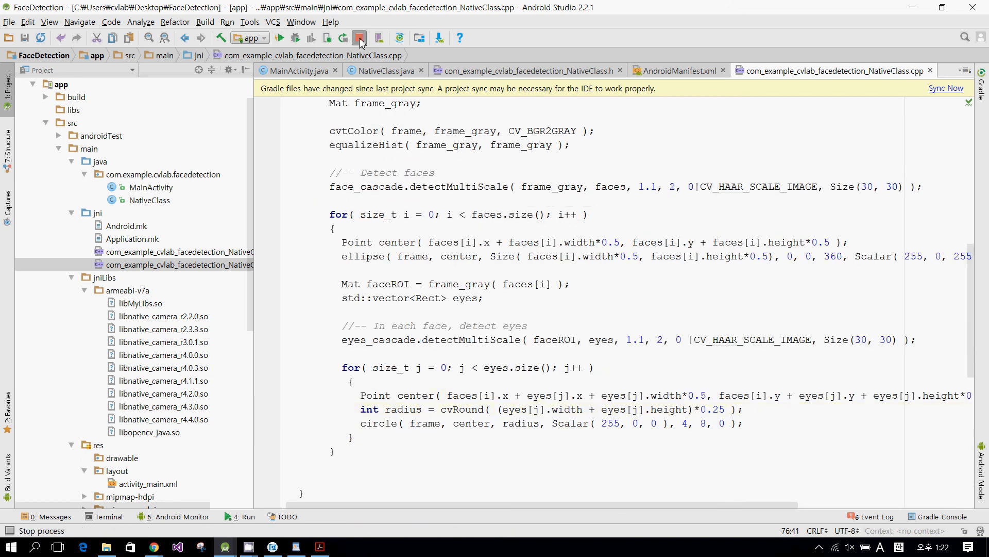
{"action": "left_click", "coordinate": [361, 38]}
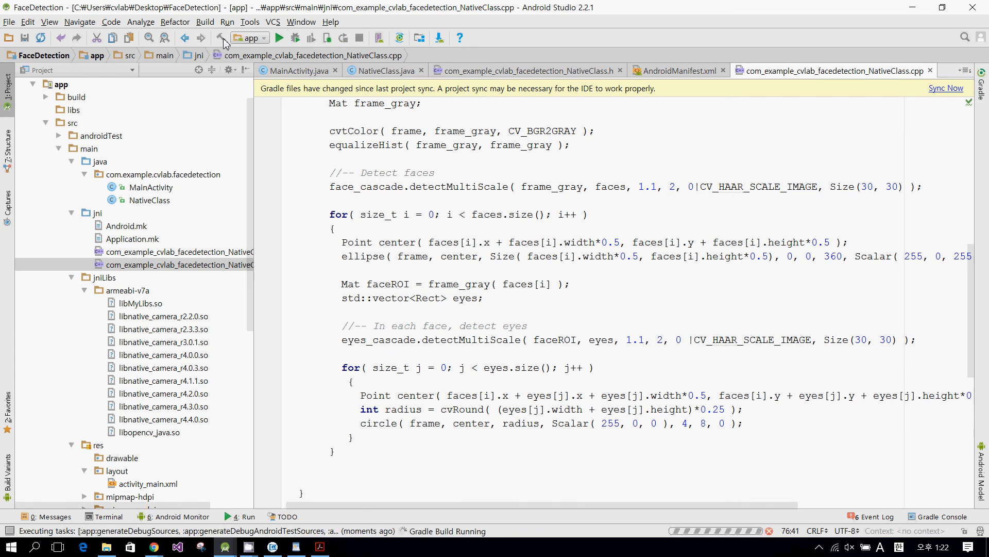
{"action": "mouse_move", "coordinate": [593, 227]}
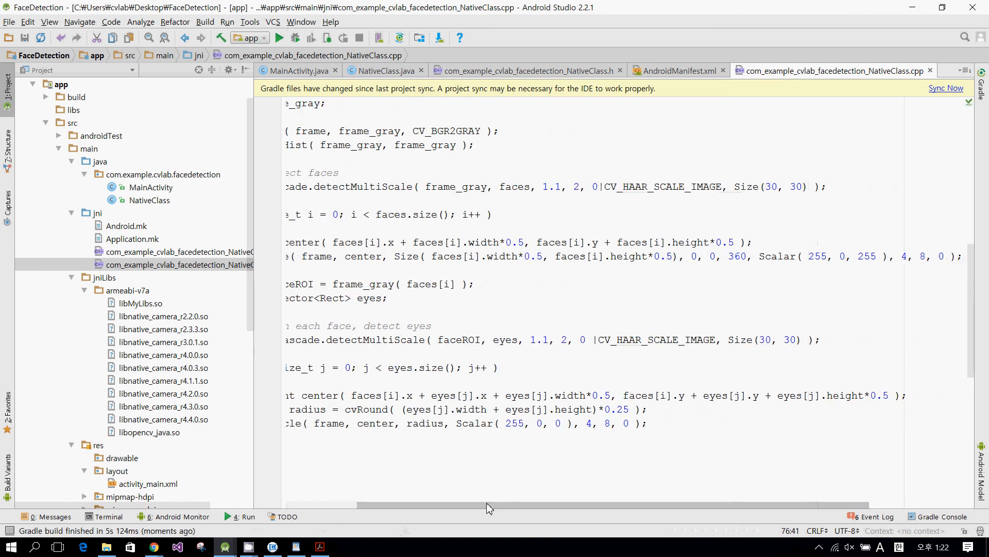
{"action": "scroll", "scroll_direction": "left", "scroll_amount": 3}
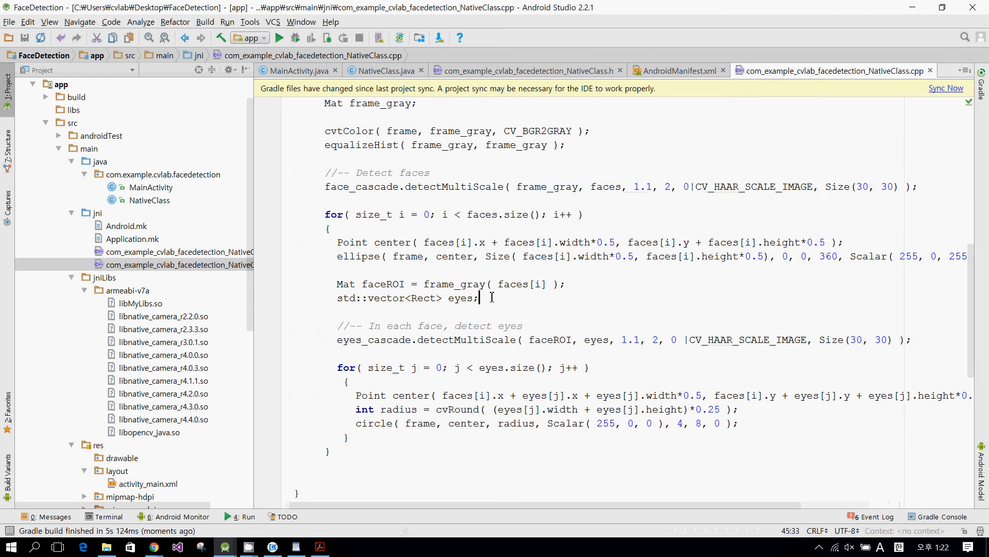
{"action": "left_click", "coordinate": [297, 70]}
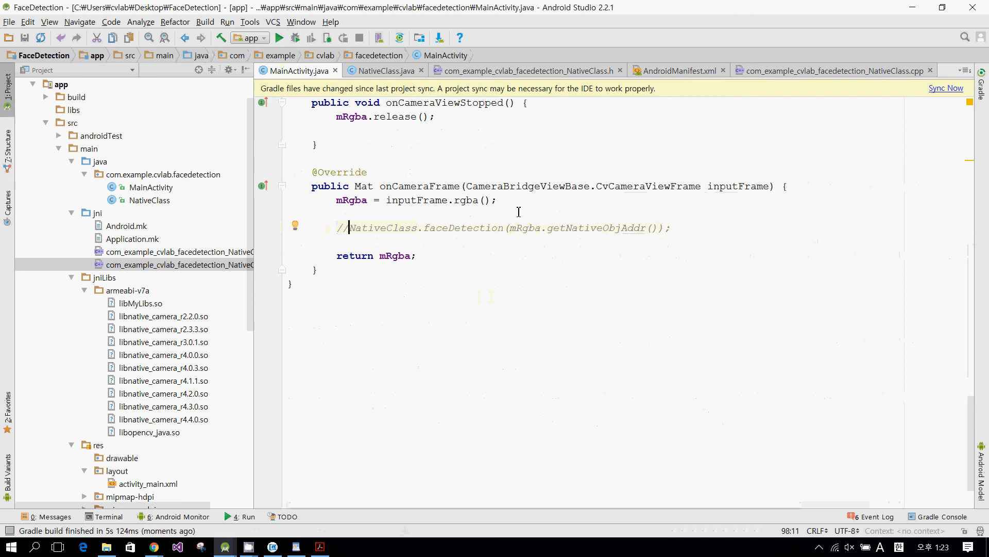
- Add NativeClass.humanDetection(mRgba.getNativeObjAddr()) below the commented faceDetection line
{"action": "left_click", "coordinate": [672, 227]}
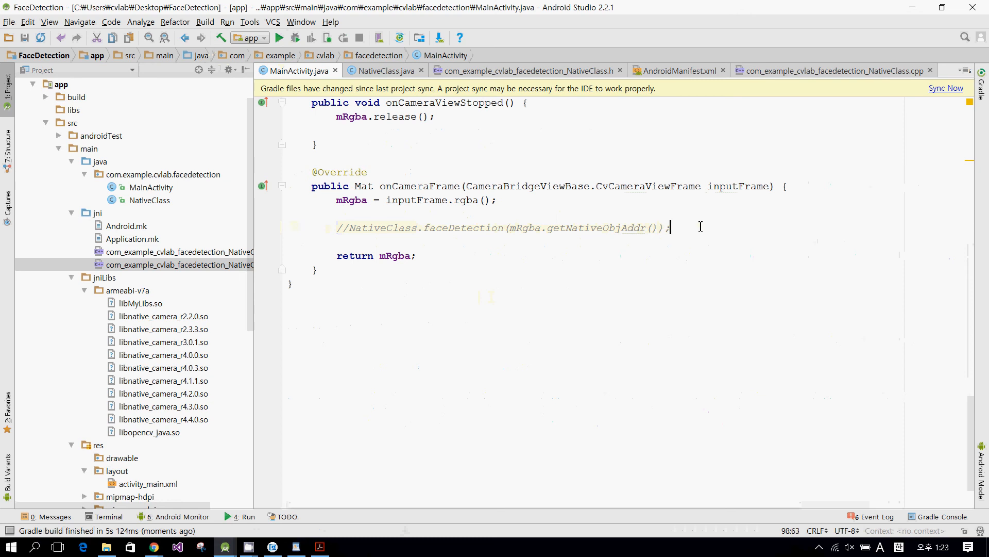
{"action": "type", "text": "NativeClass."}
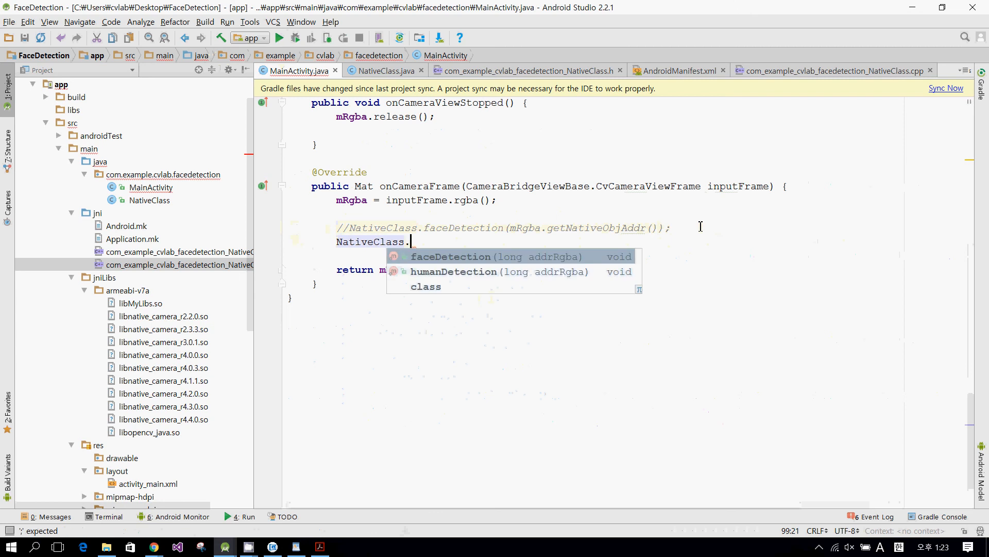
{"action": "left_click", "coordinate": [453, 271]}
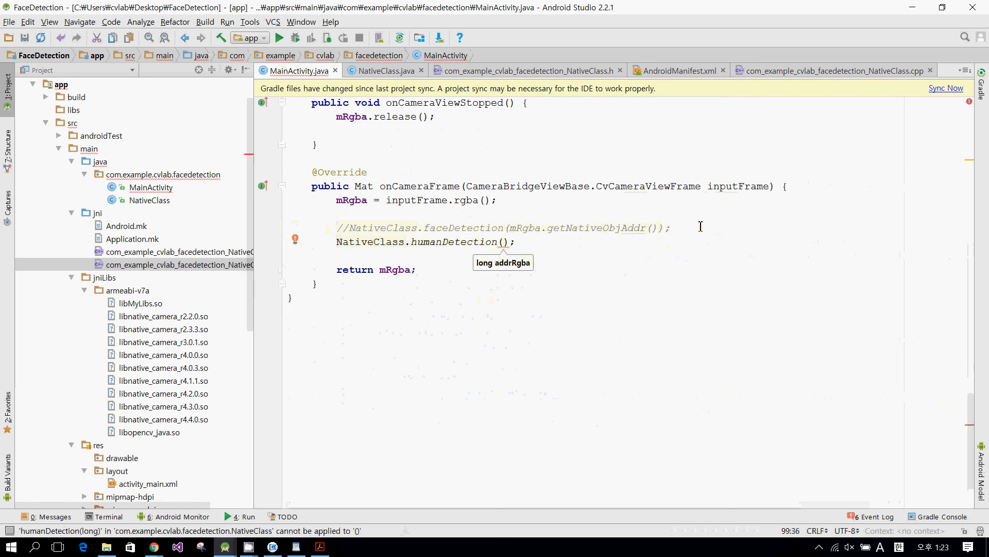
{"action": "type", "text": "mrg"}
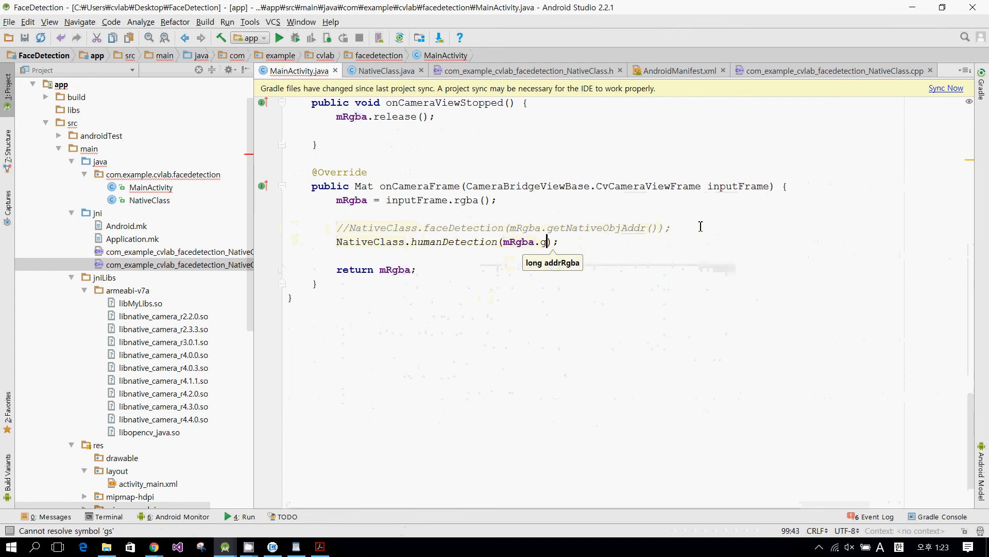
{"action": "type", "text": "etNativeObjAddr("}
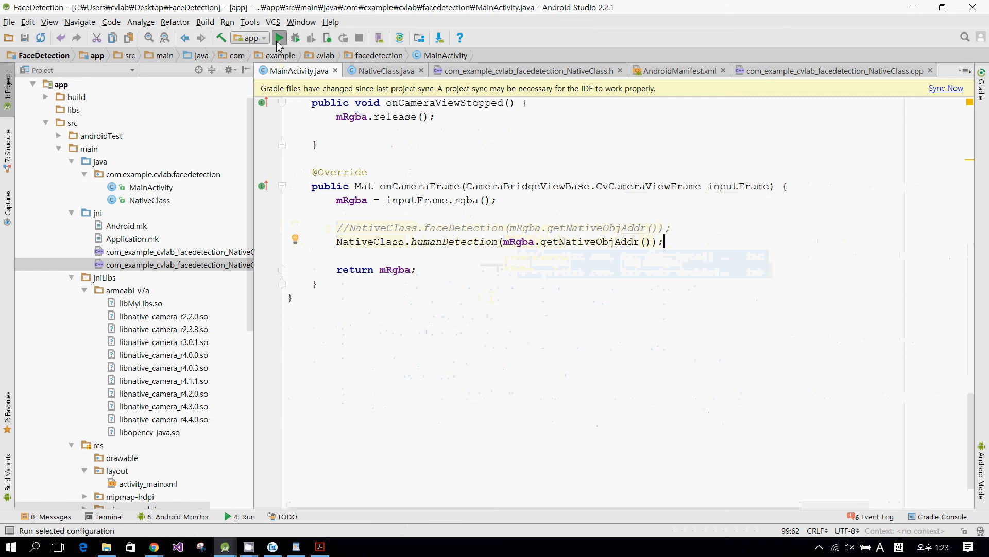
- Run the app on the device with the new human detection call
{"action": "left_click", "coordinate": [278, 38]}
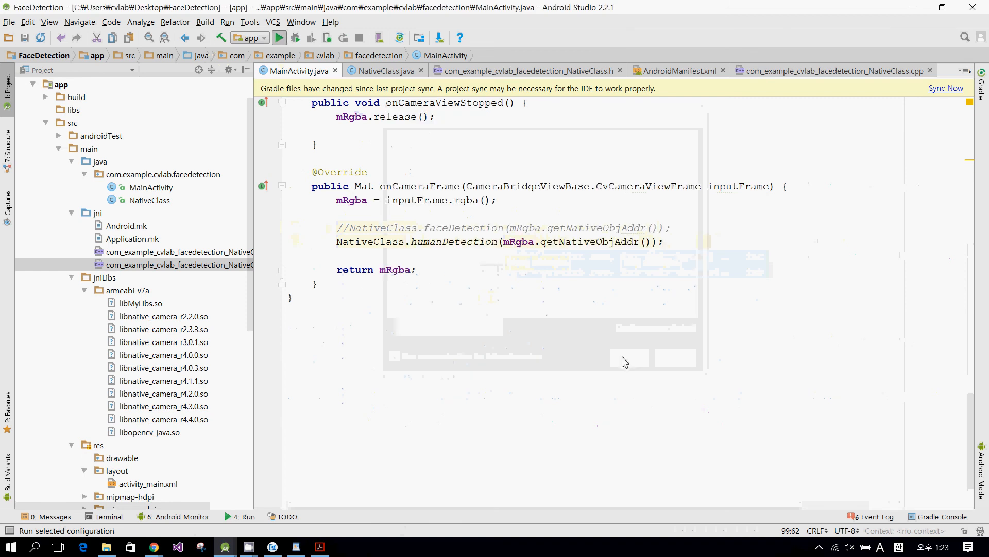